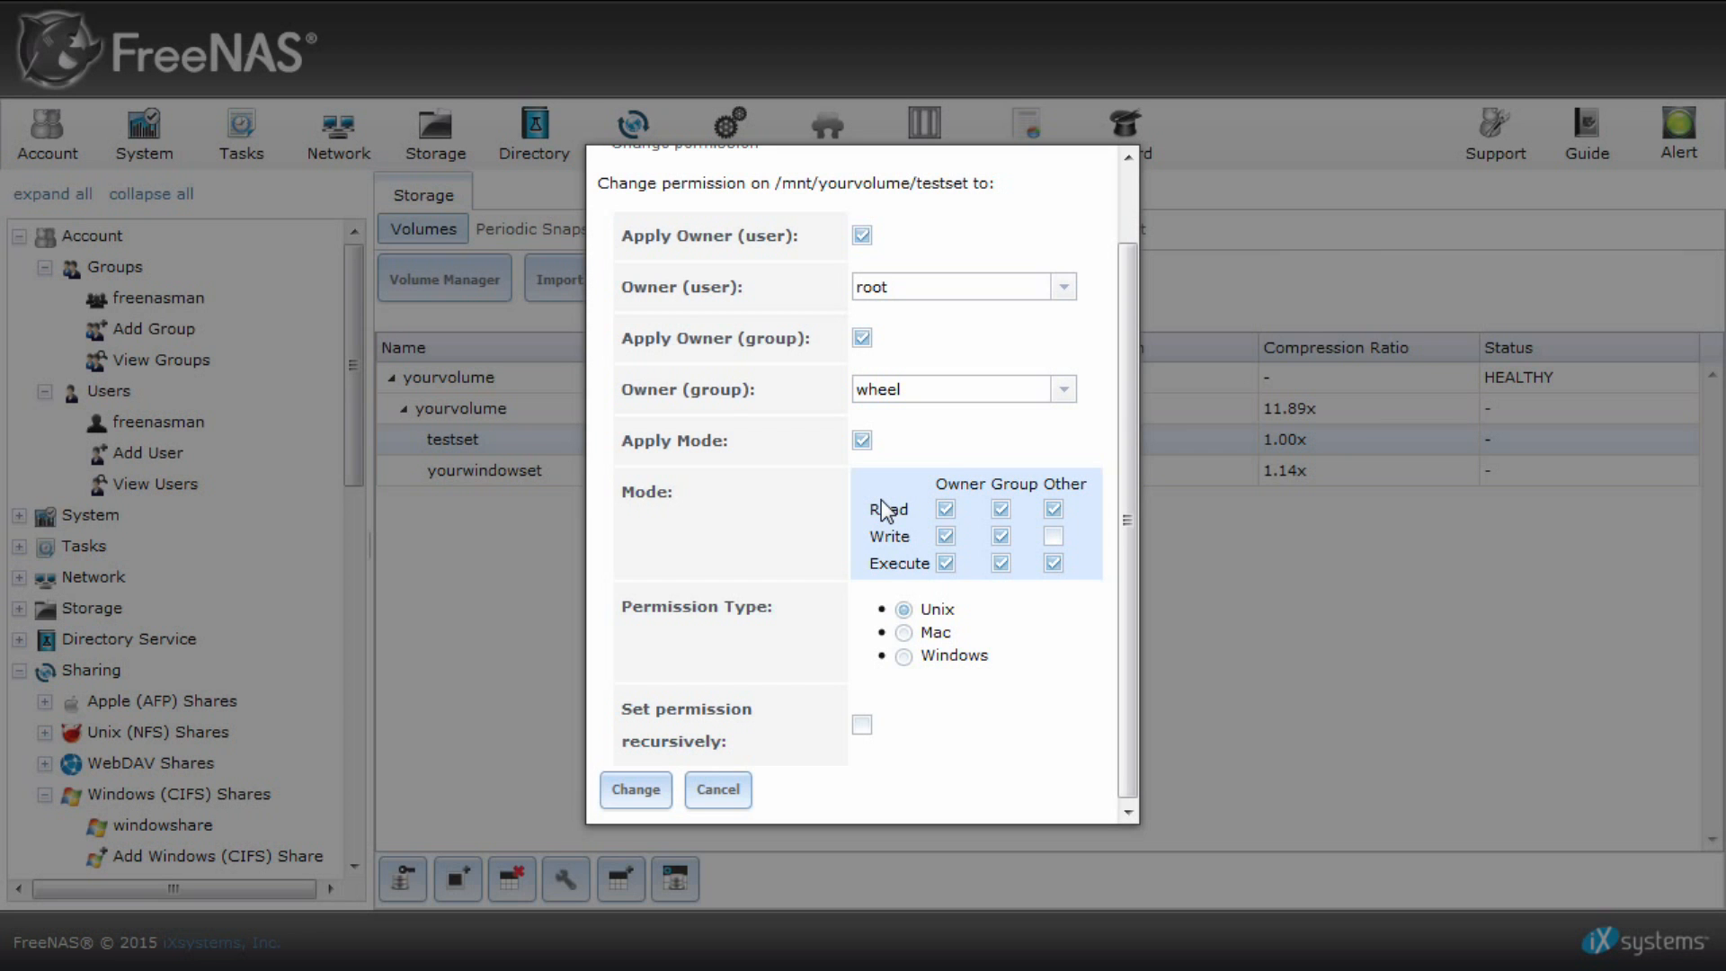
{"action": "mouse_move", "coordinate": [861, 563]}
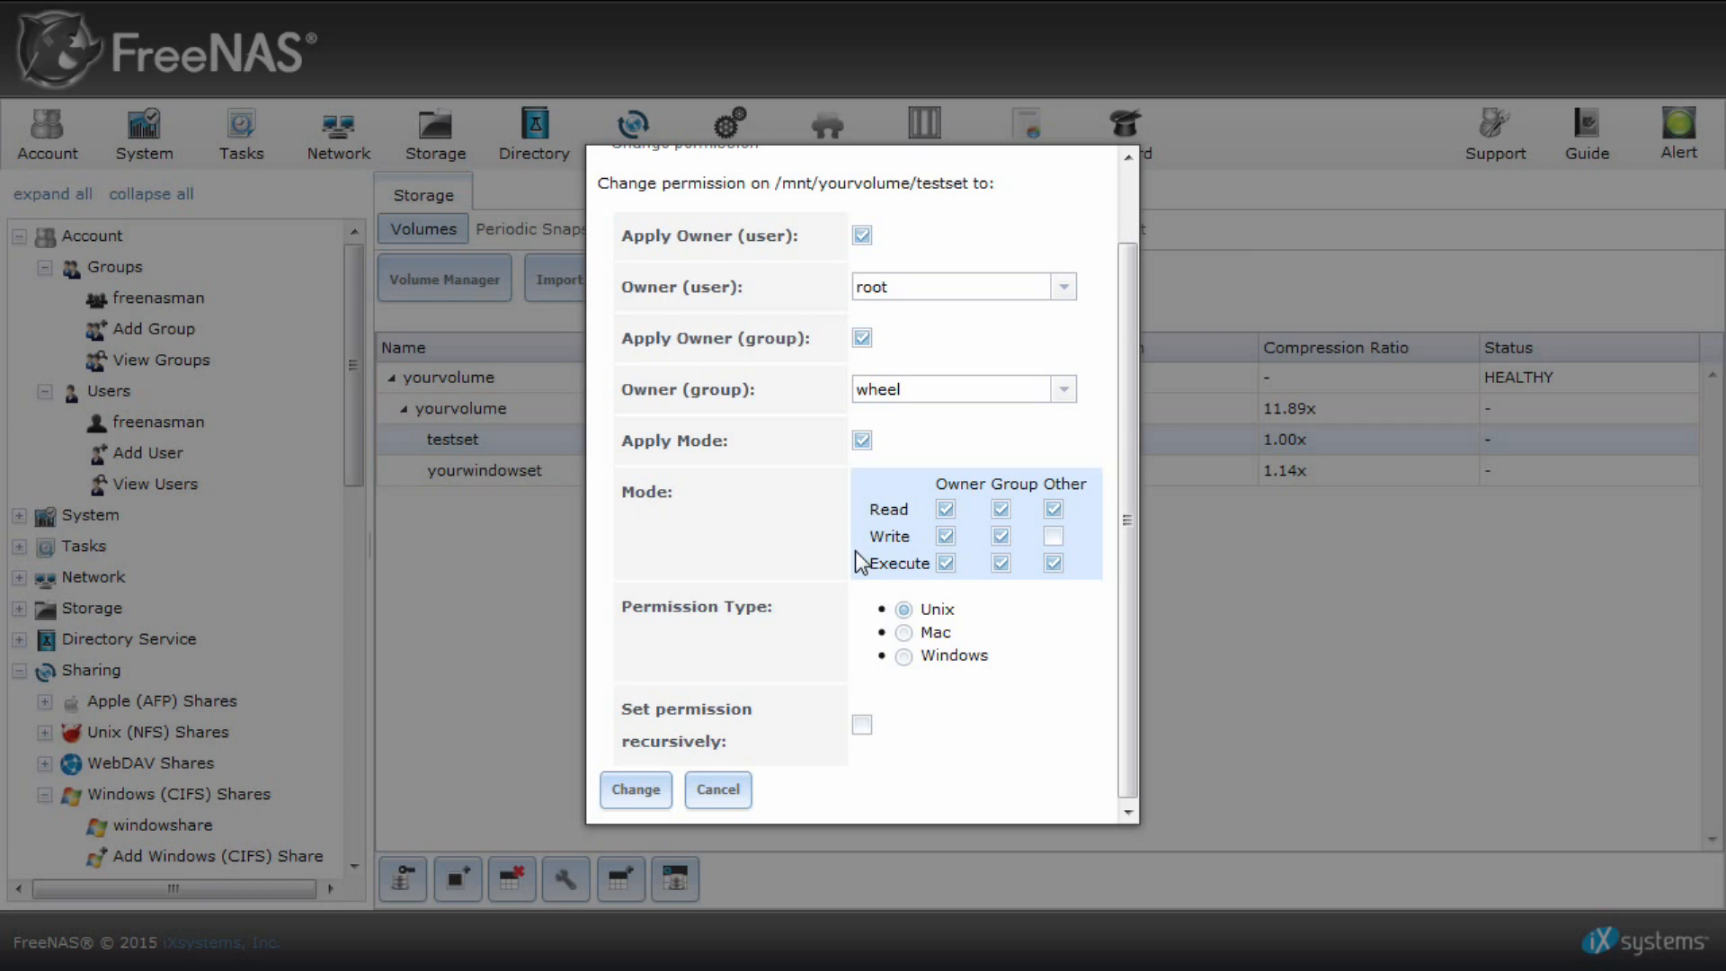
{"action": "mouse_move", "coordinate": [870, 603]}
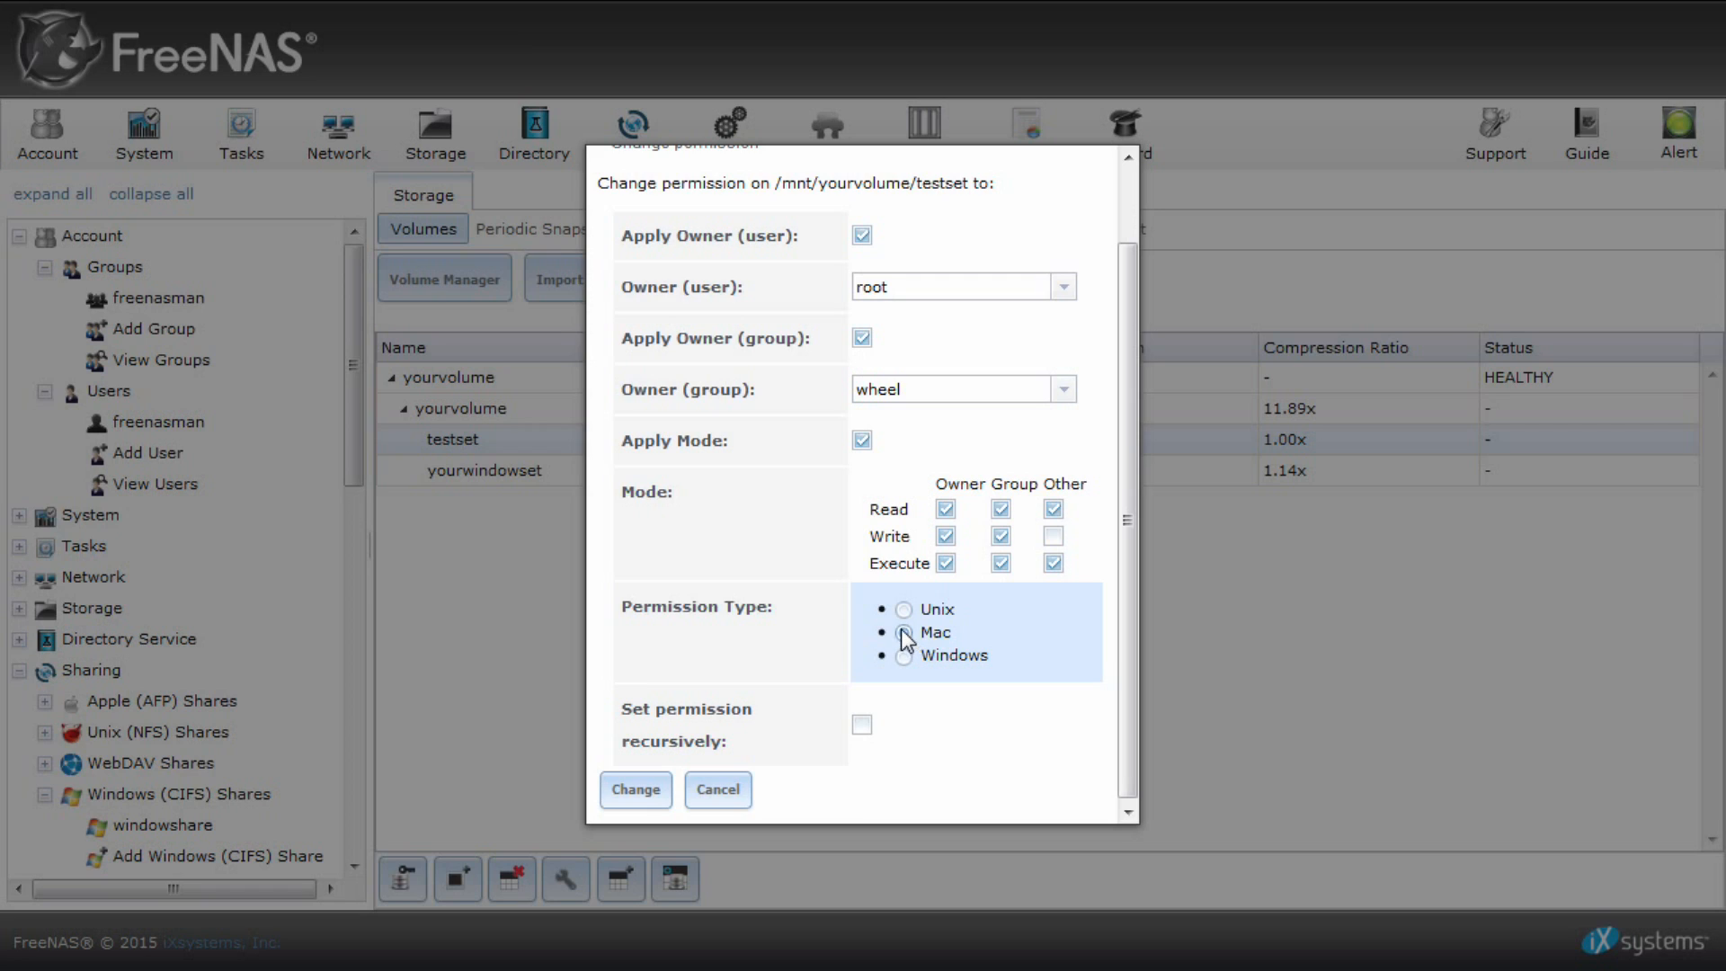
Switch the testset permission type to Mac, then to Windows.
{"action": "left_click", "coordinate": [902, 631]}
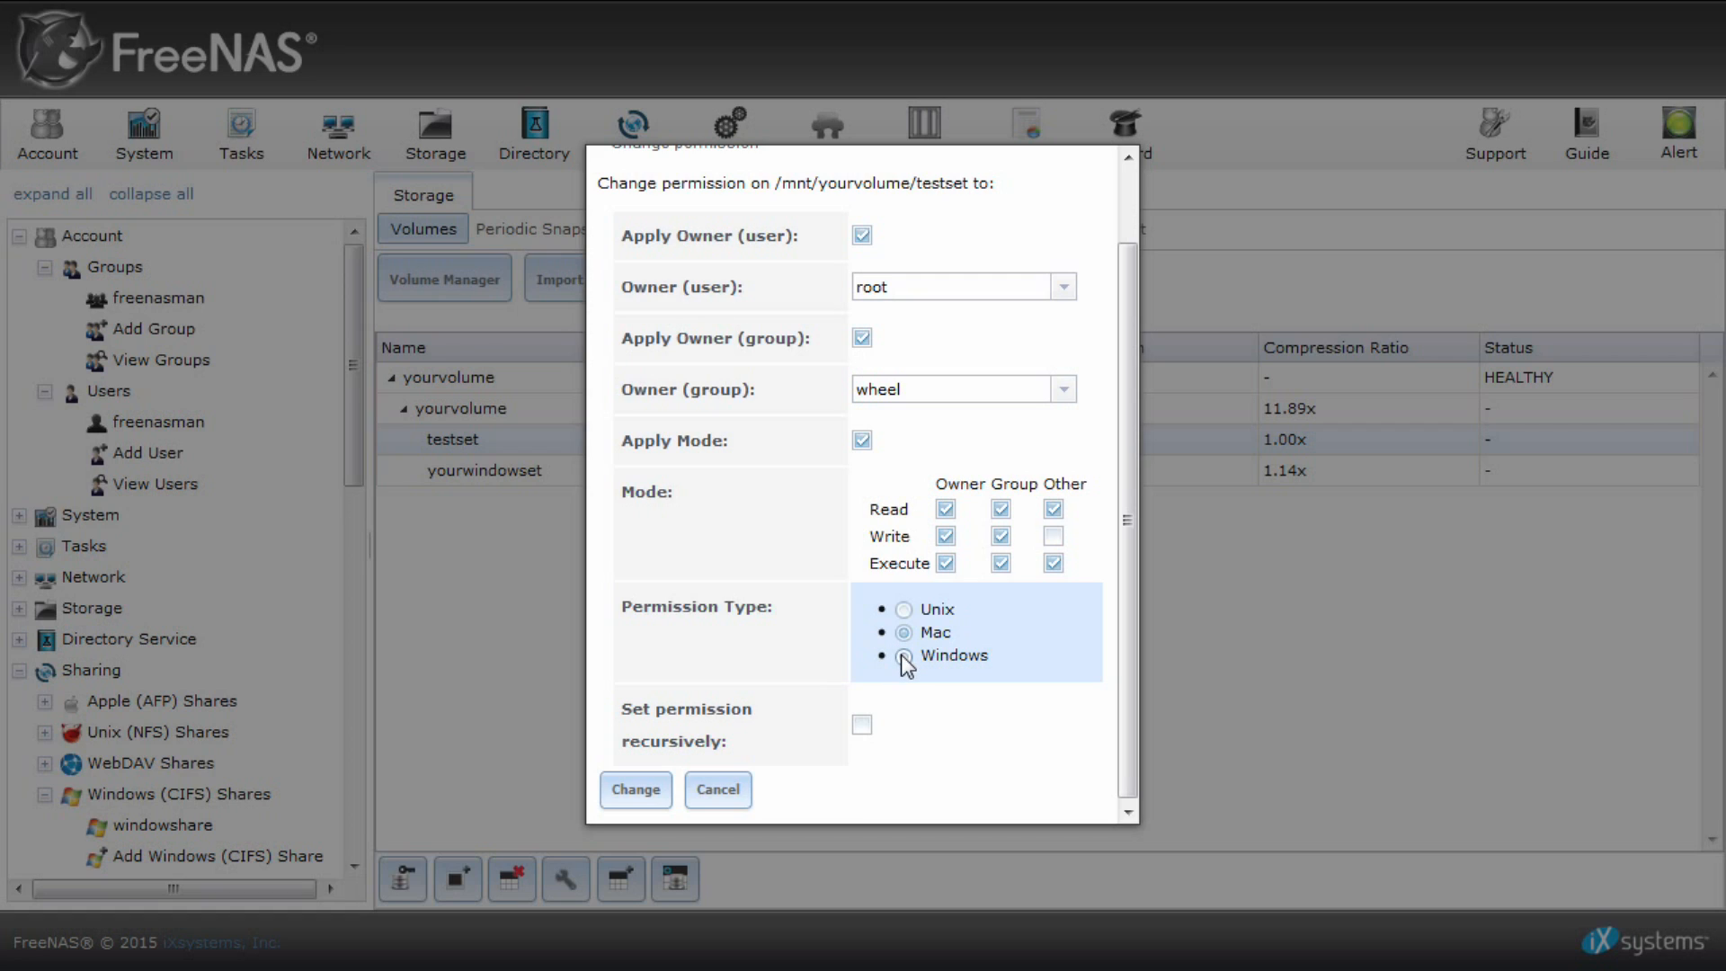
{"action": "left_click", "coordinate": [904, 654]}
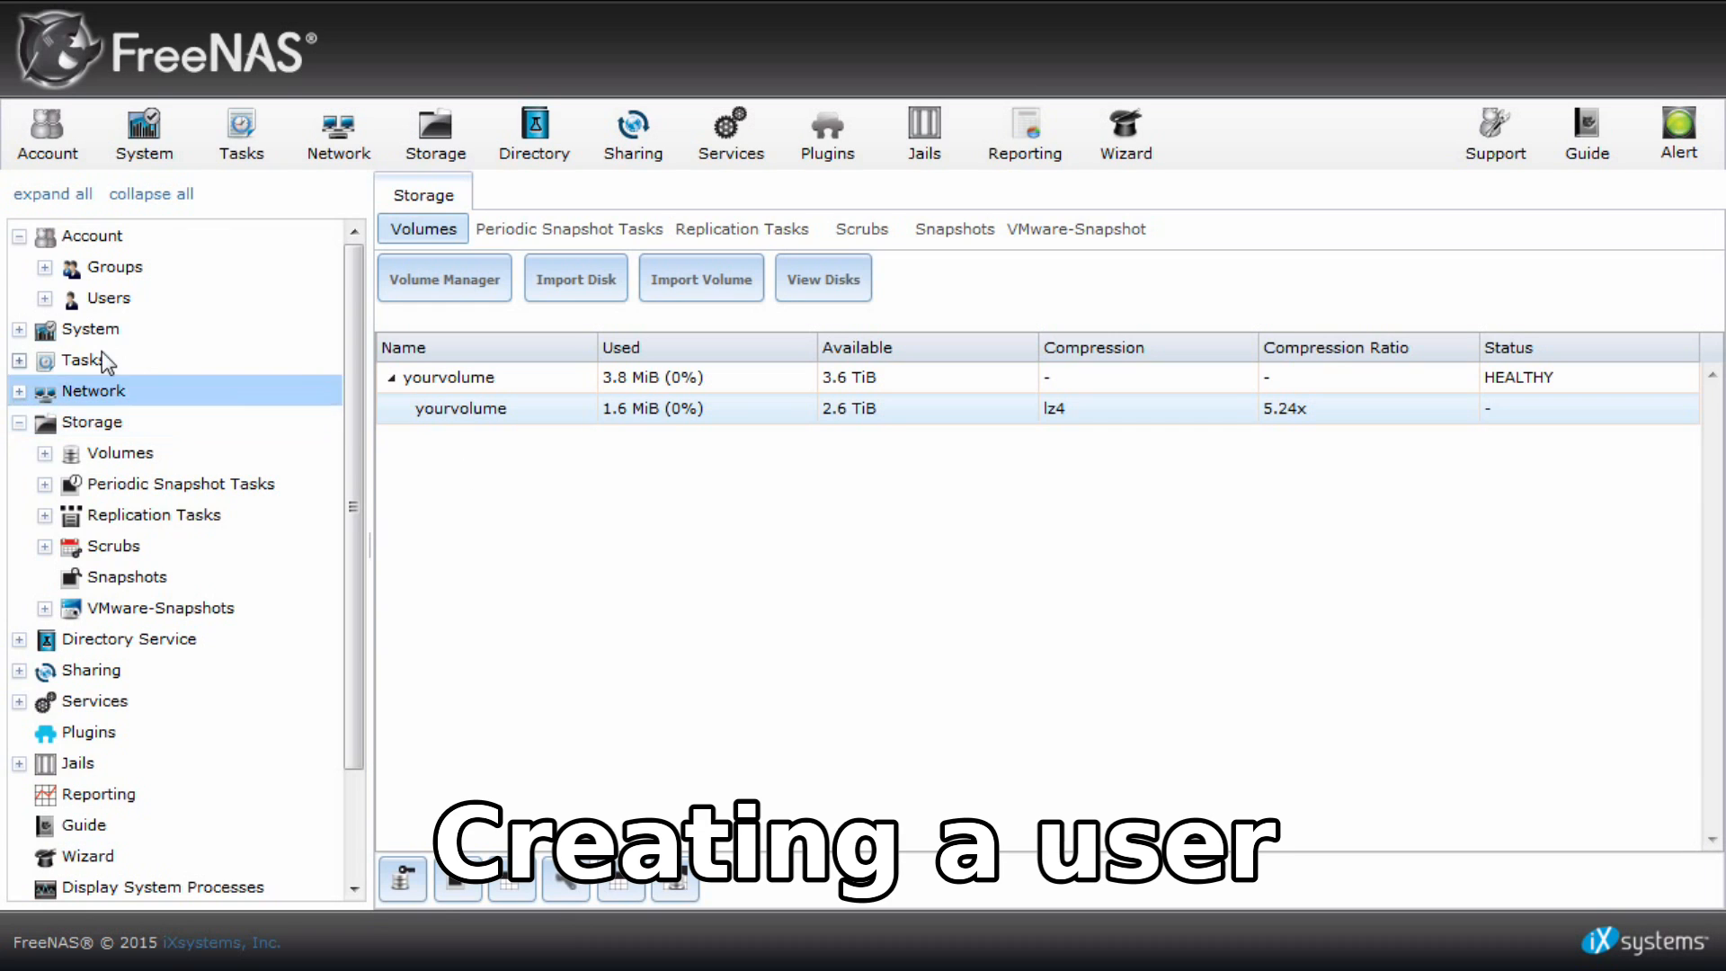
Begin adding a new user under Account > Users and enter the username freenasman.
{"action": "left_click", "coordinate": [44, 297]}
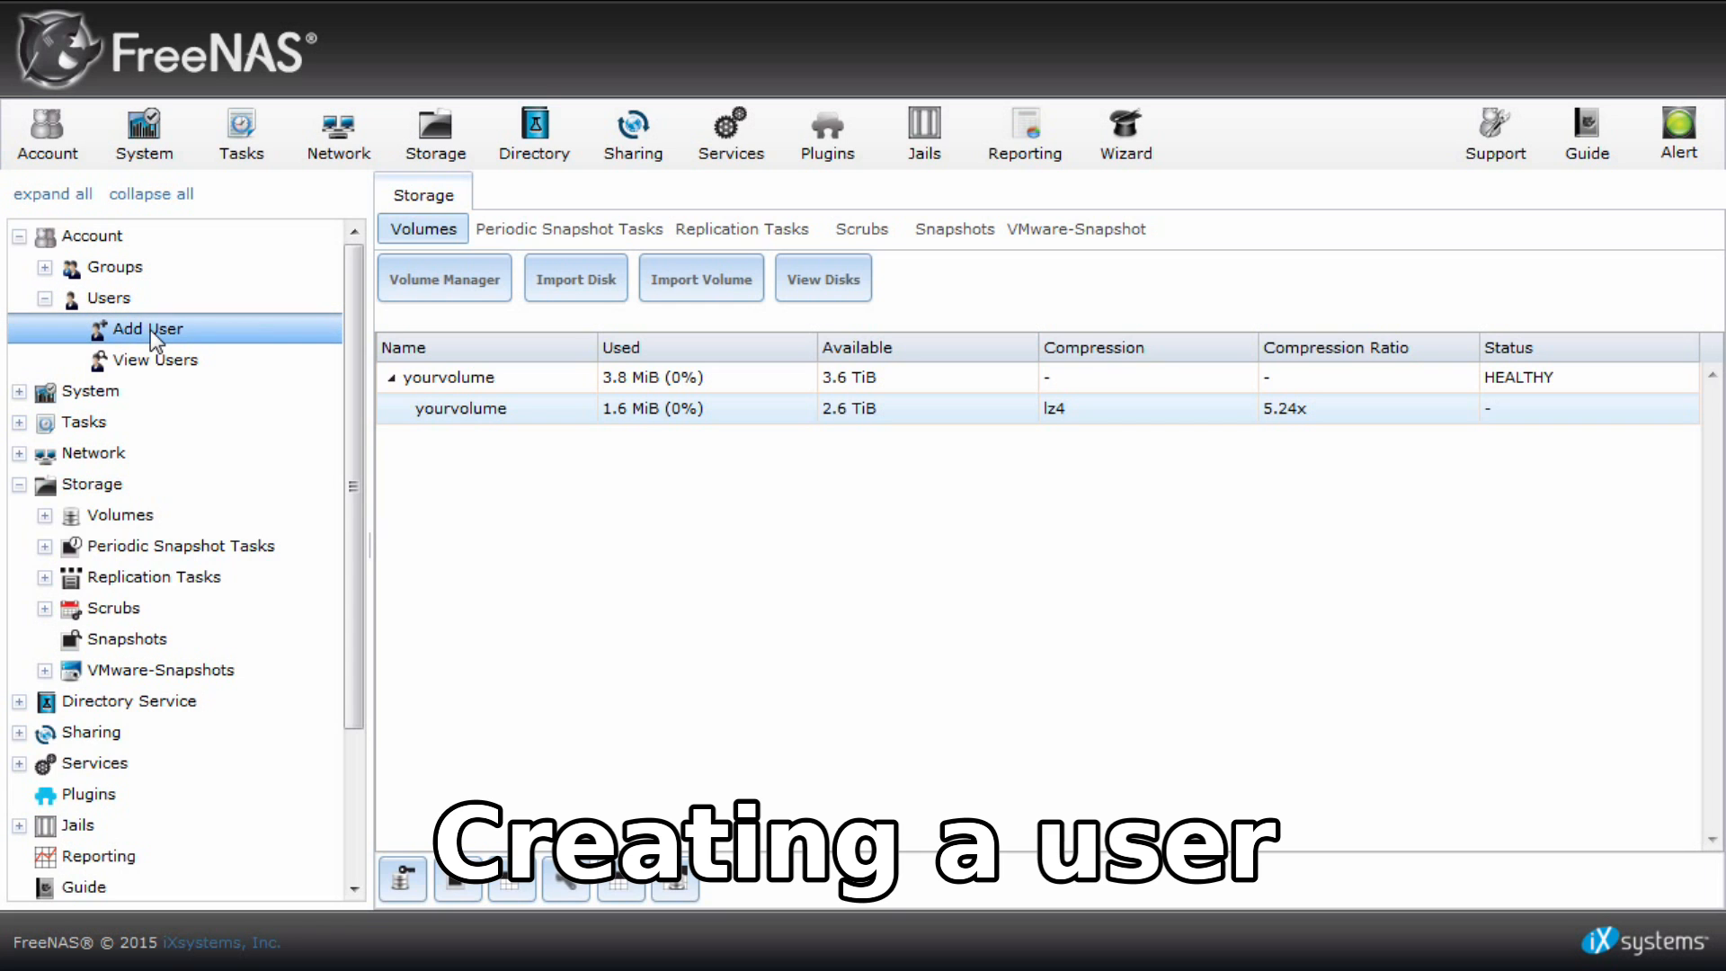
{"action": "left_click", "coordinate": [146, 327]}
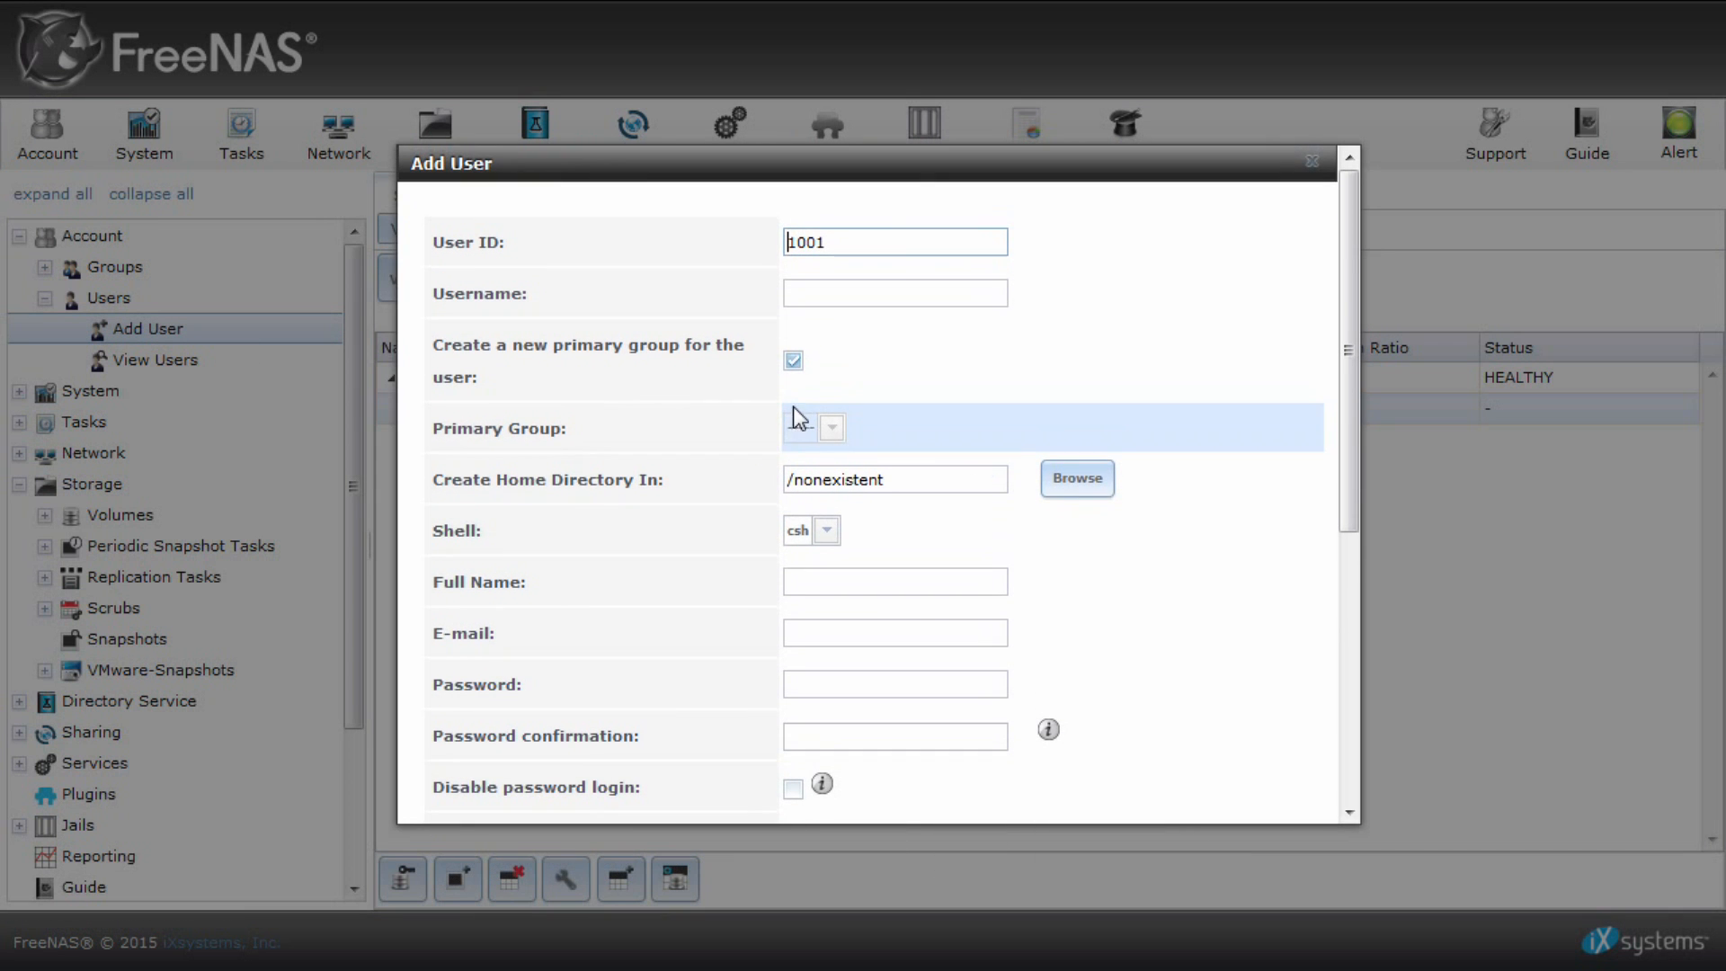
{"action": "left_click", "coordinate": [893, 293]}
{"action": "type", "text": "freenasman"}
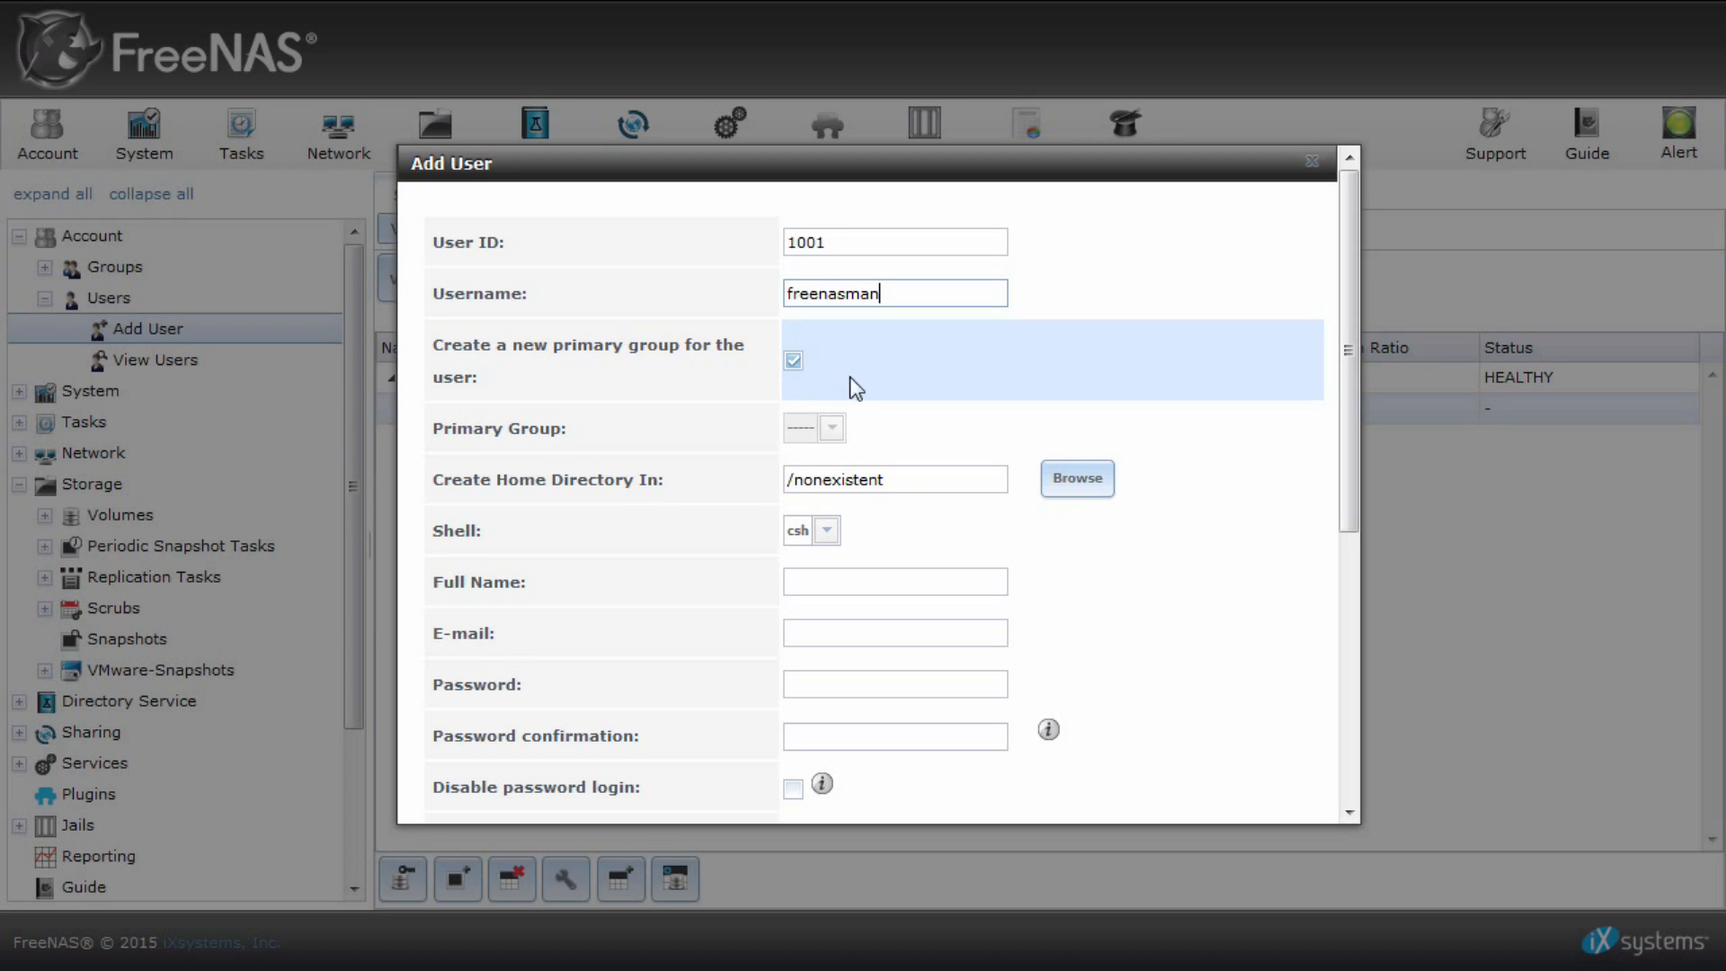
Choose /mnt/yourvolume as the user's home directory.
{"action": "left_click", "coordinate": [1075, 478]}
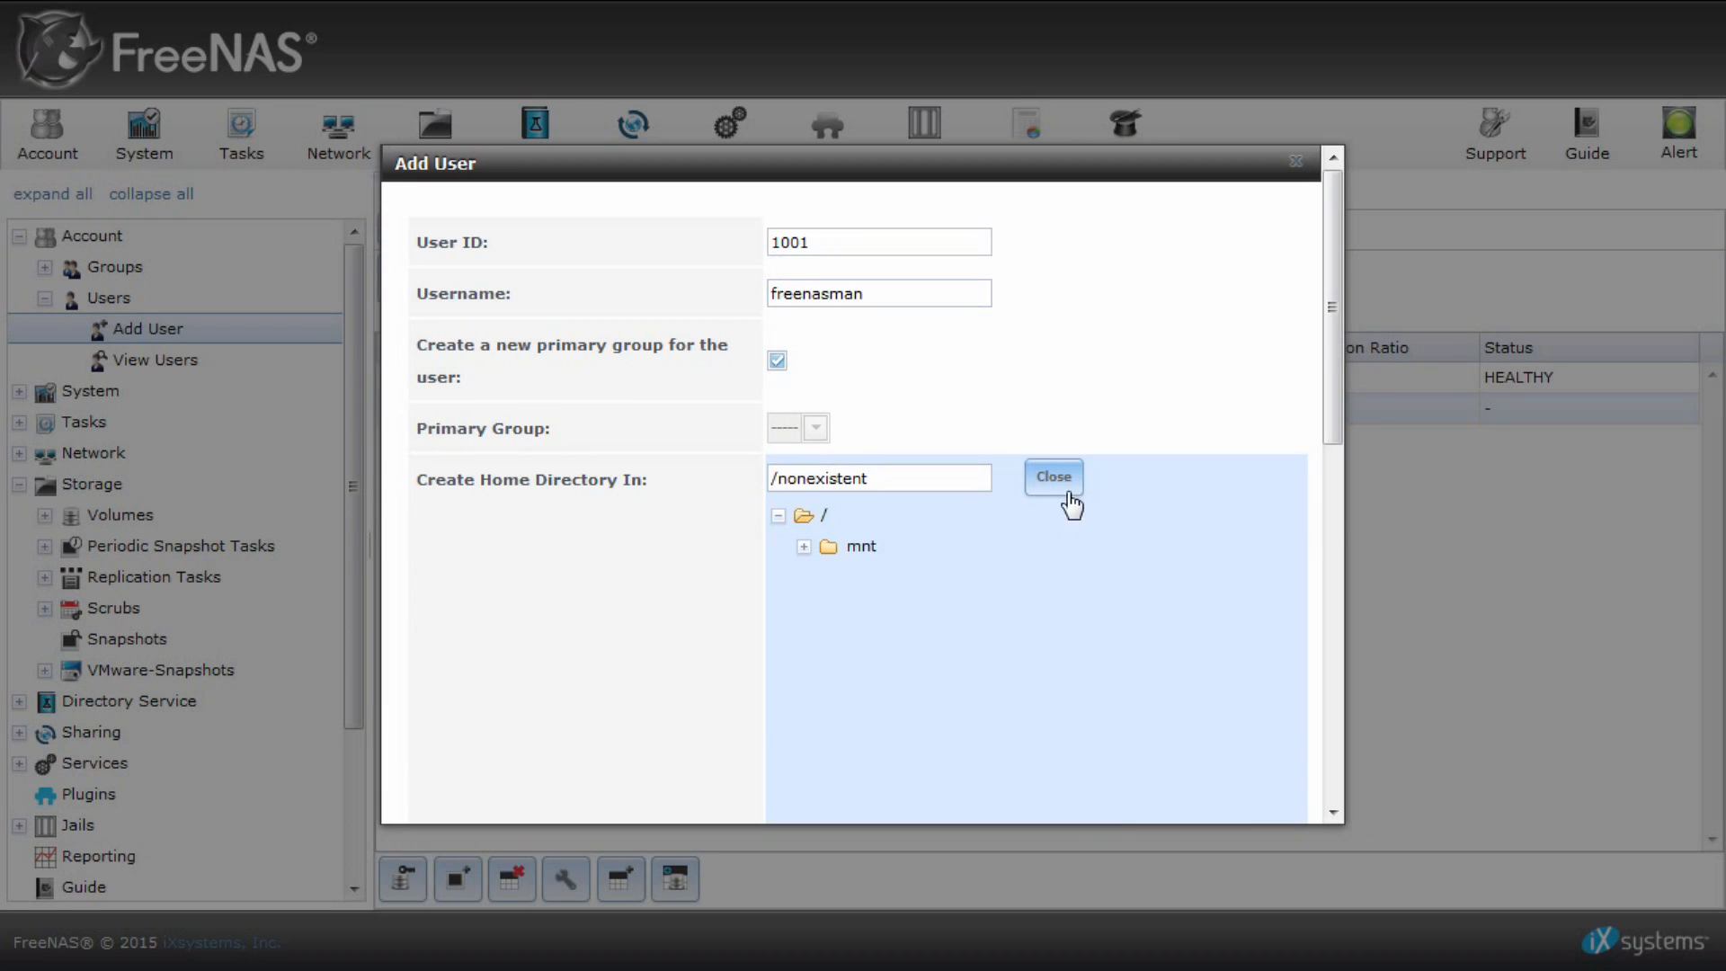
{"action": "left_click", "coordinate": [803, 546]}
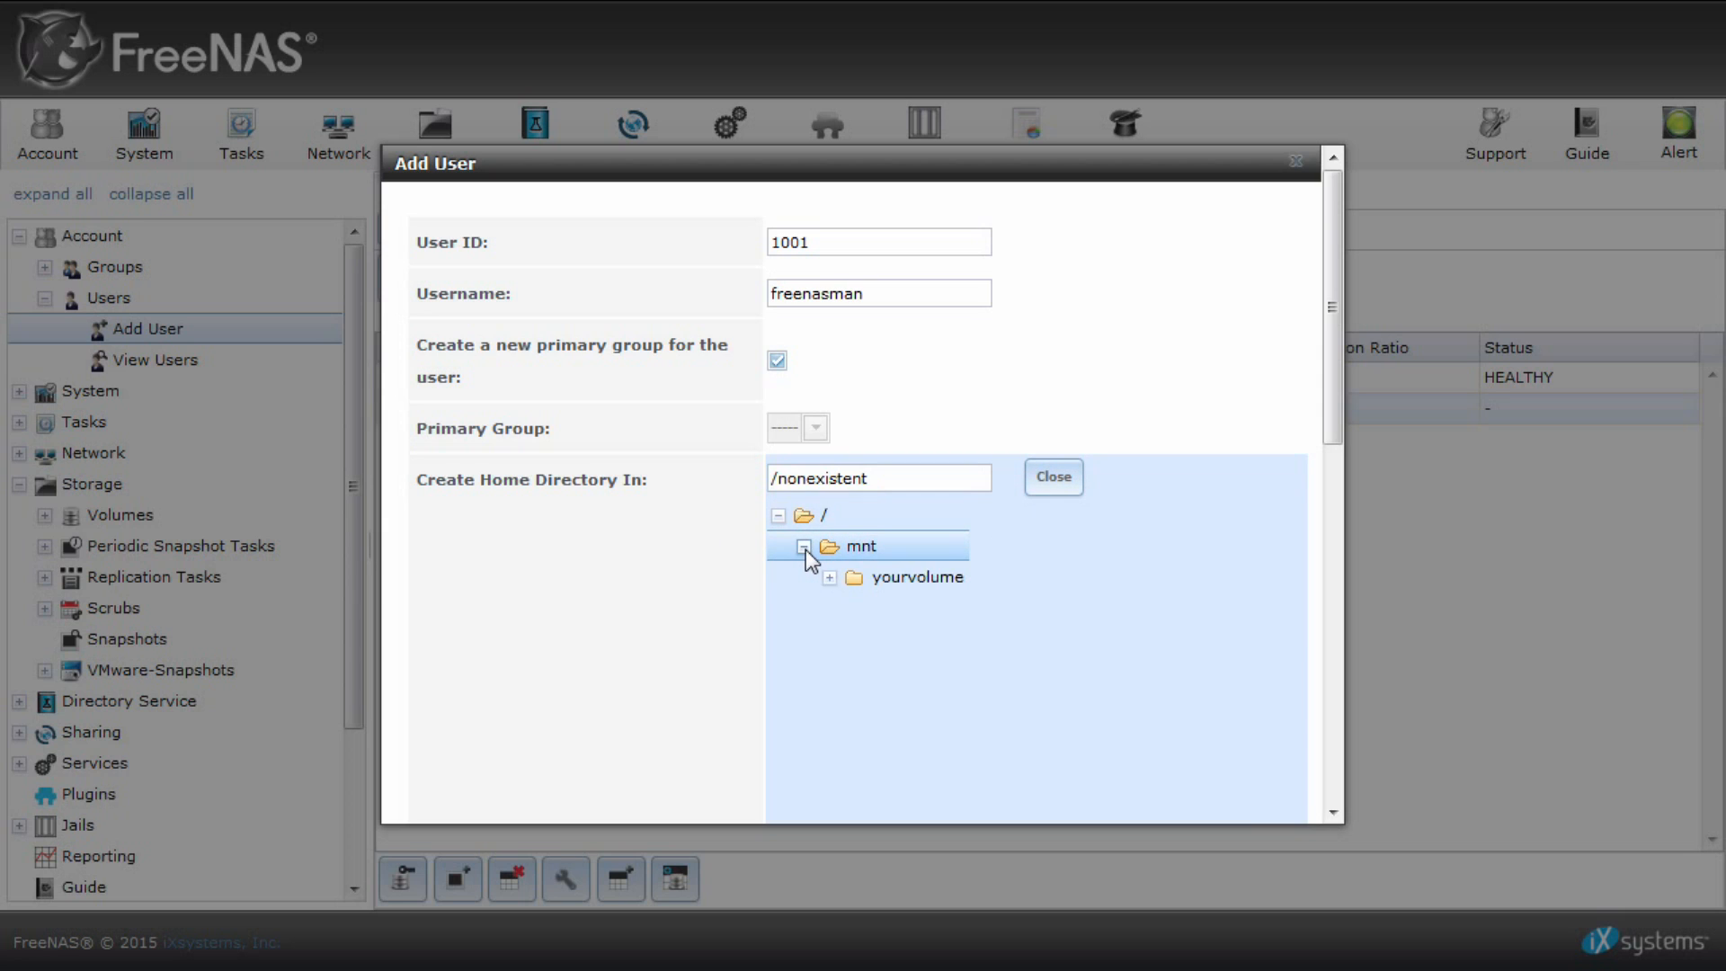
{"action": "left_click", "coordinate": [915, 576]}
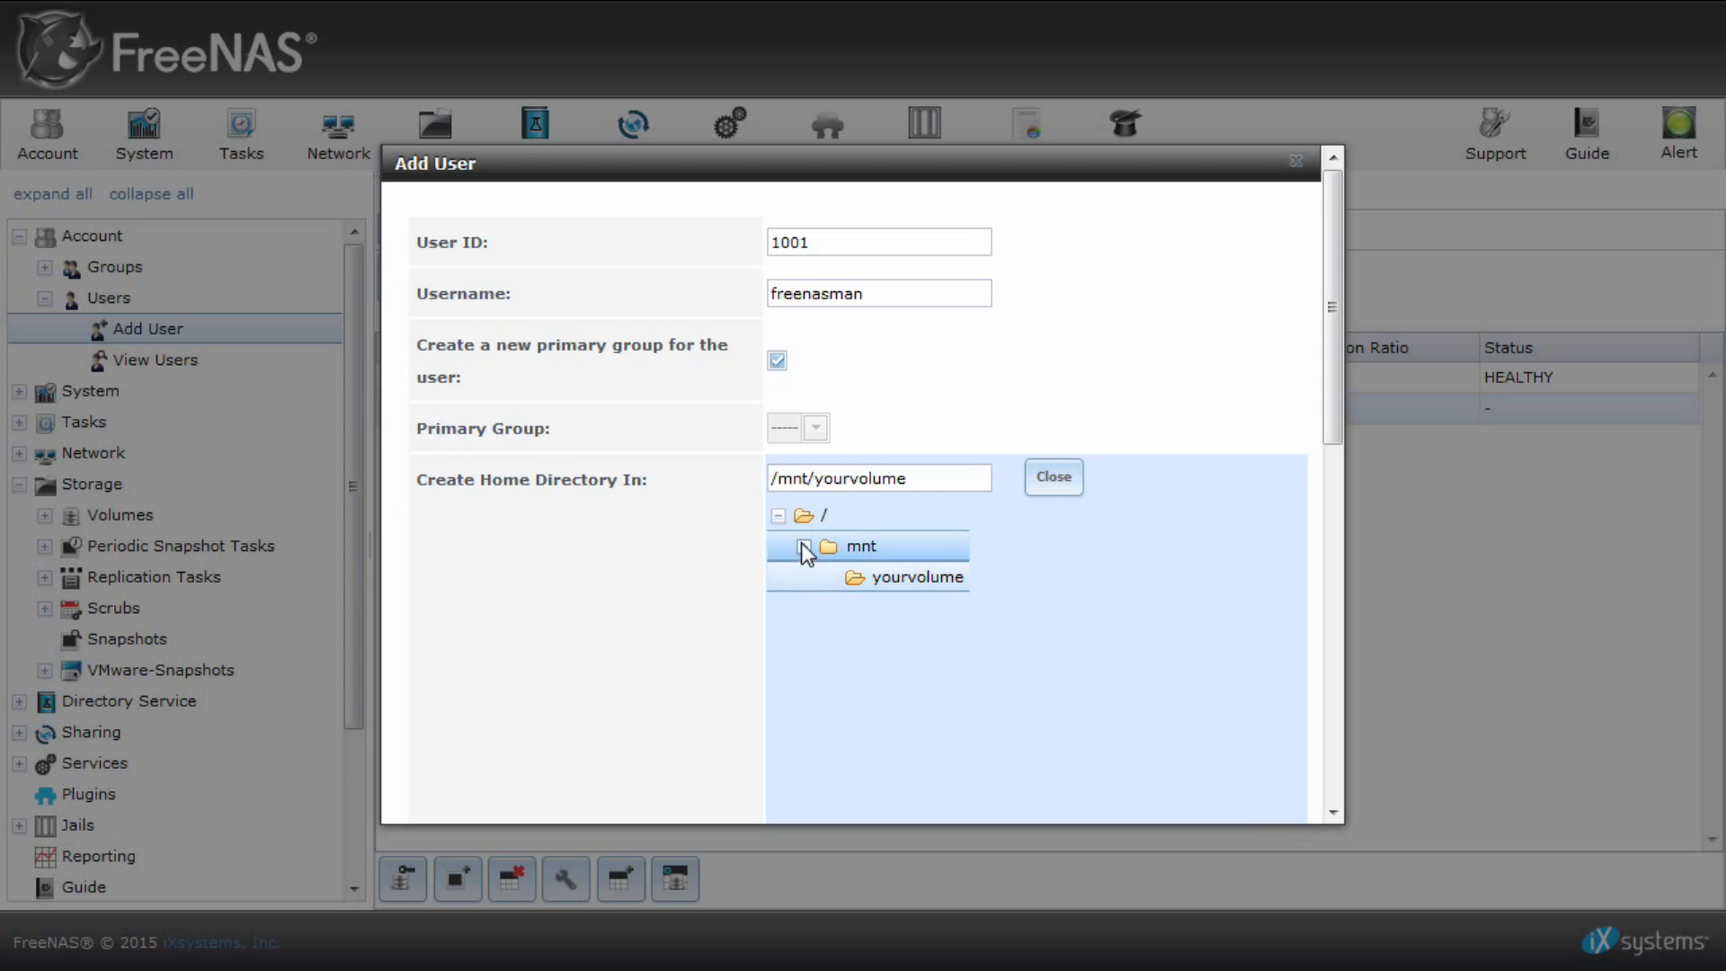
{"action": "left_click", "coordinate": [1052, 476]}
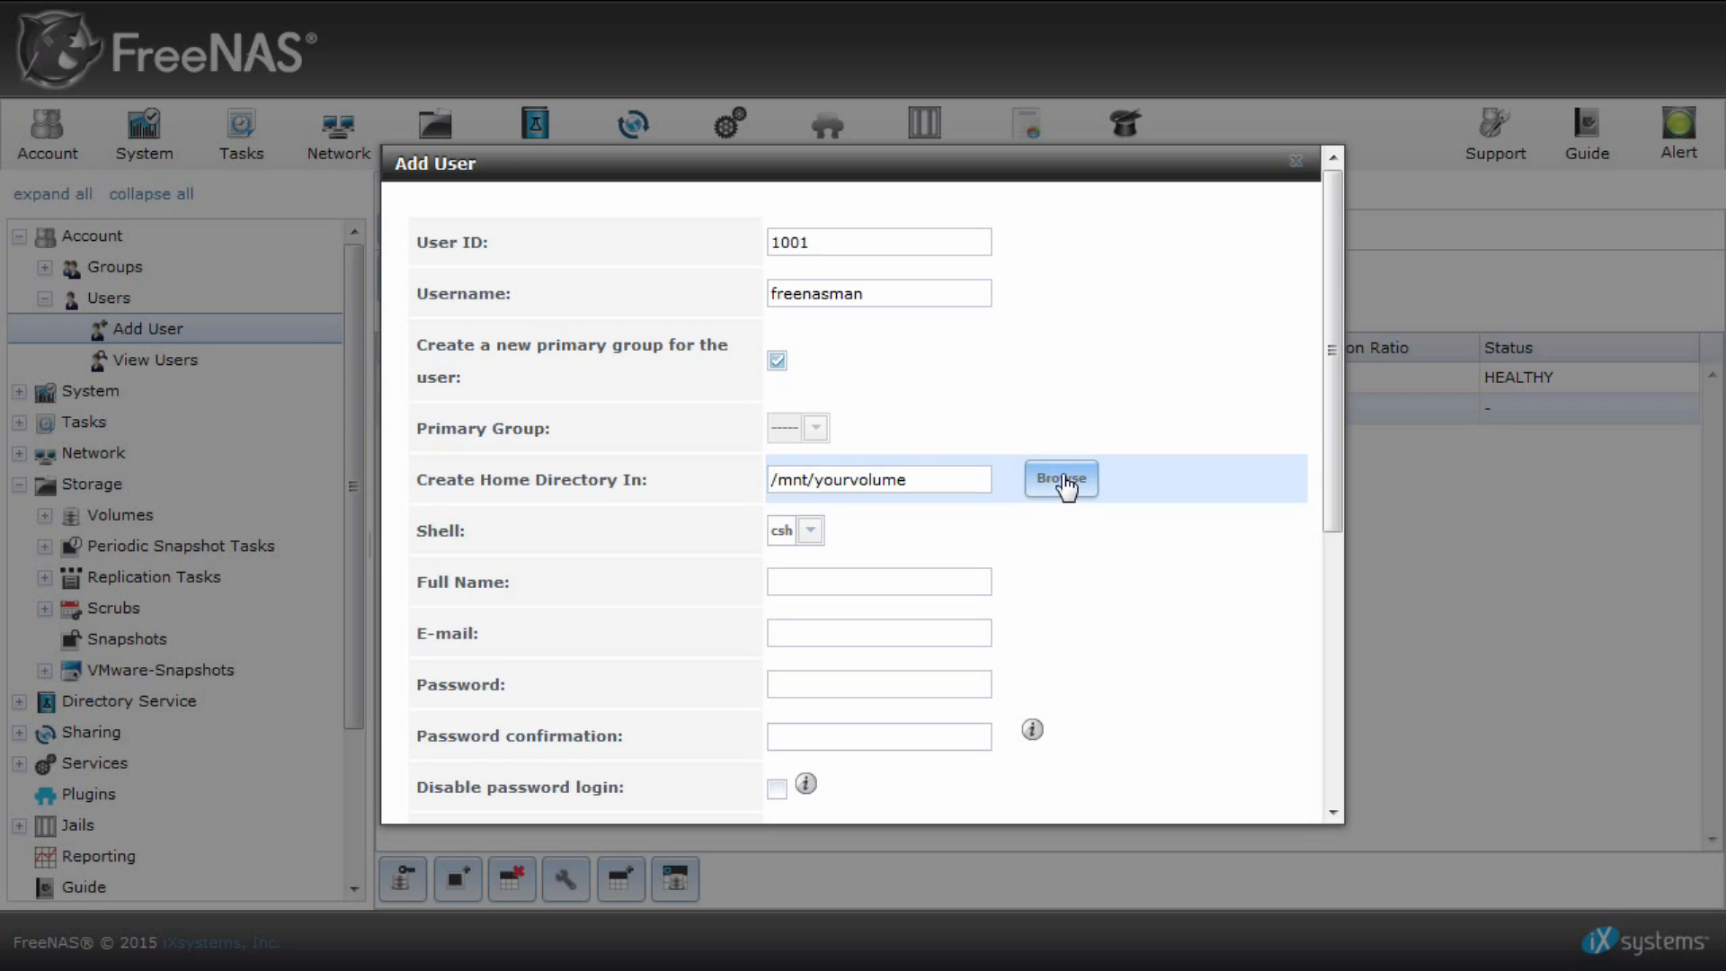
{"action": "mouse_move", "coordinate": [873, 367]}
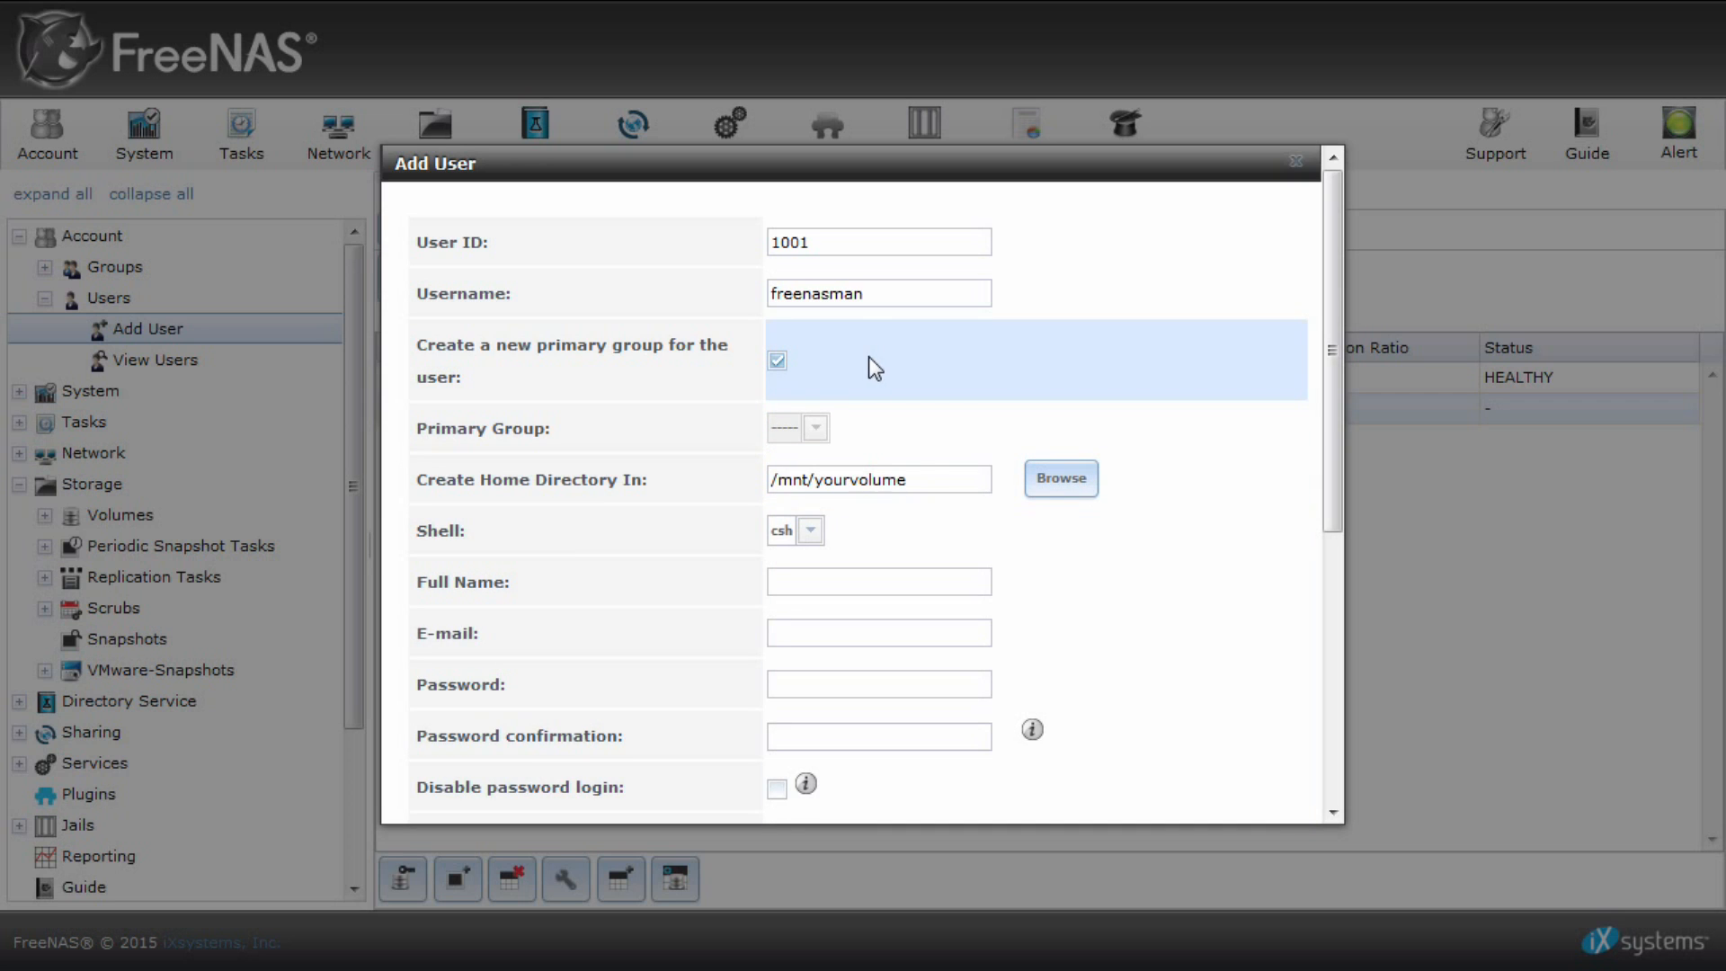
Enter full name FreeNAS Man and a password, then save the freenasman account.
{"action": "left_click", "coordinate": [878, 521]}
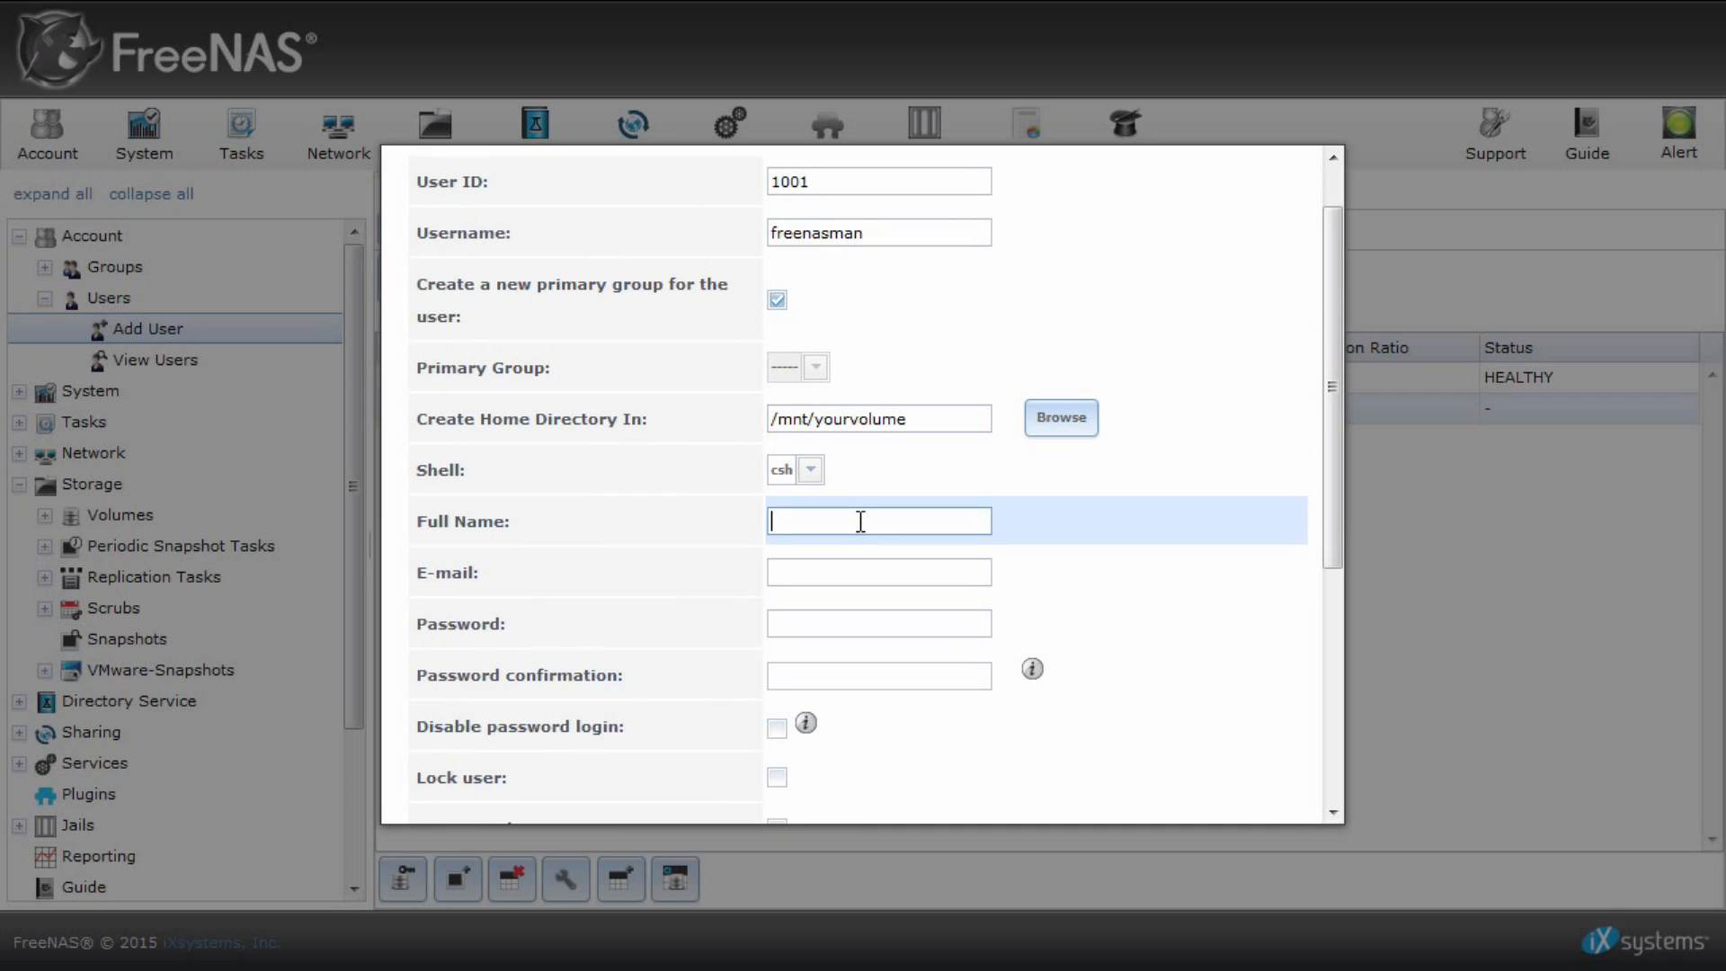
{"action": "type", "text": "FreeNAS"}
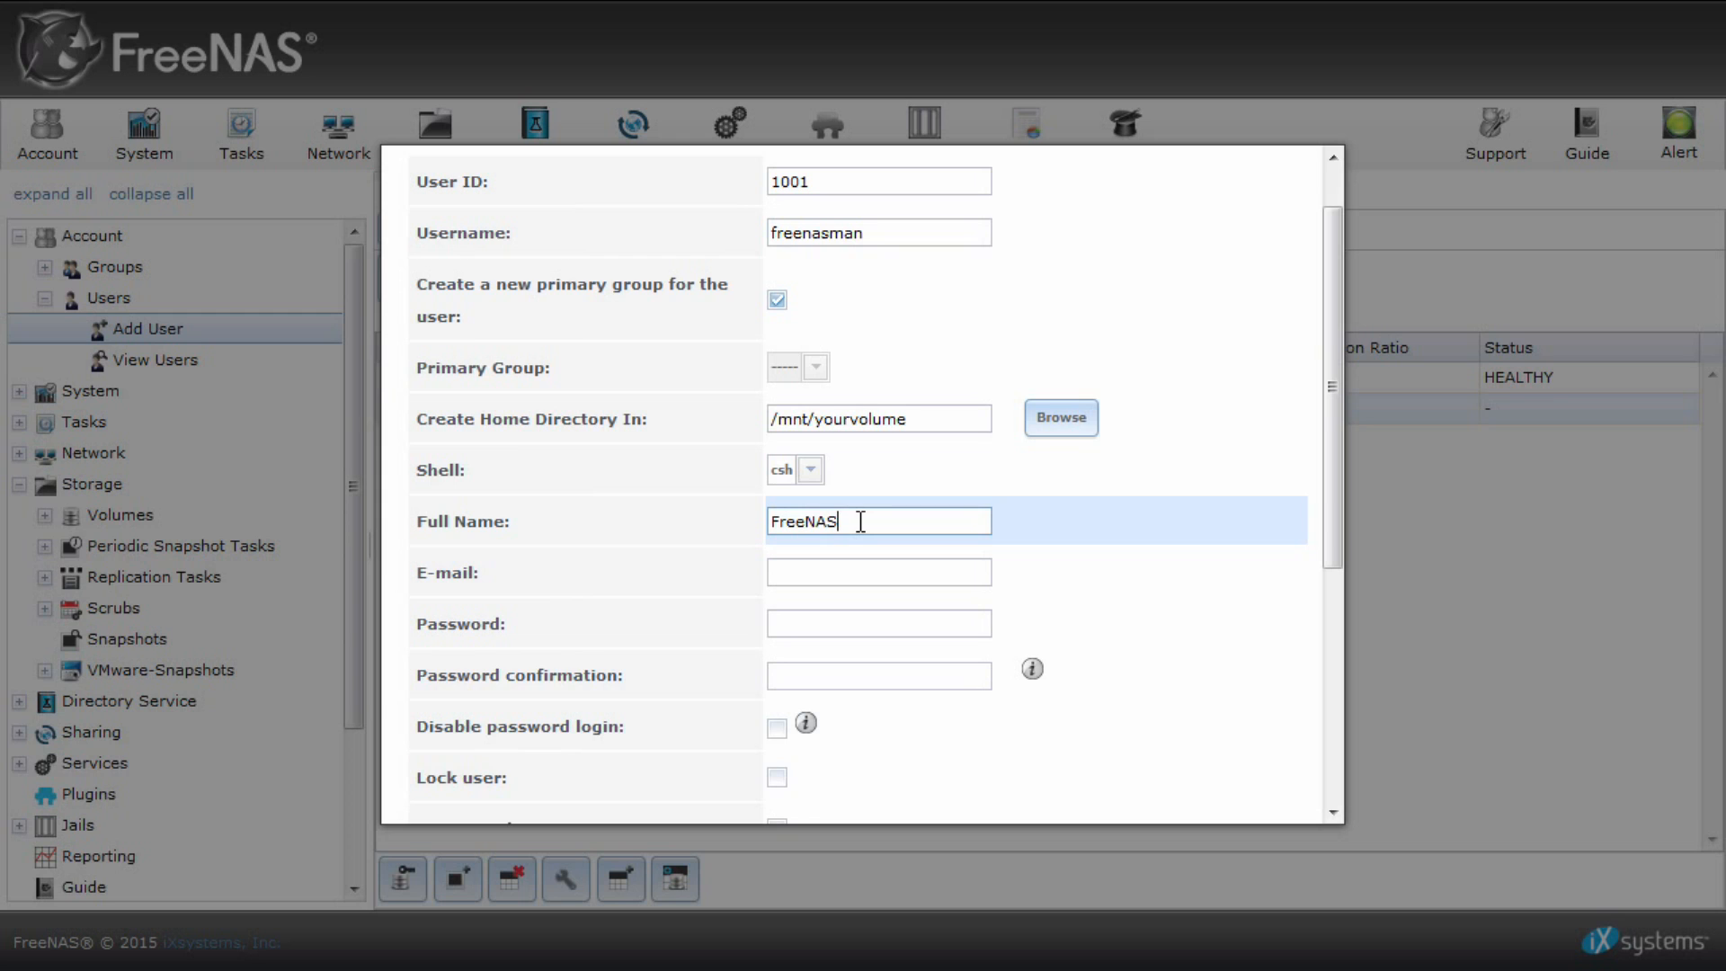
{"action": "type", "text": "Man"}
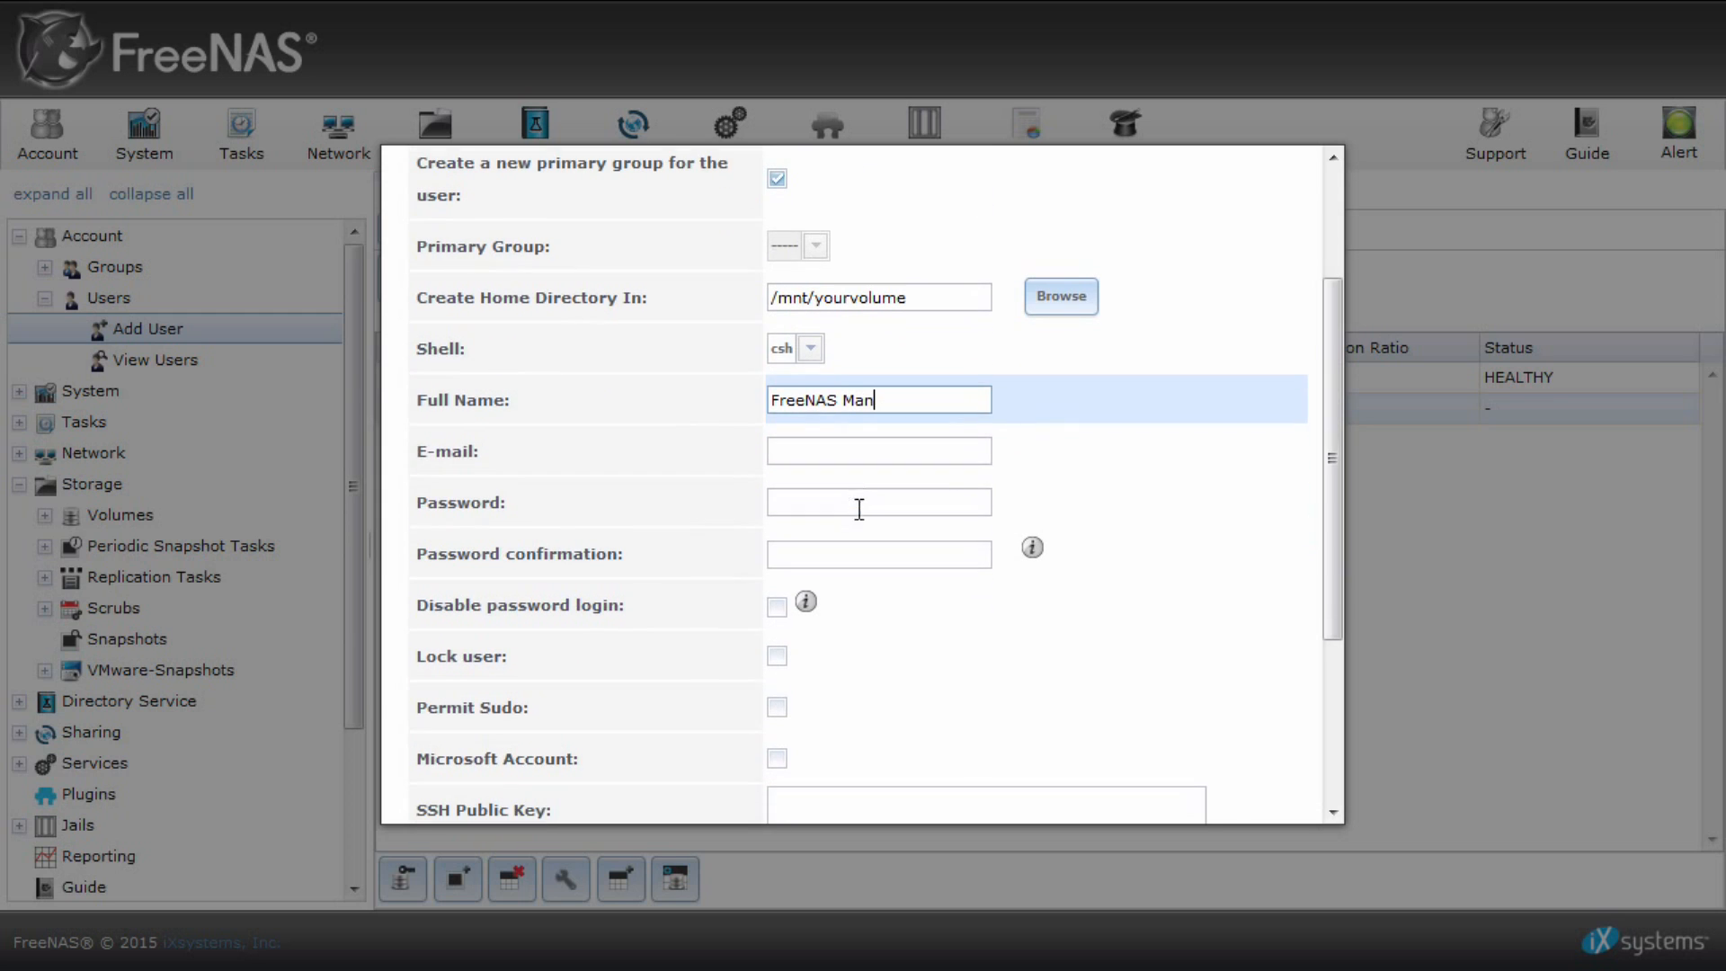
{"action": "left_click", "coordinate": [877, 501]}
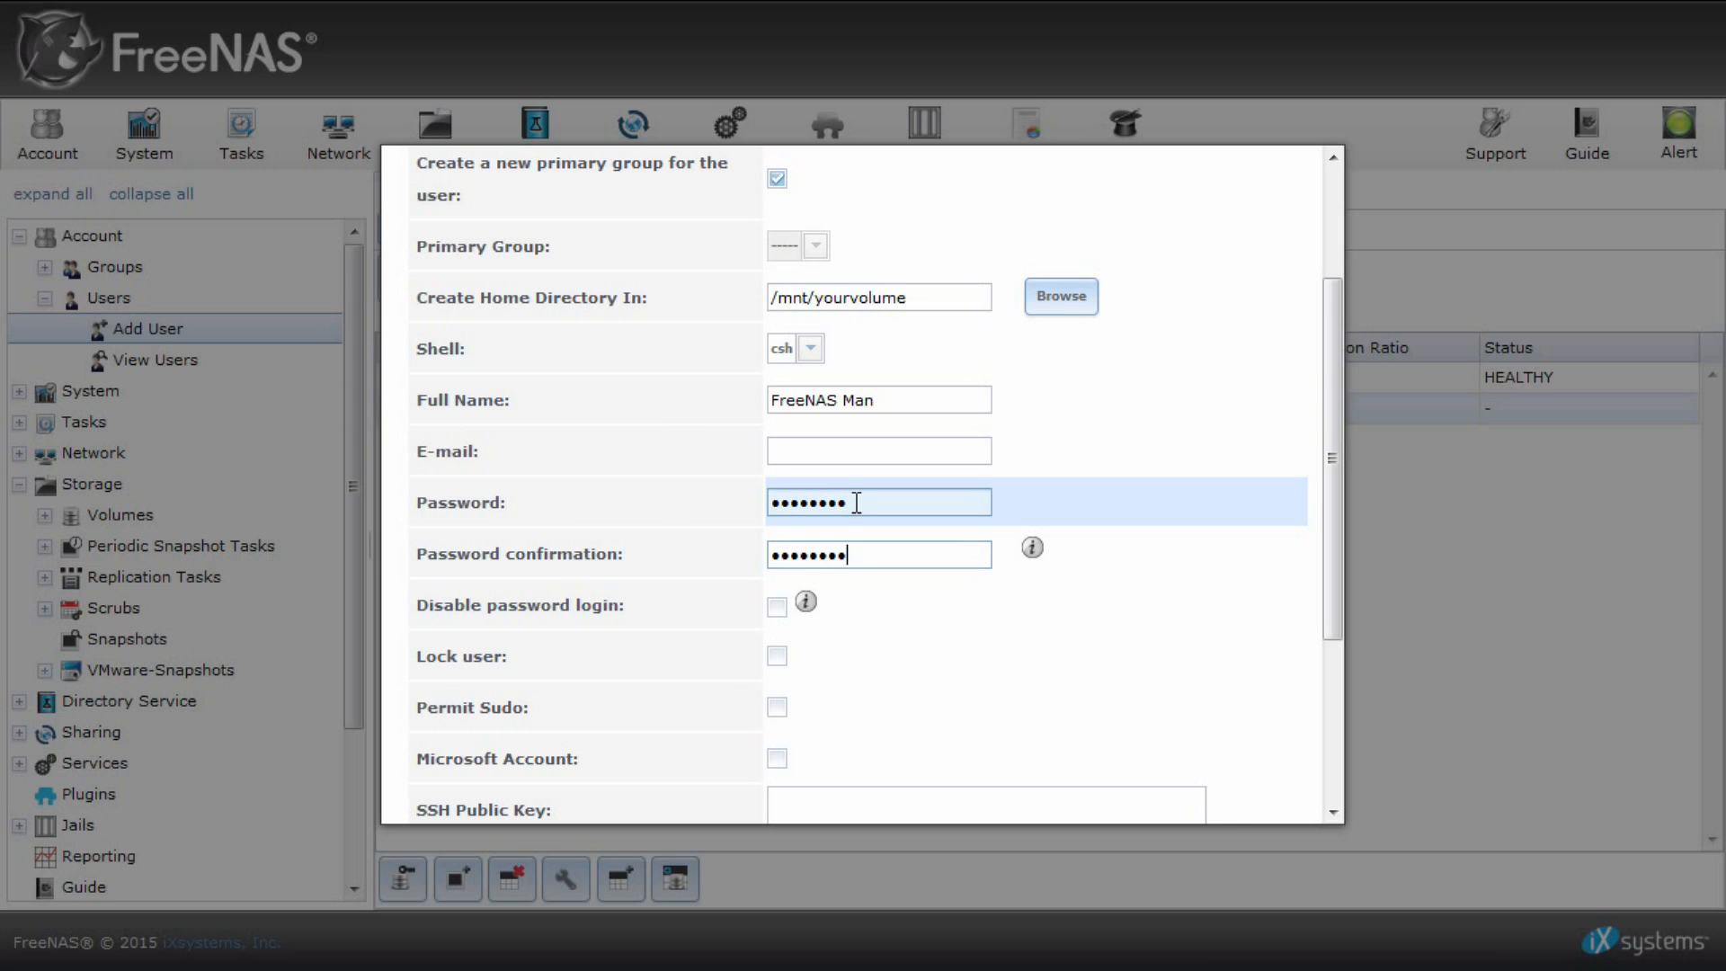
{"action": "scroll", "scroll_direction": "down", "scroll_amount": 3}
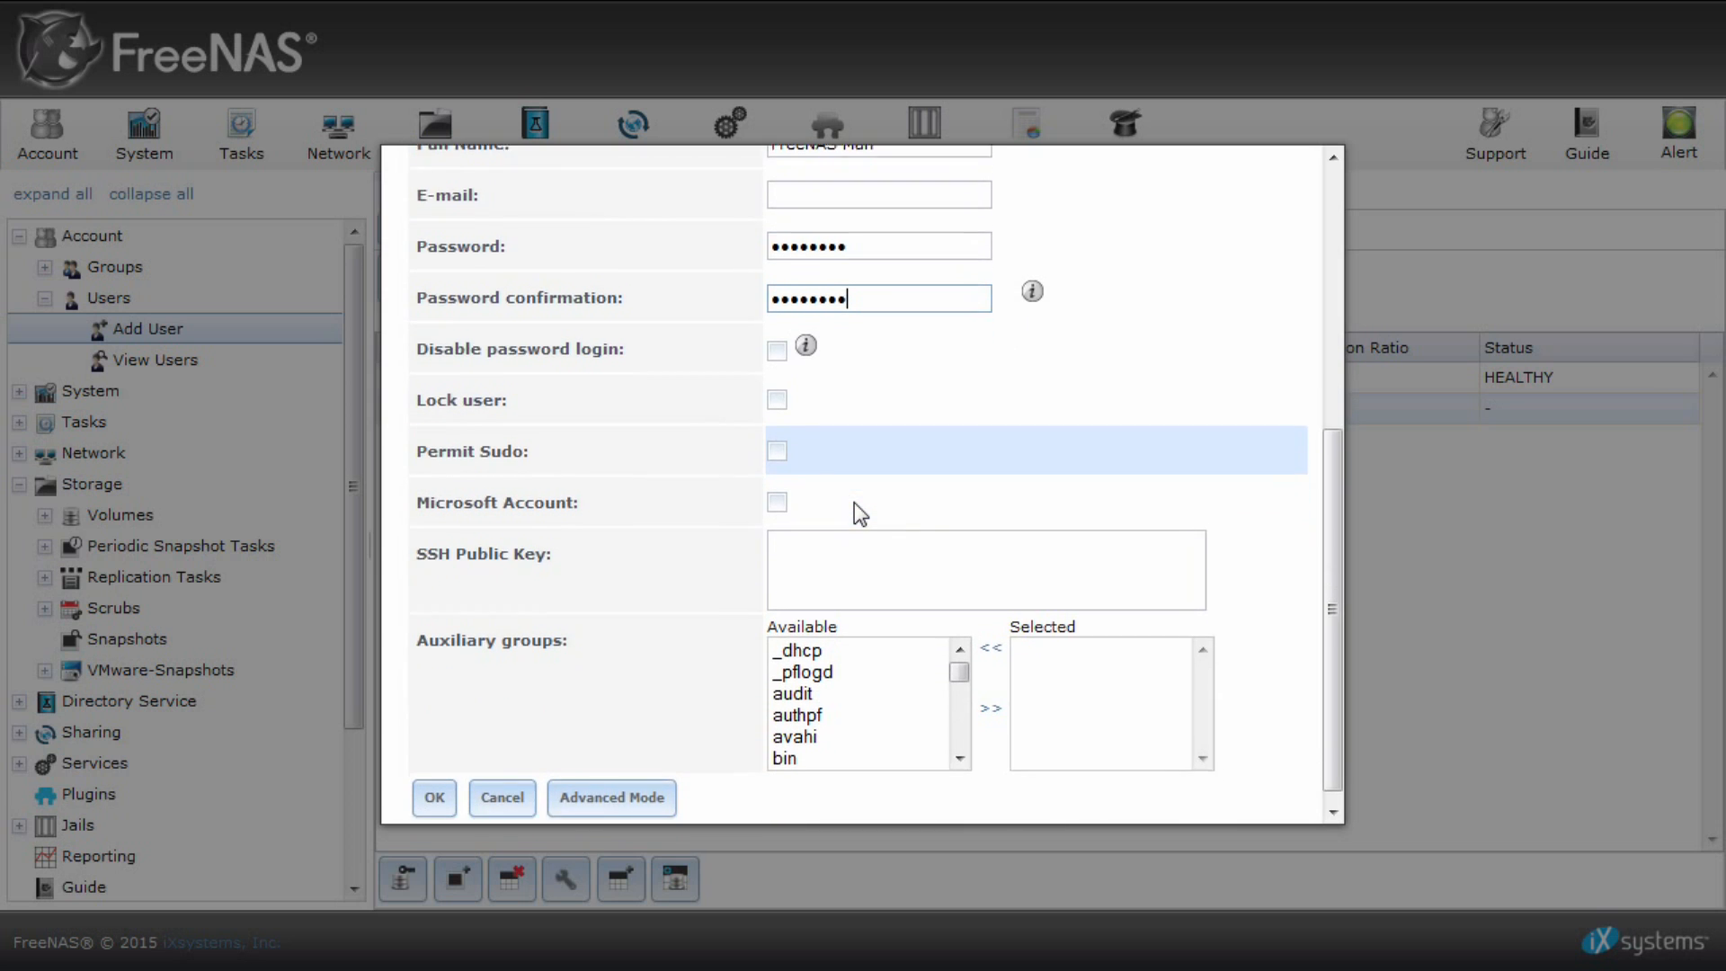
{"action": "scroll", "scroll_direction": "down", "scroll_amount": 3}
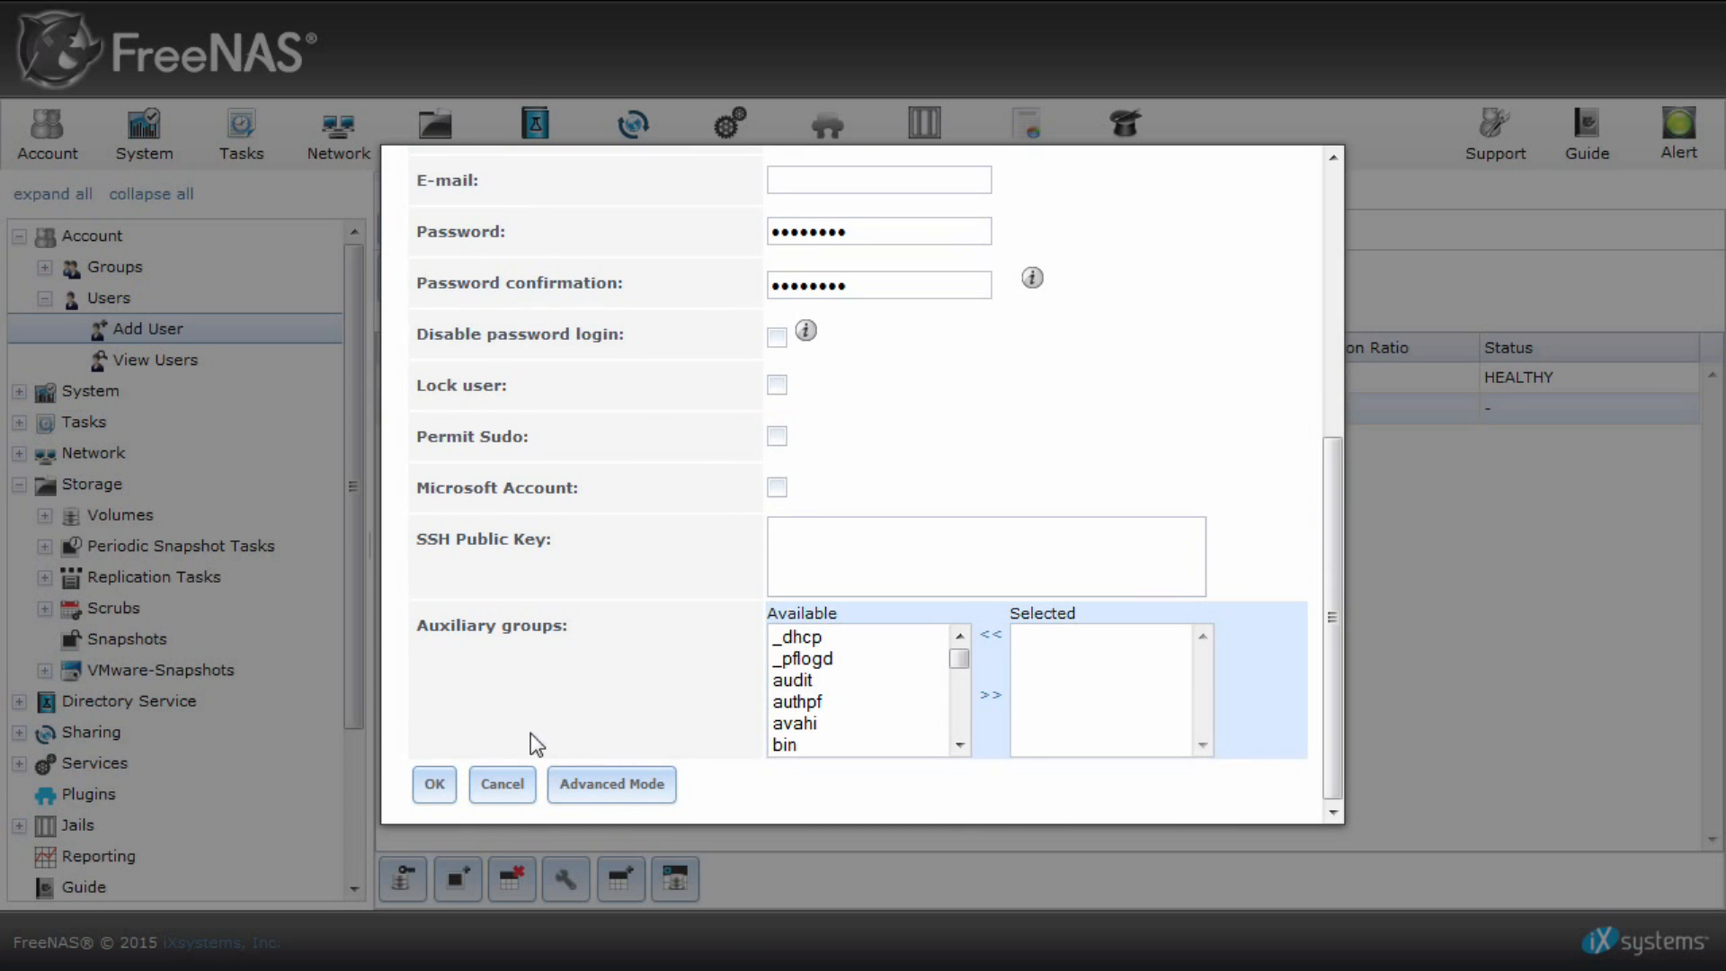
{"action": "left_click", "coordinate": [433, 784]}
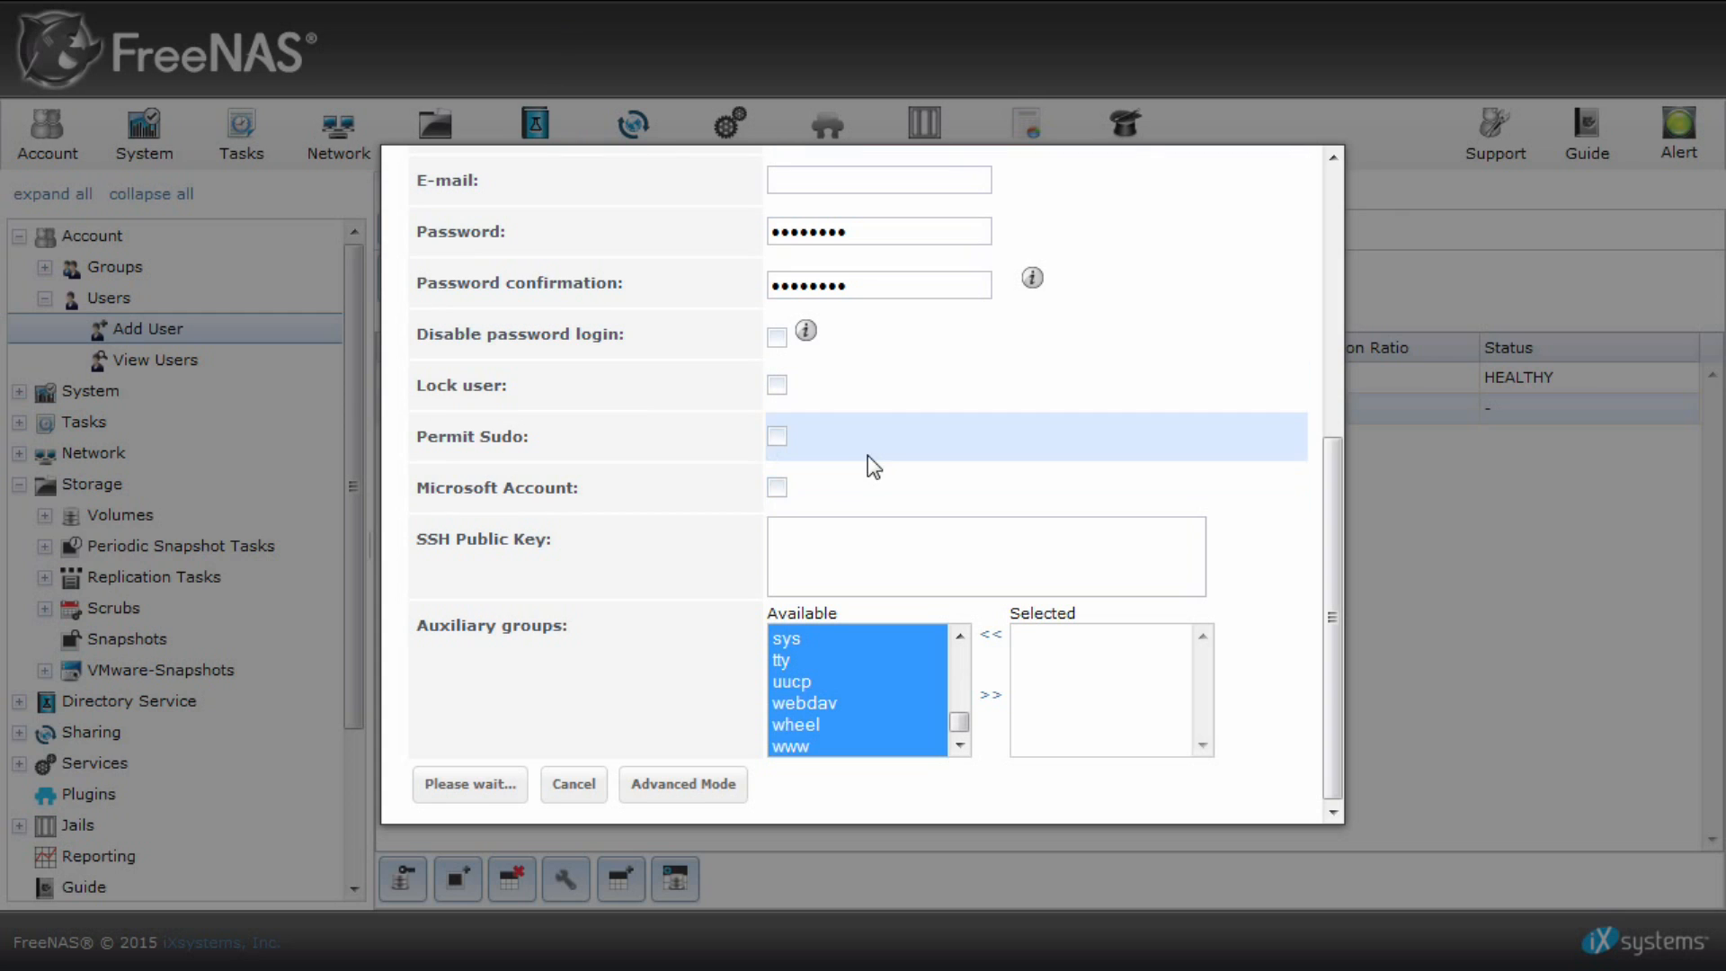
{"action": "left_click", "coordinate": [983, 556]}
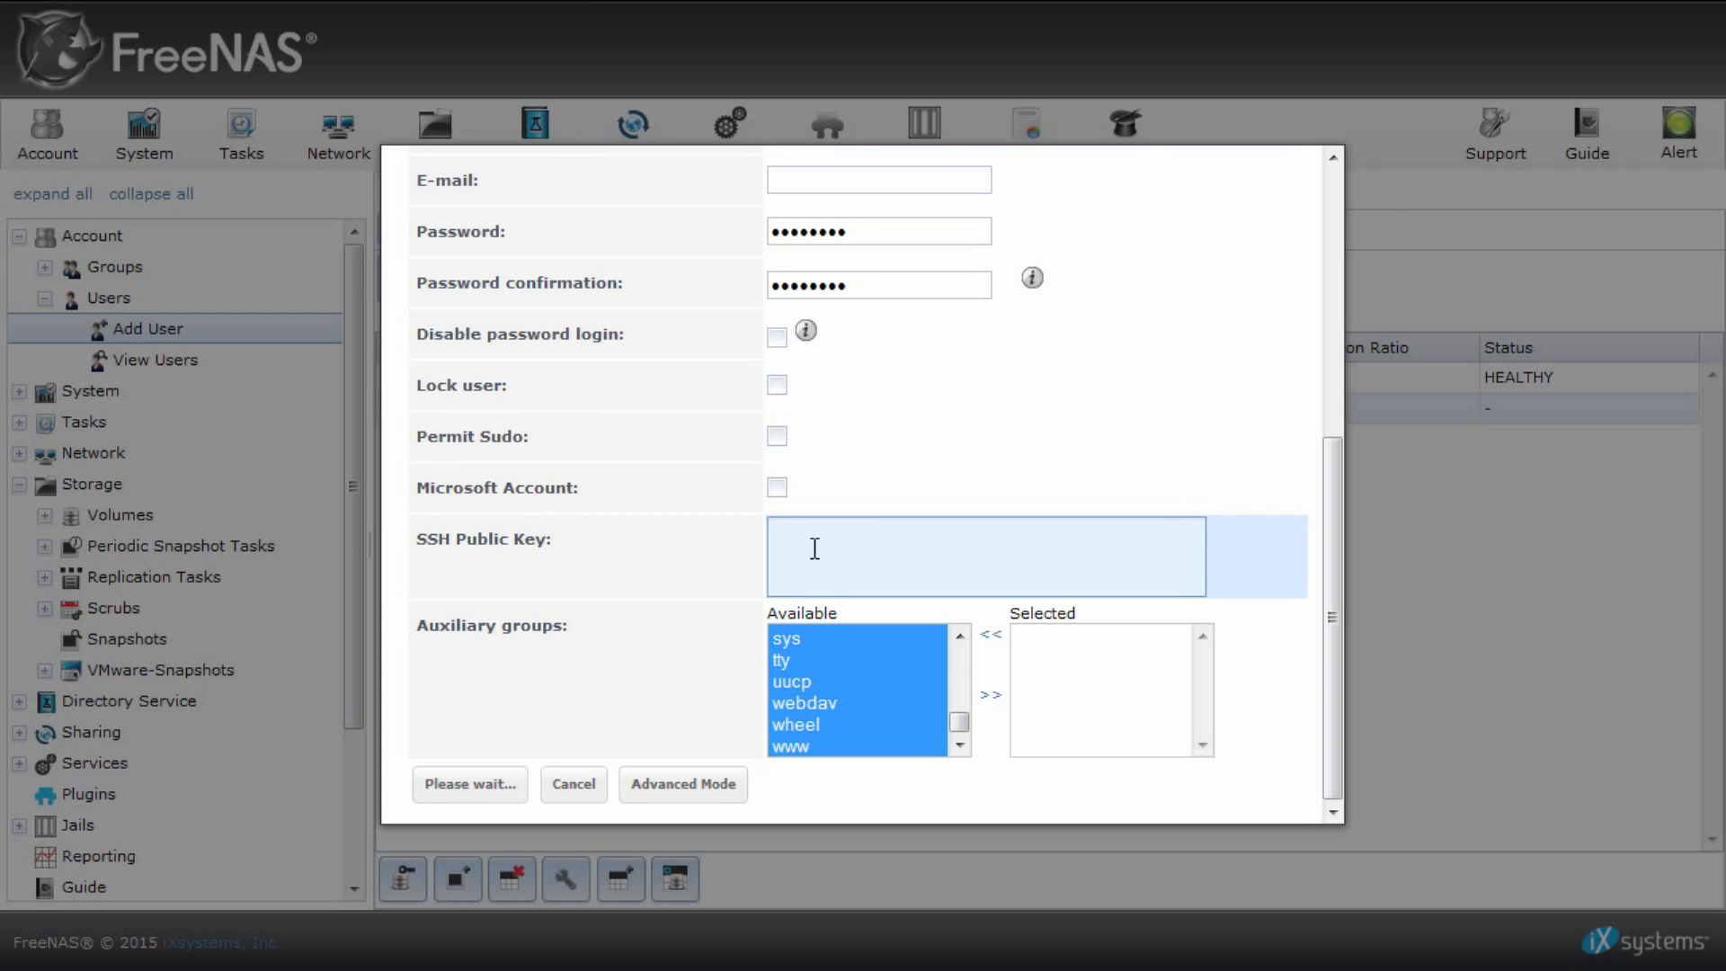
{"action": "left_click", "coordinate": [470, 784]}
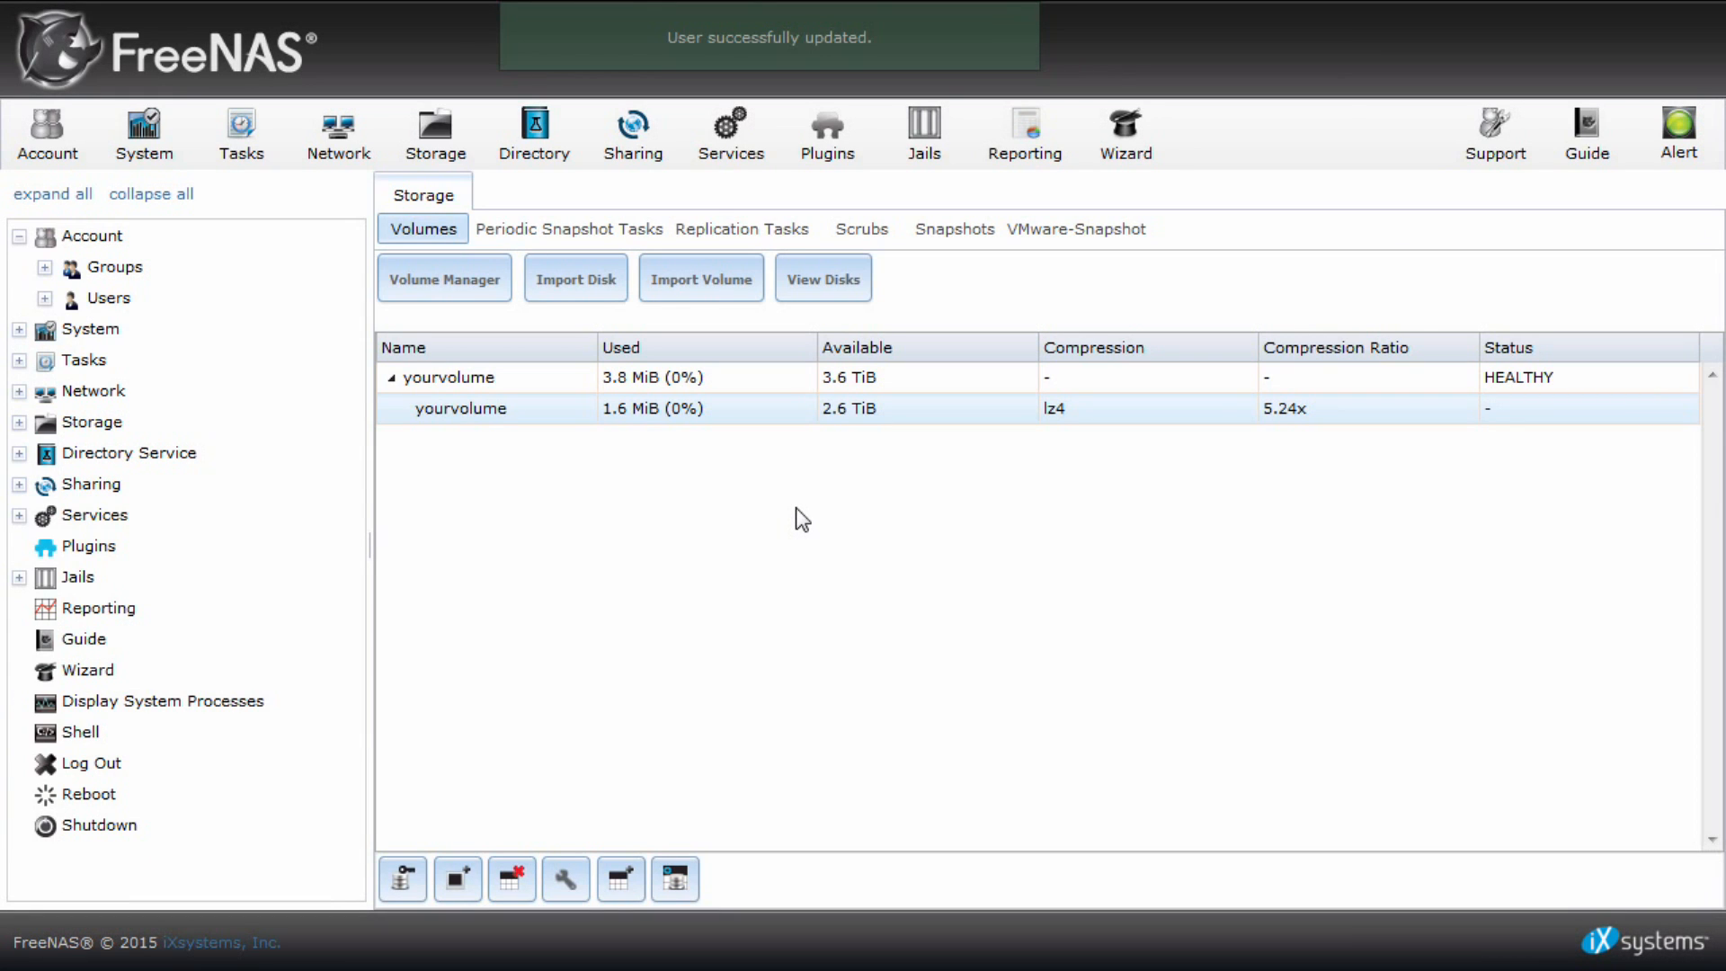
Return to the Storage > Volumes list showing yourvolume.
{"action": "left_click", "coordinate": [460, 408]}
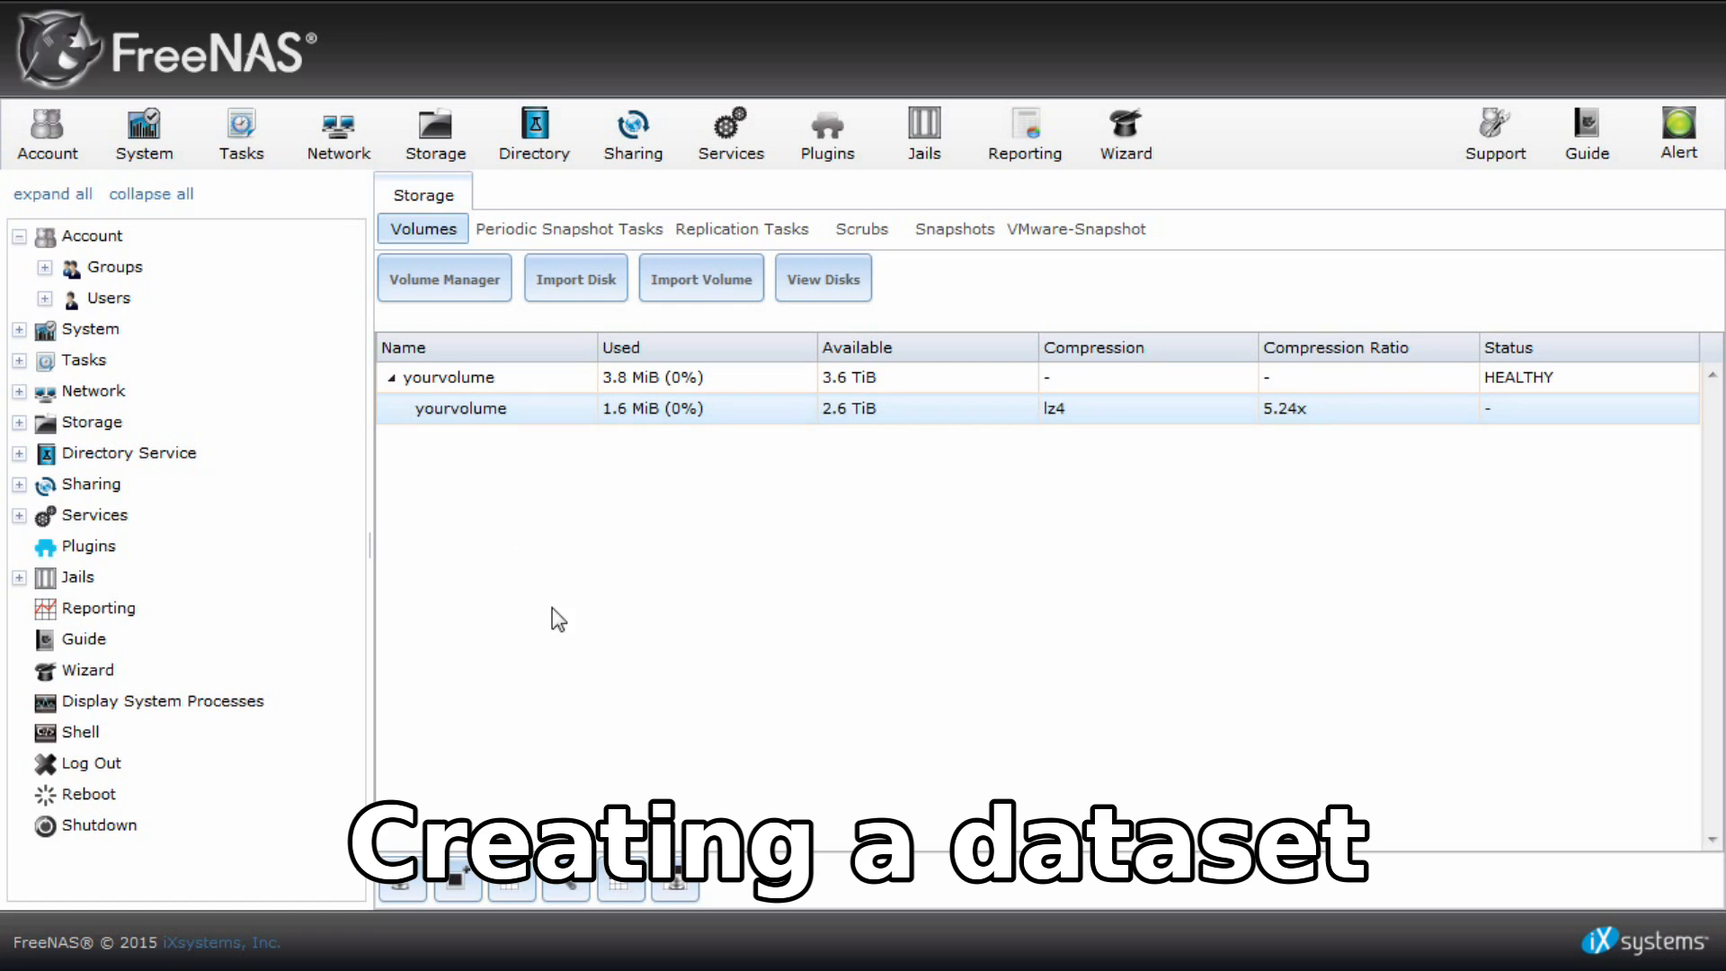
{"action": "mouse_move", "coordinate": [626, 892]}
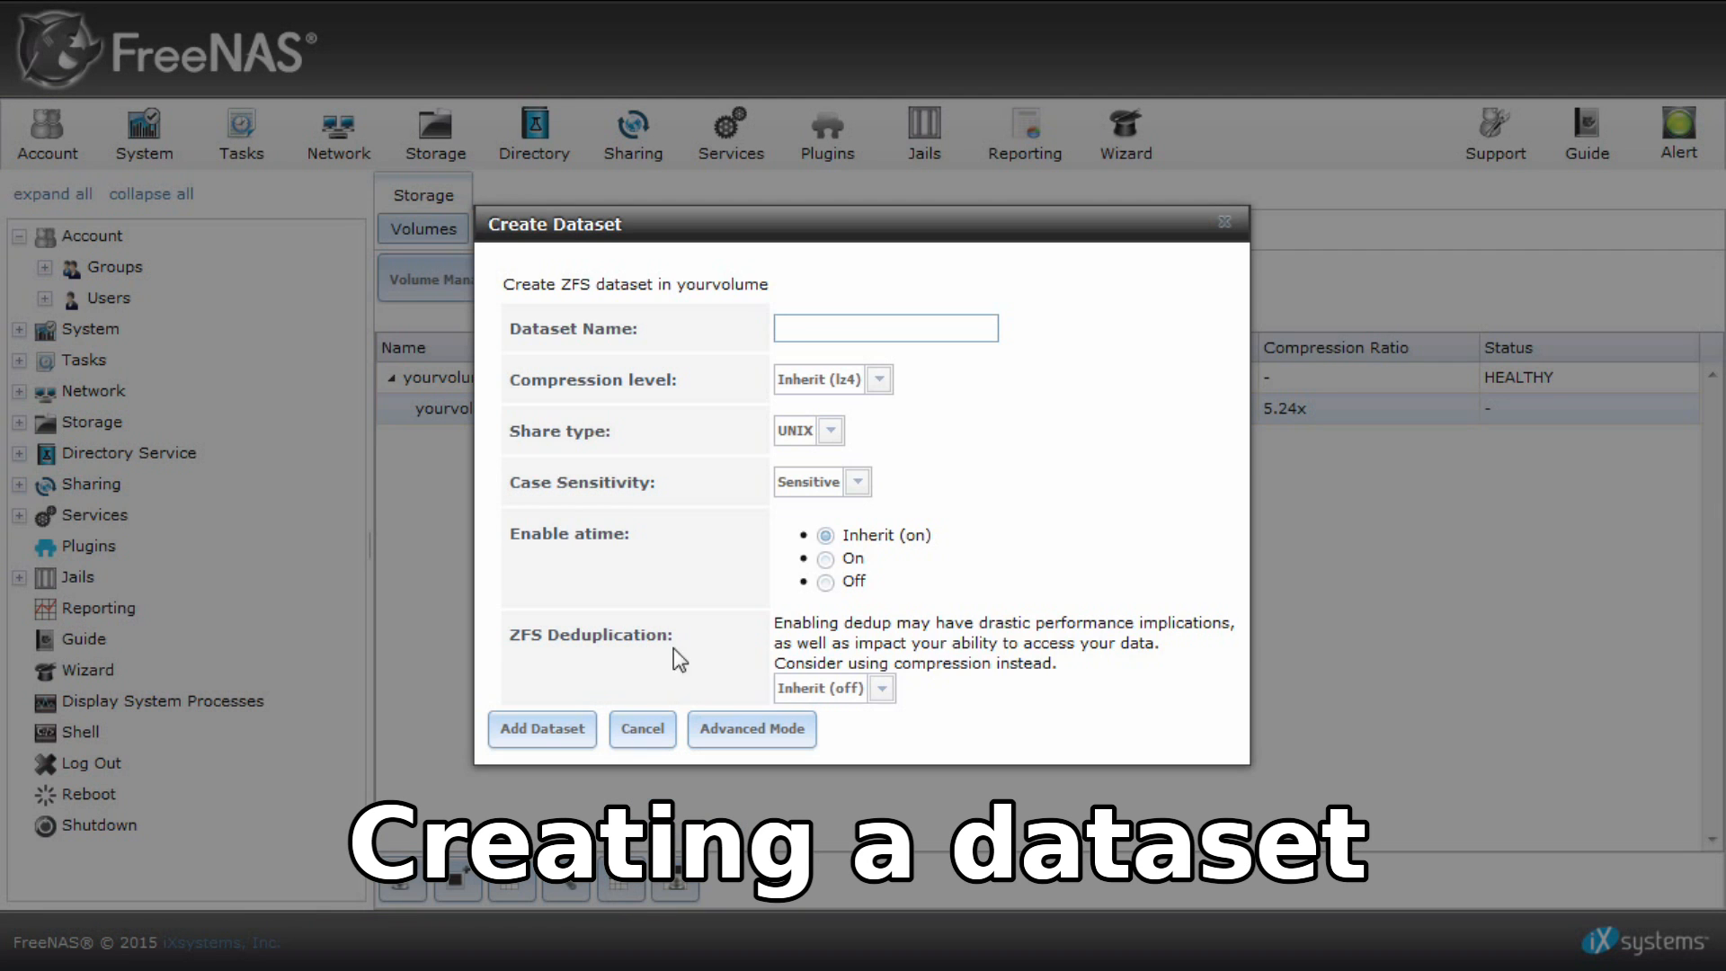
Name the new dataset yourwindowset and choose the Windows share type.
{"action": "left_click", "coordinate": [885, 328]}
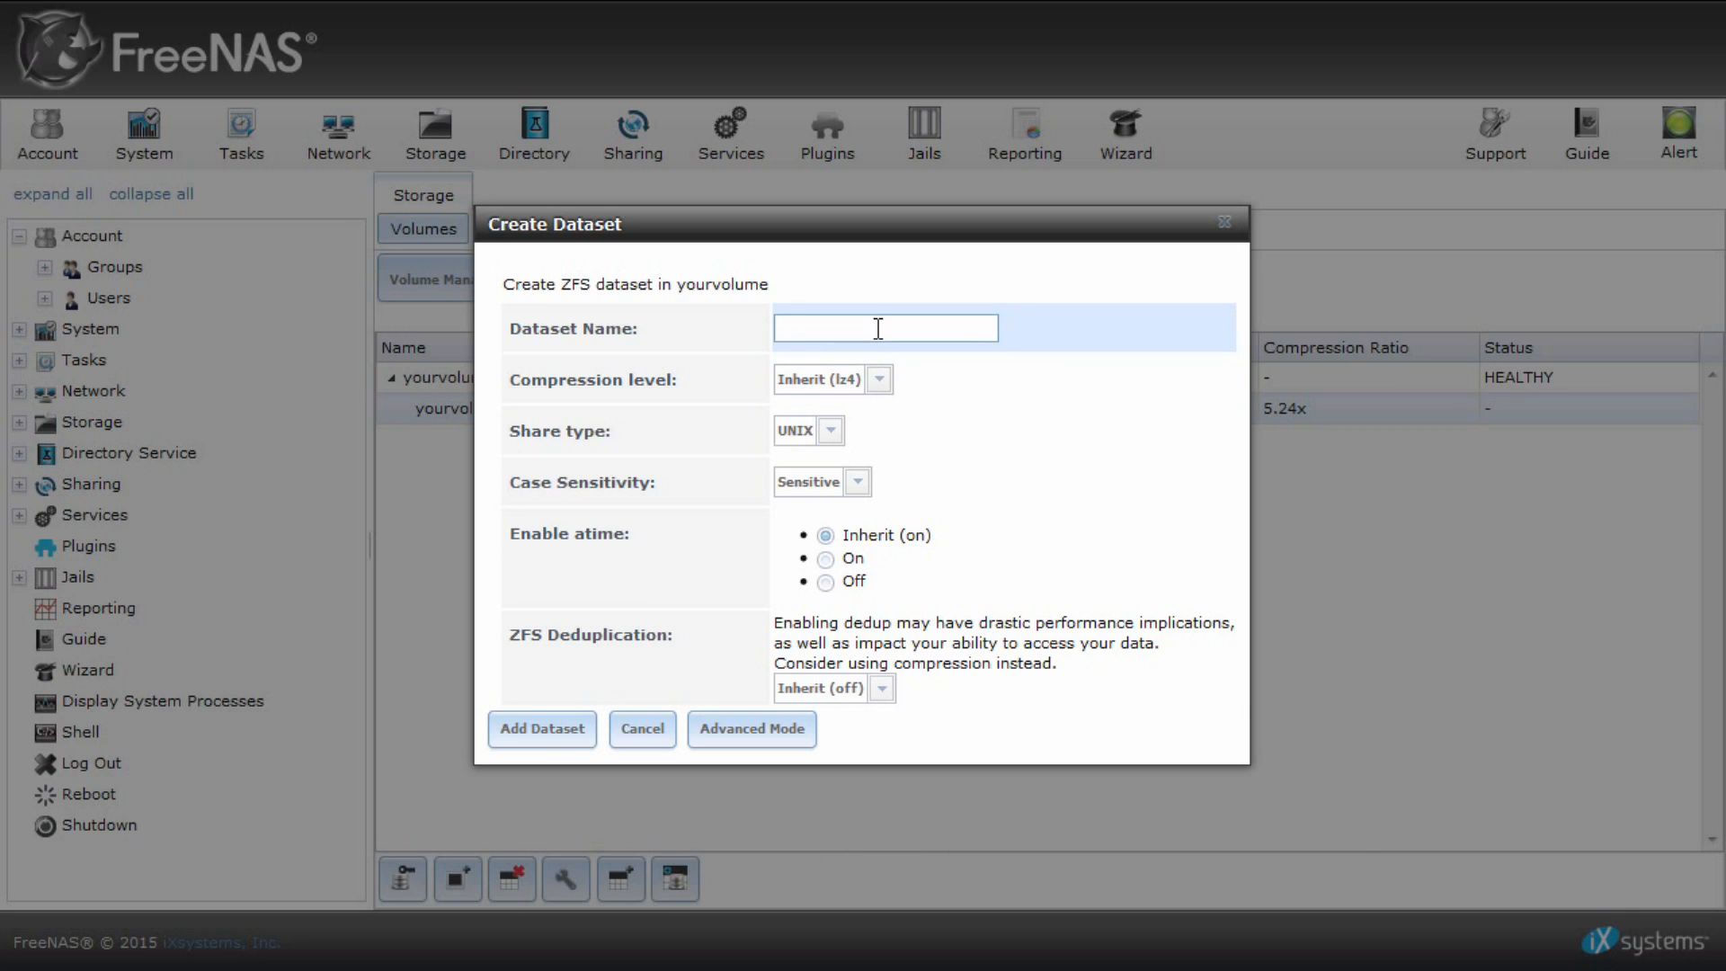
{"action": "type", "text": "y"}
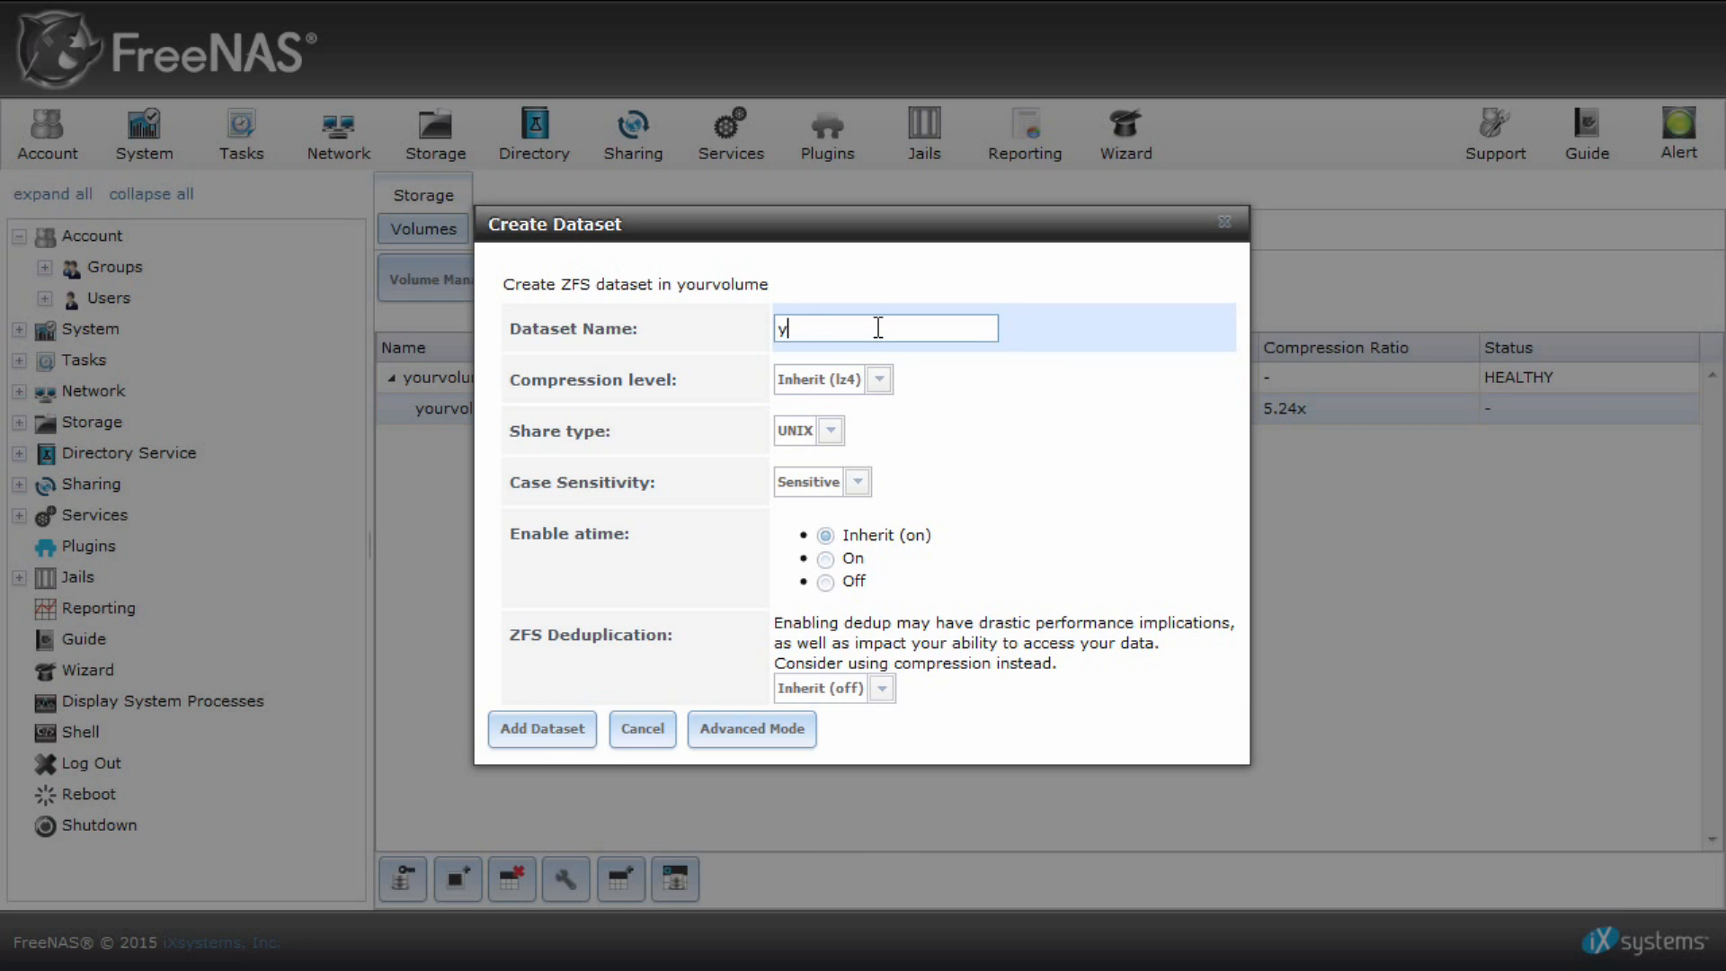
{"action": "type", "text": "ourwindowset"}
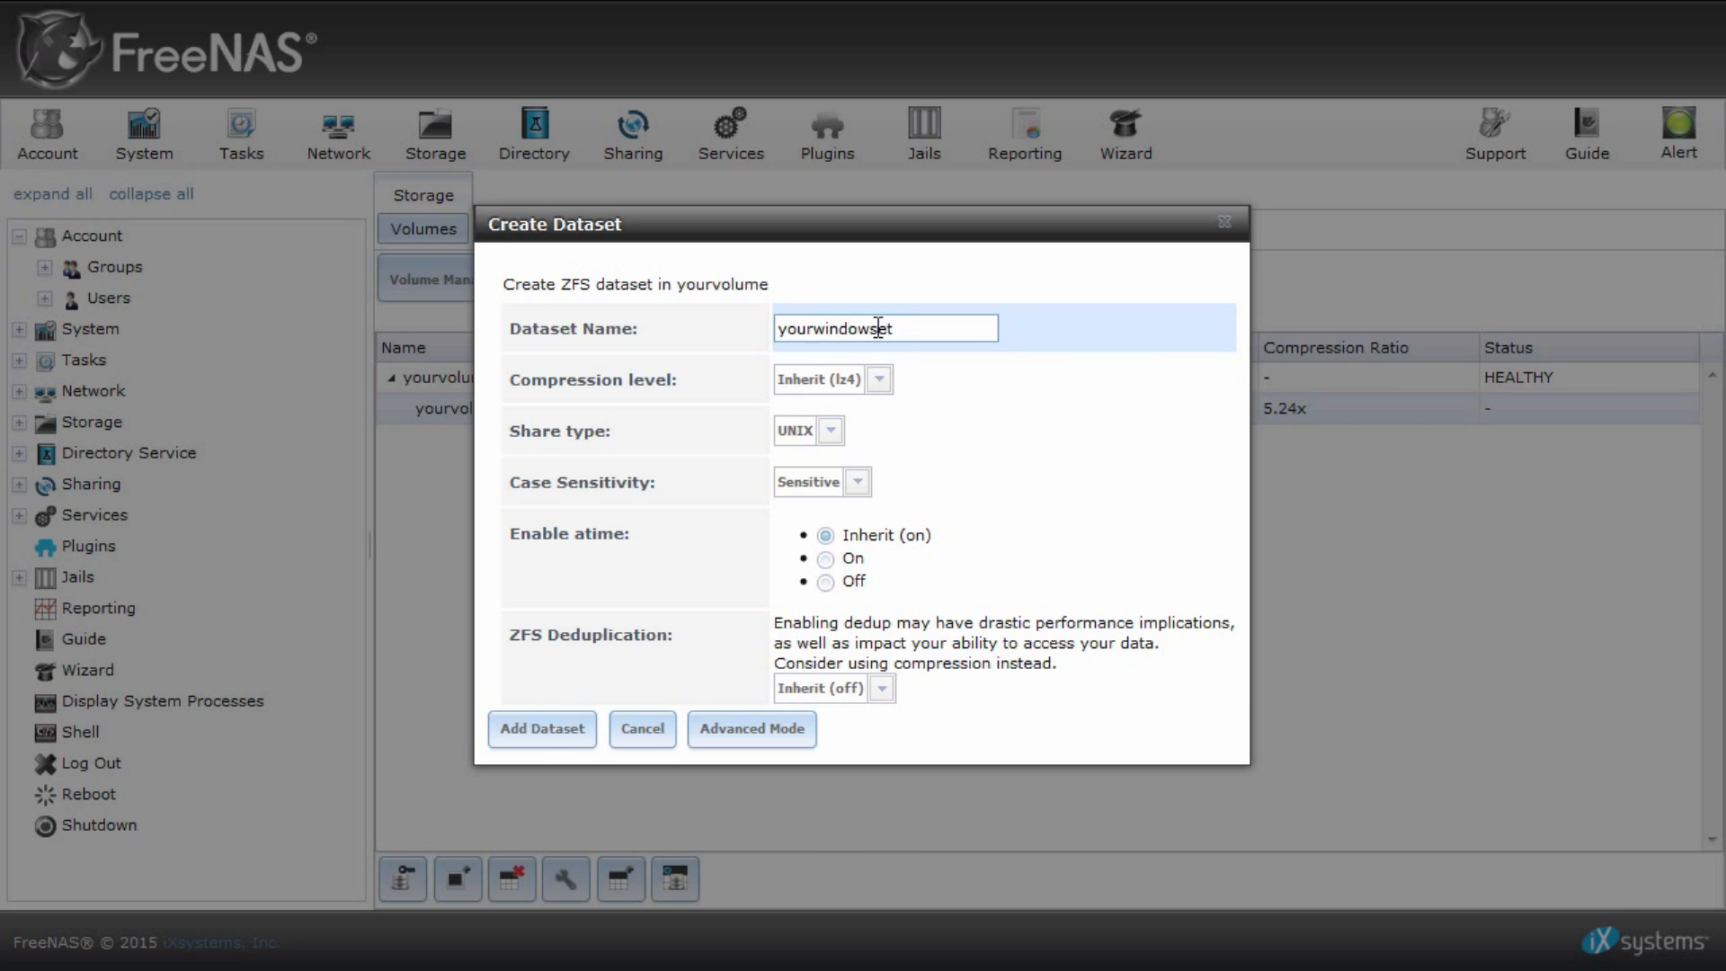
{"action": "mouse_move", "coordinate": [841, 462]}
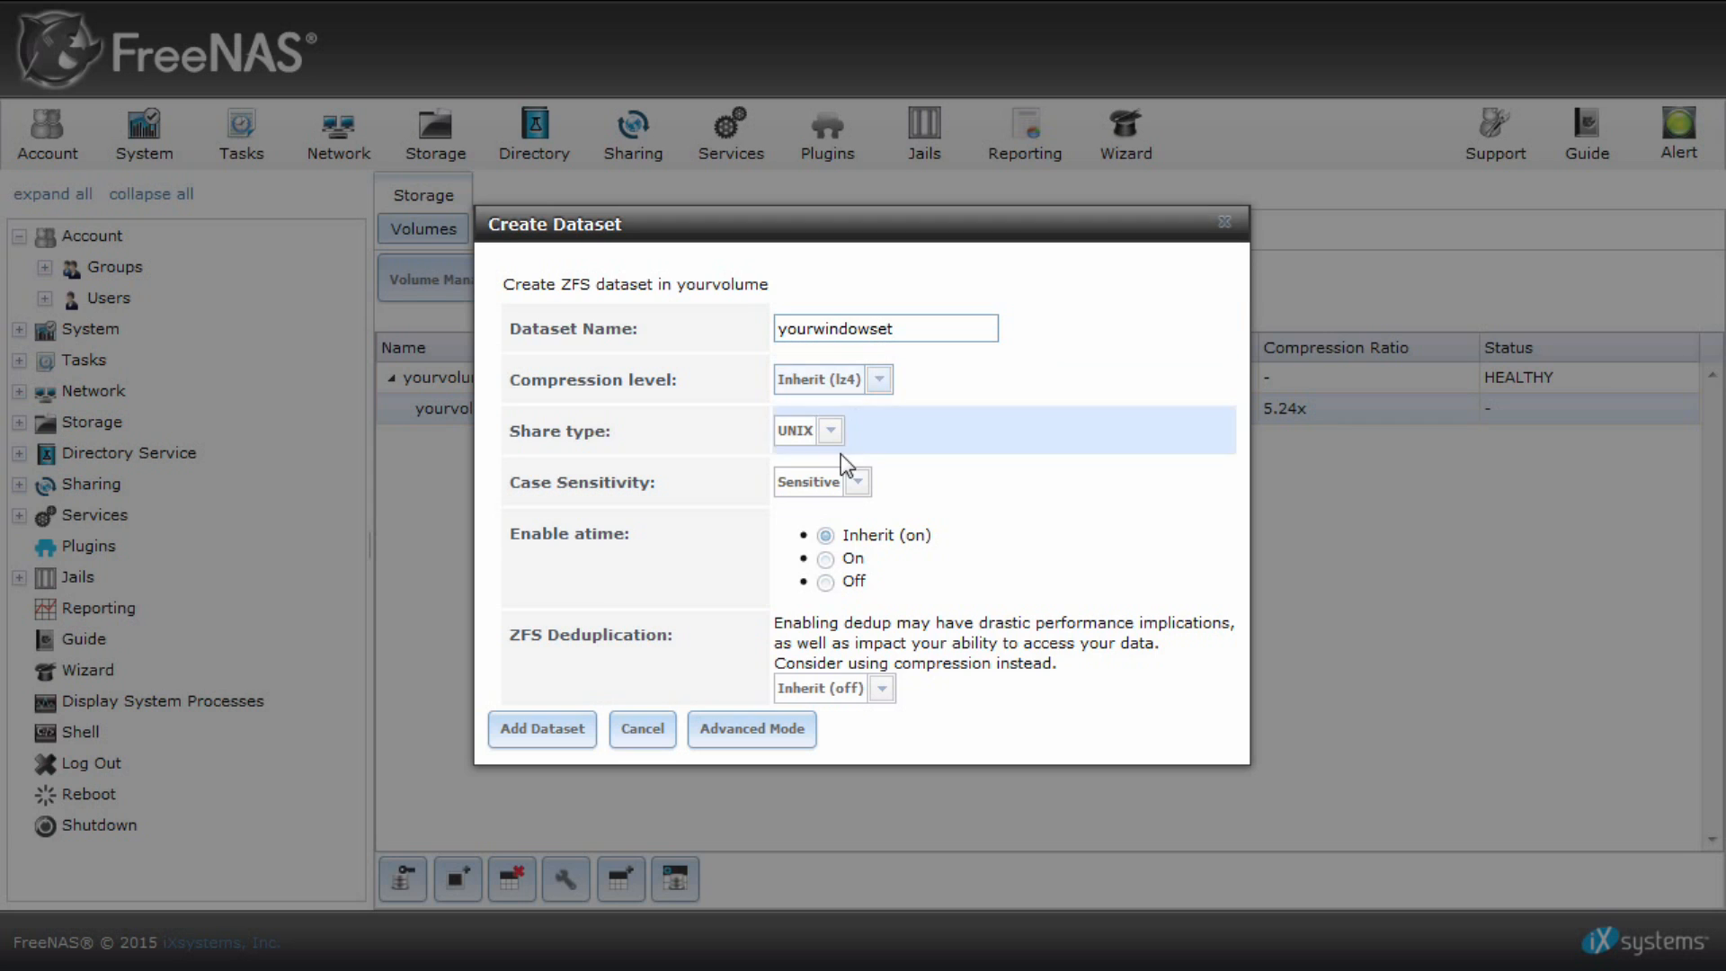
{"action": "left_click", "coordinate": [828, 429]}
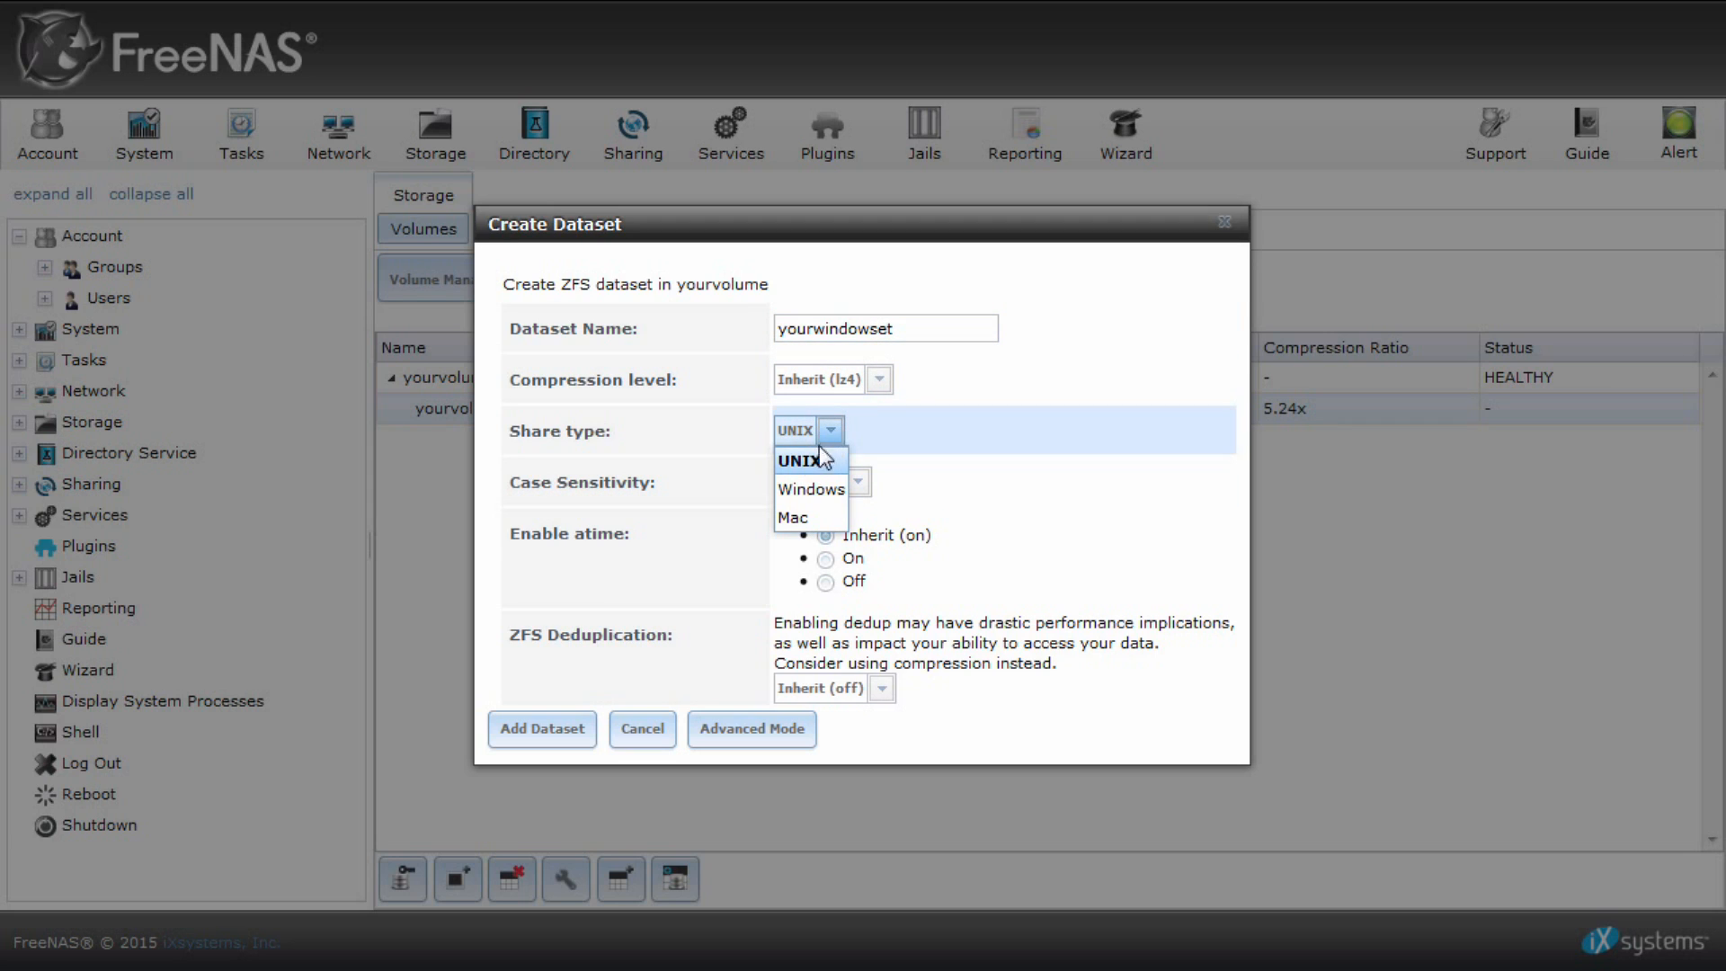
{"action": "left_click", "coordinate": [811, 489]}
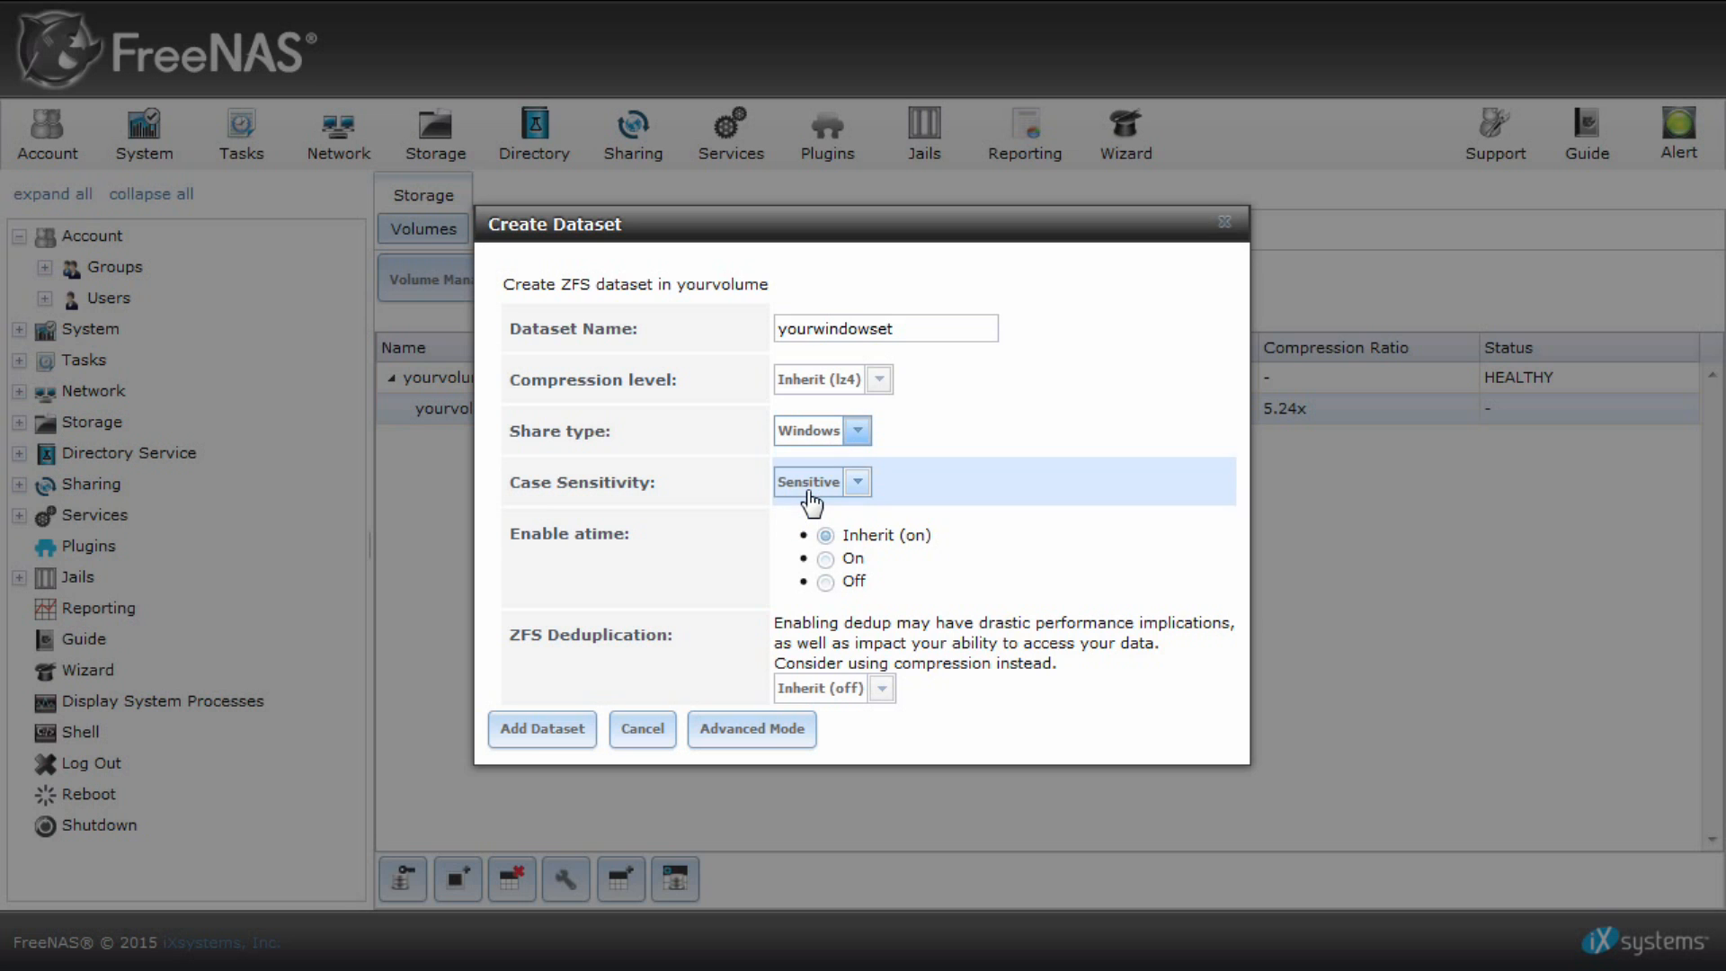
{"action": "mouse_move", "coordinate": [751, 728]}
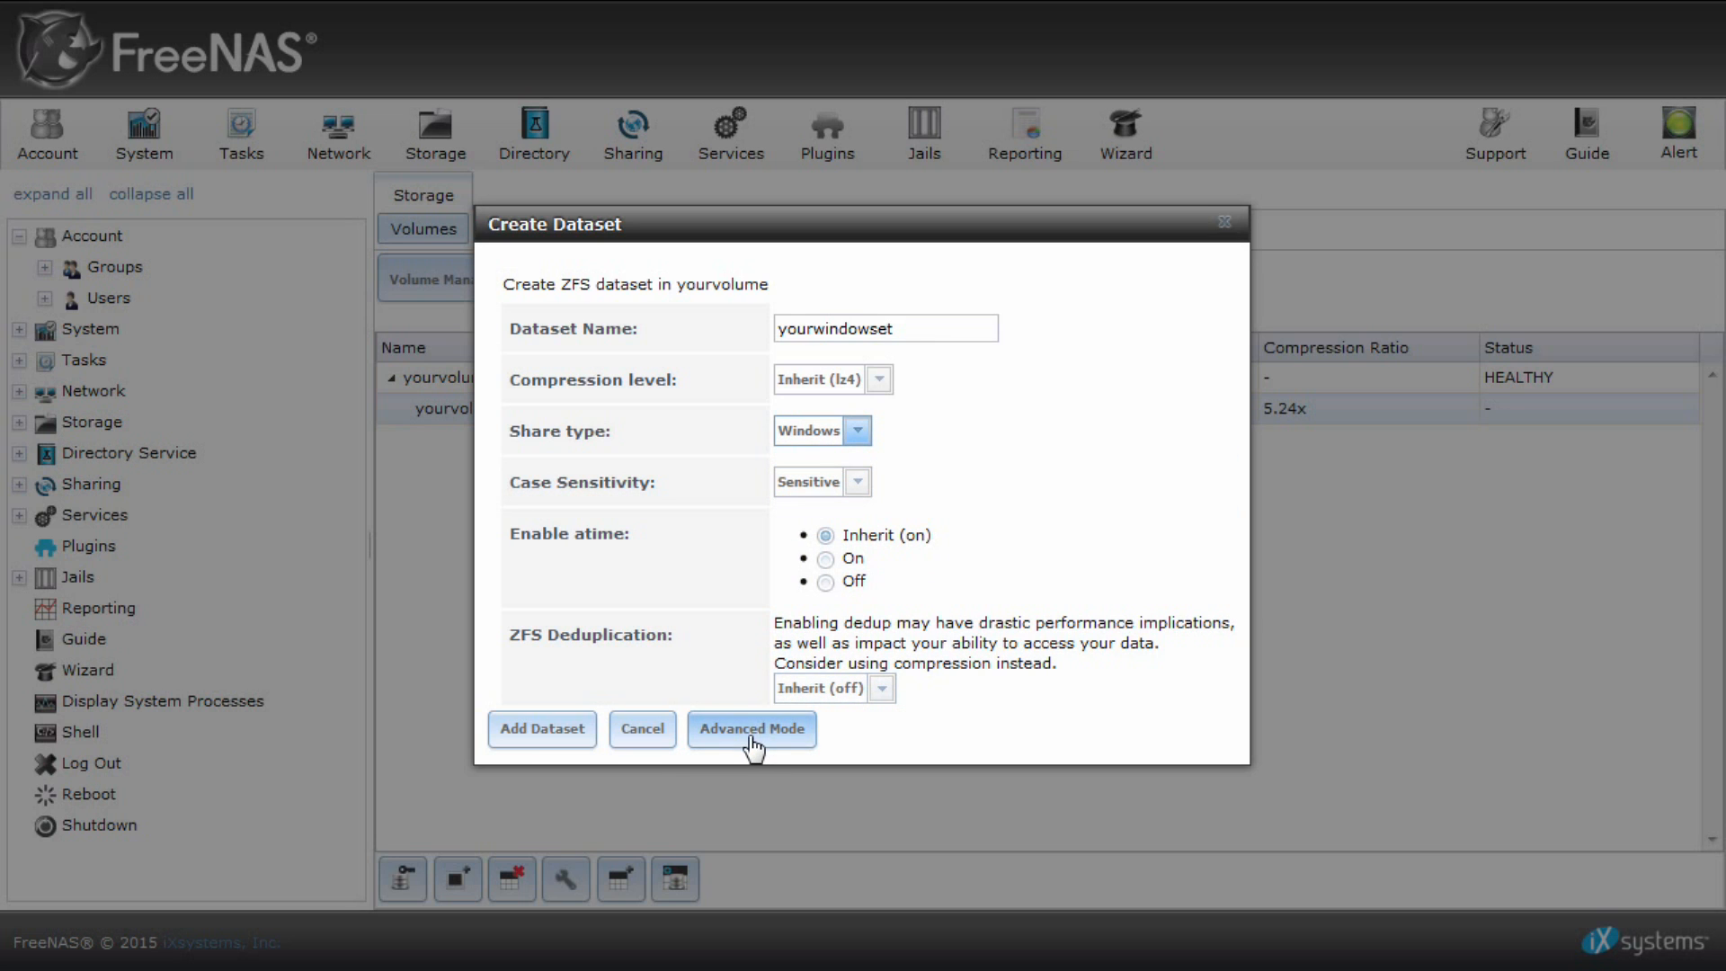
In advanced mode set a 1 GiB quota and add the yourwindowset dataset.
{"action": "left_click", "coordinate": [752, 728]}
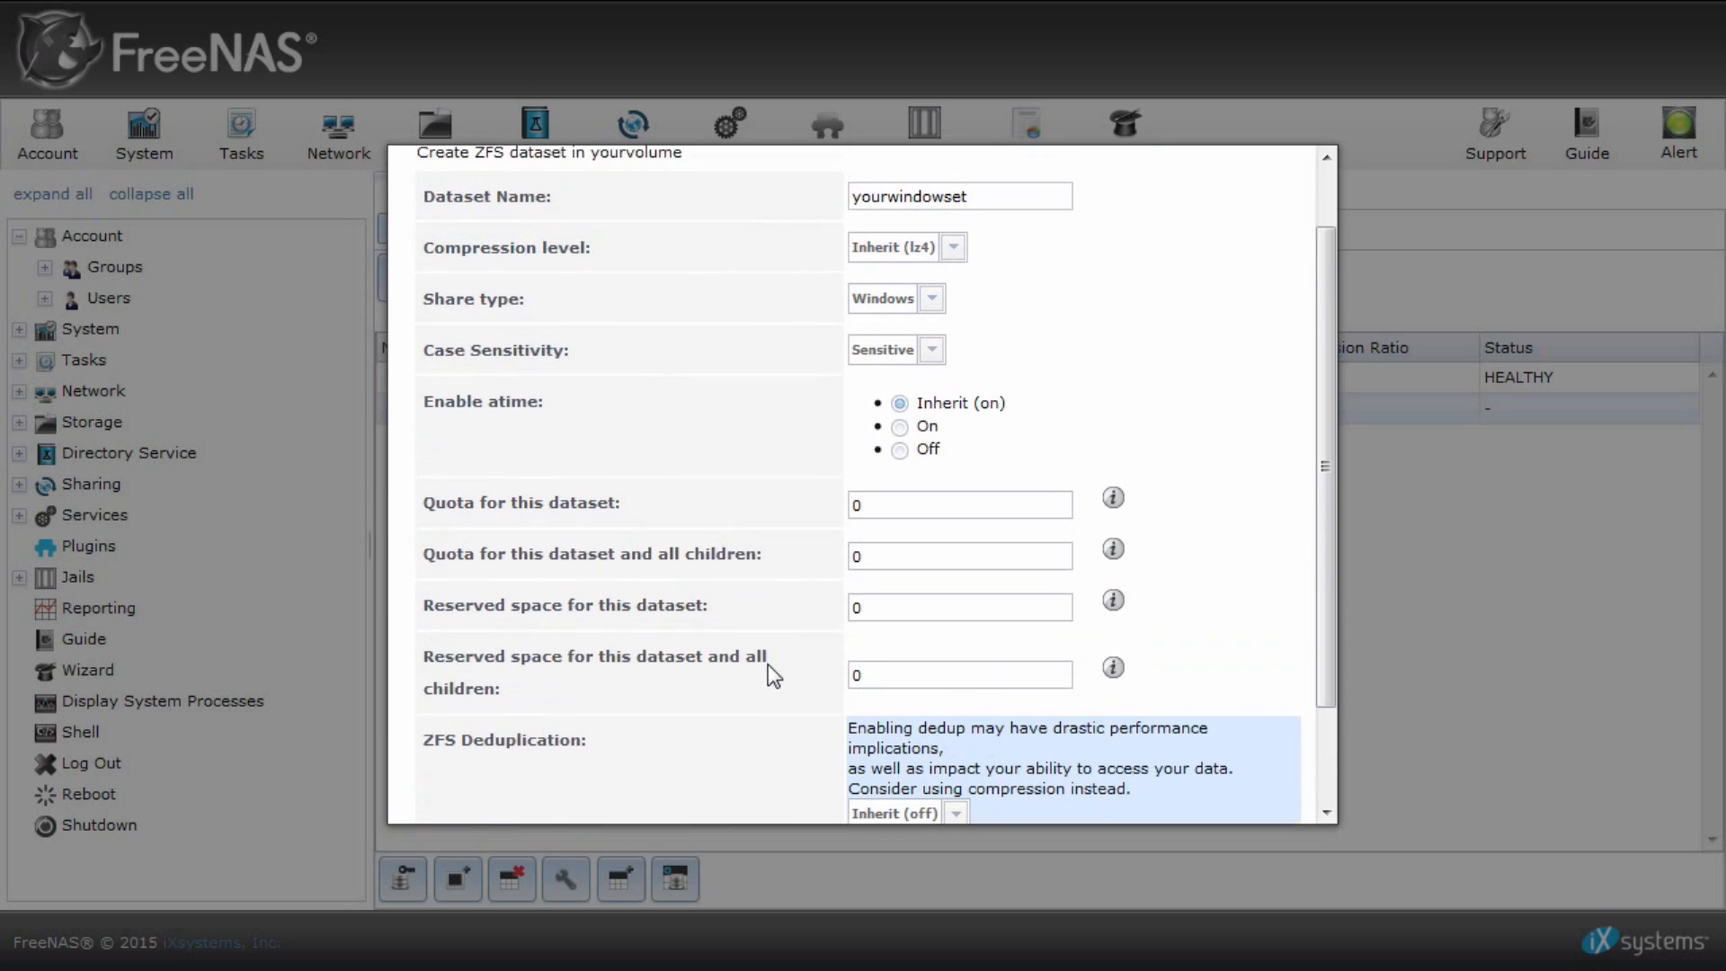
{"action": "mouse_move", "coordinate": [1113, 501]}
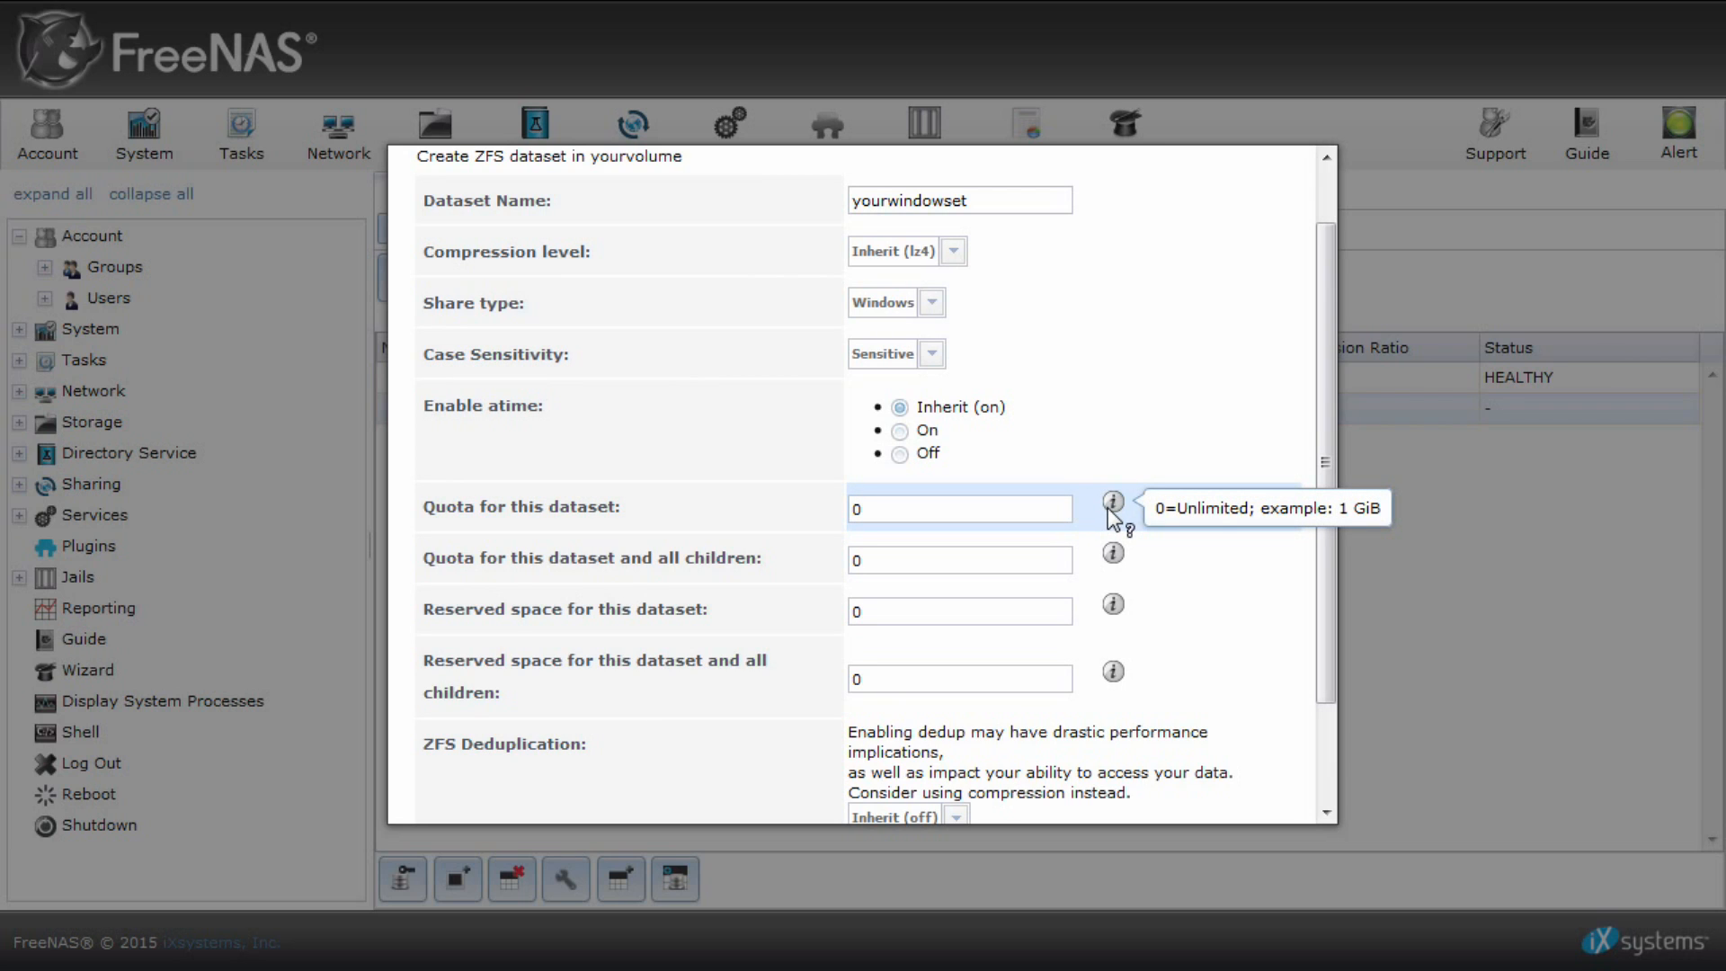
{"action": "left_click", "coordinate": [958, 507]}
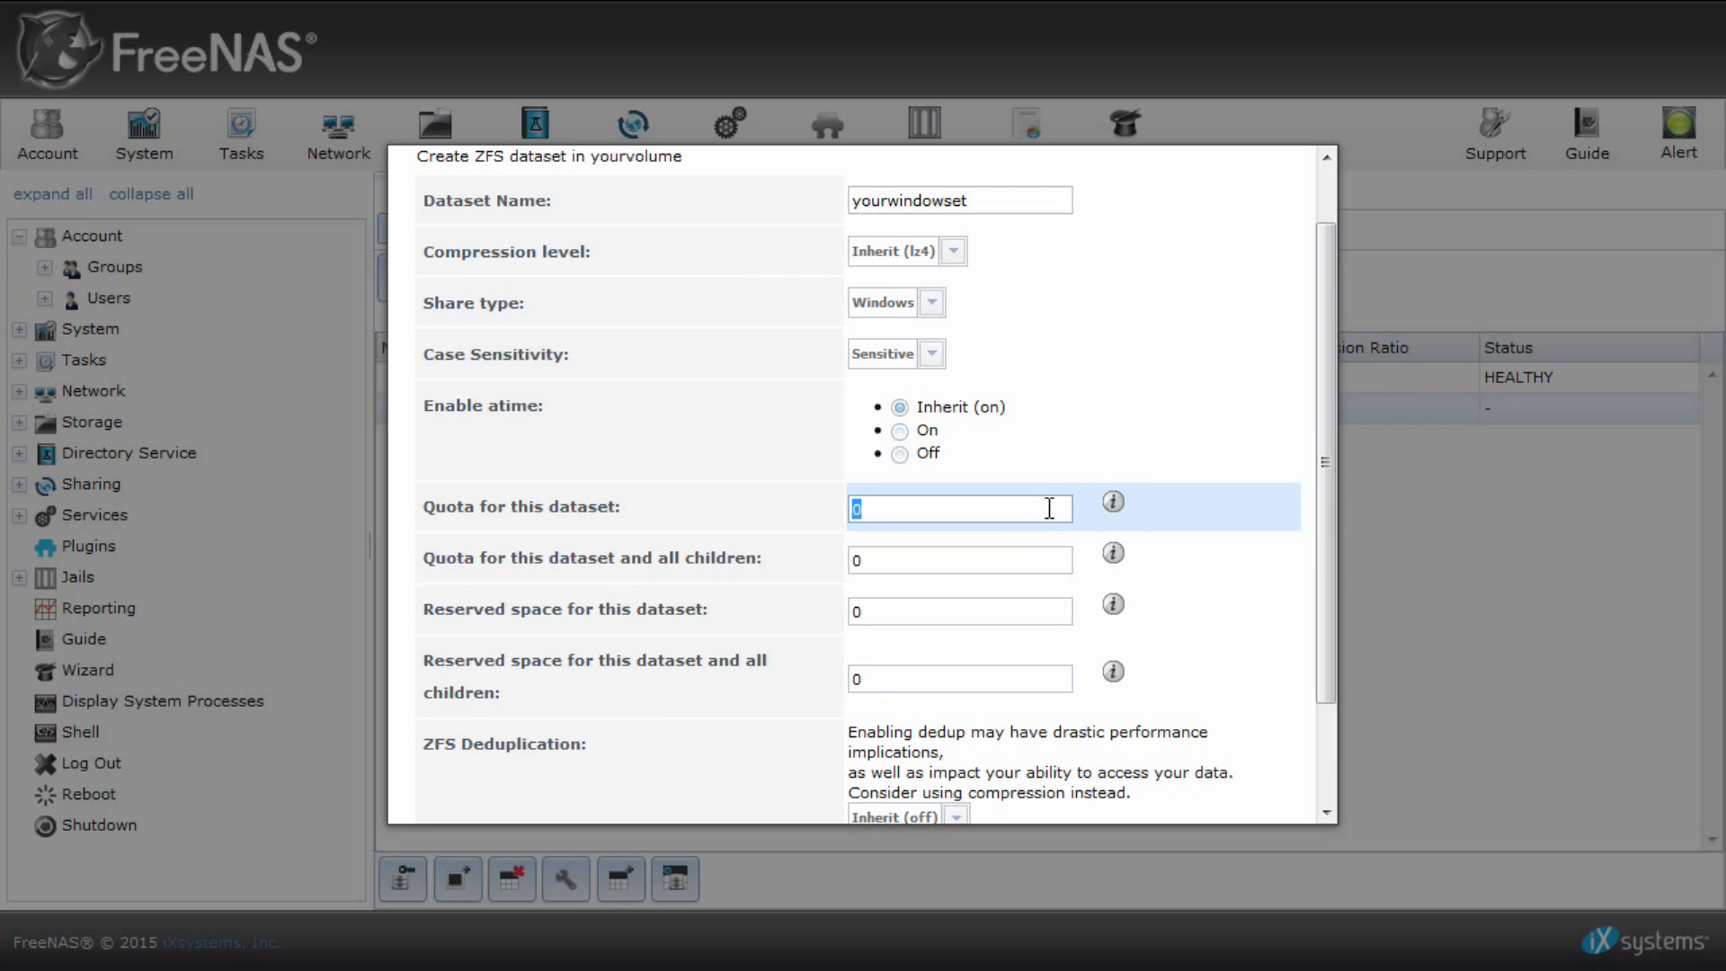
{"action": "type", "text": "1 GiB"}
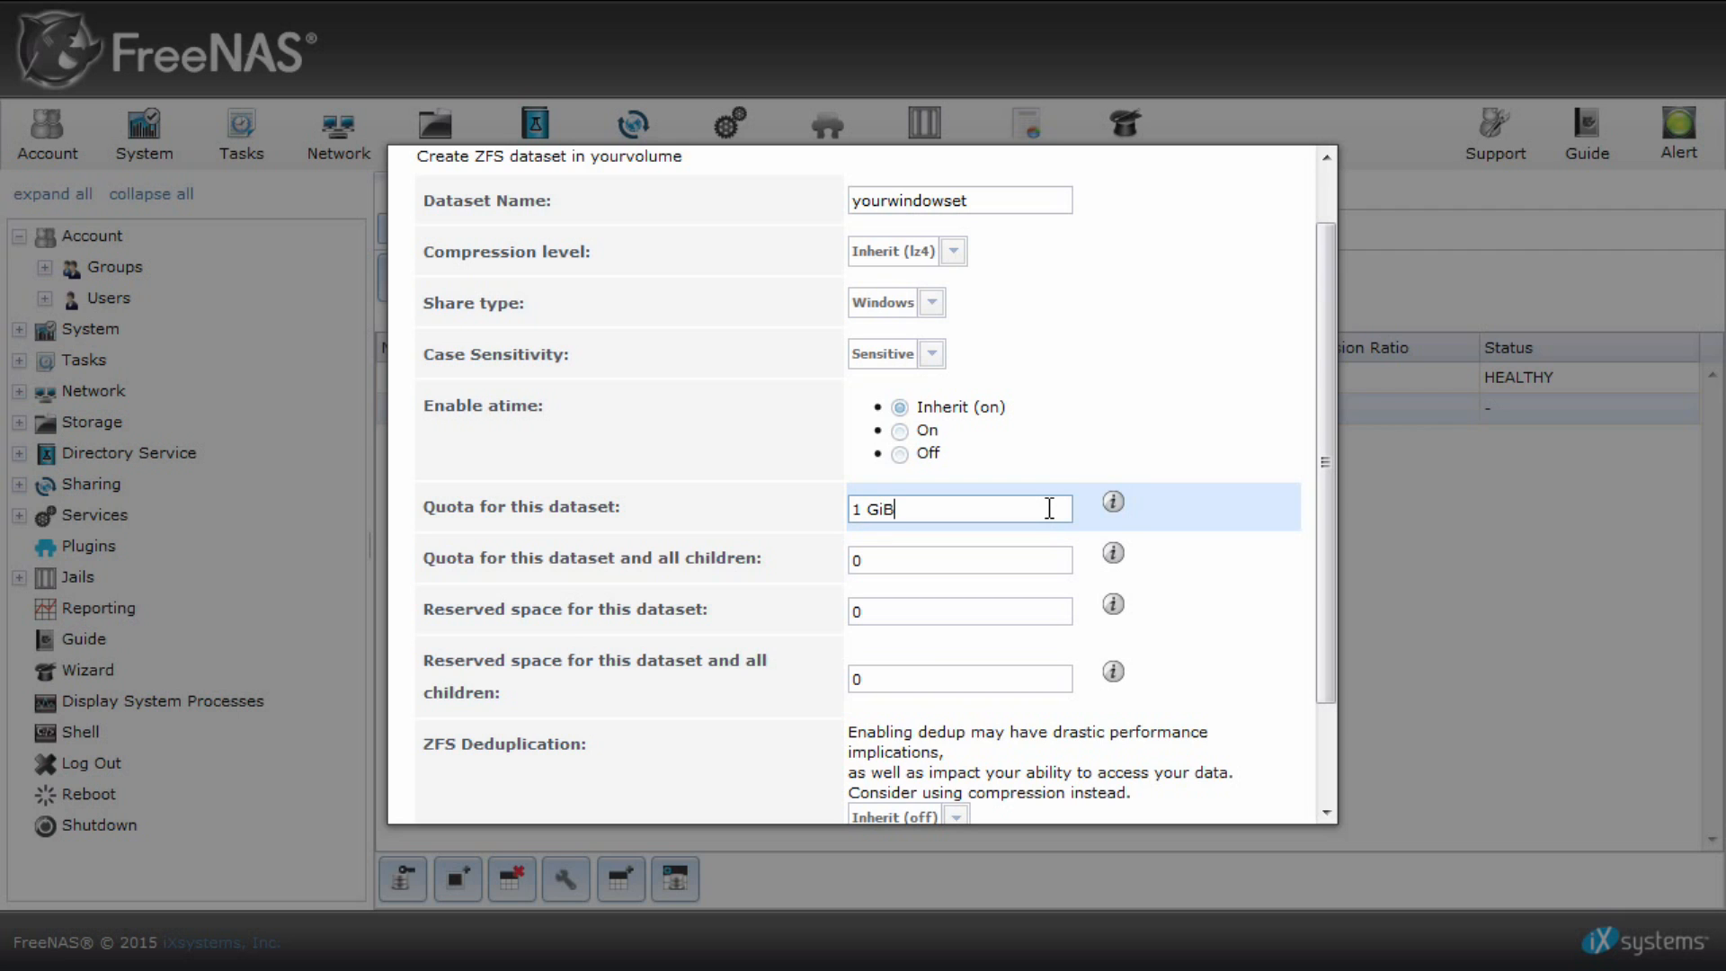
{"action": "scroll", "scroll_direction": "down", "scroll_amount": 3}
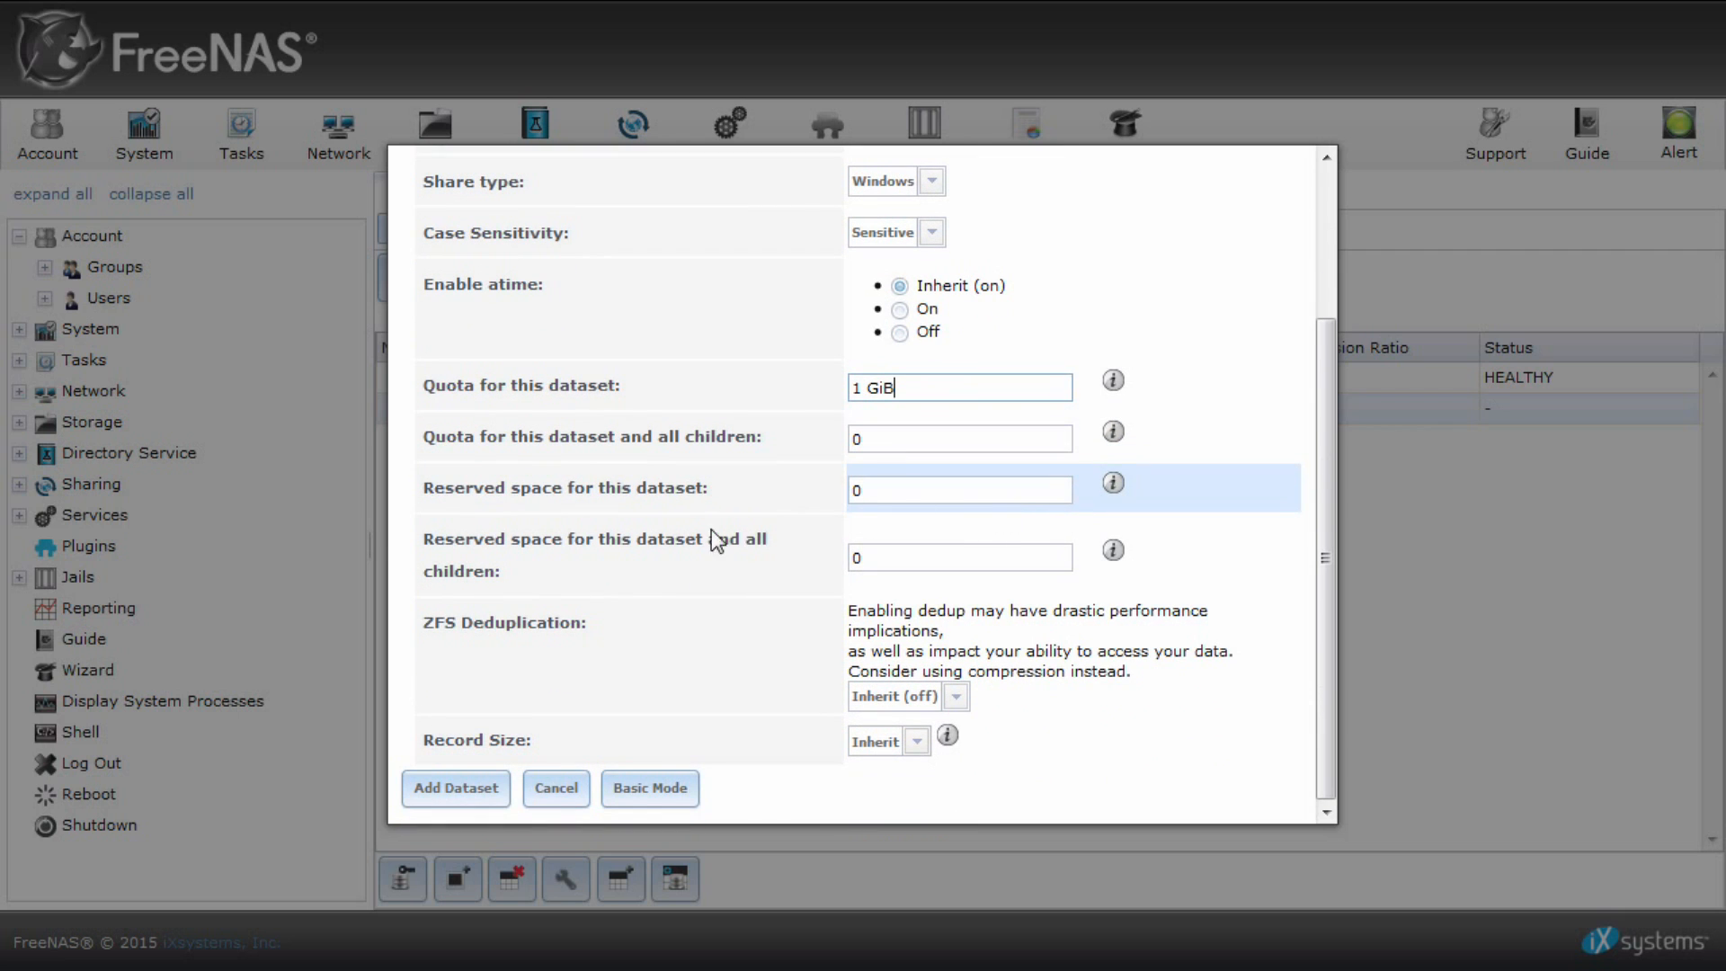
{"action": "left_click", "coordinate": [454, 787]}
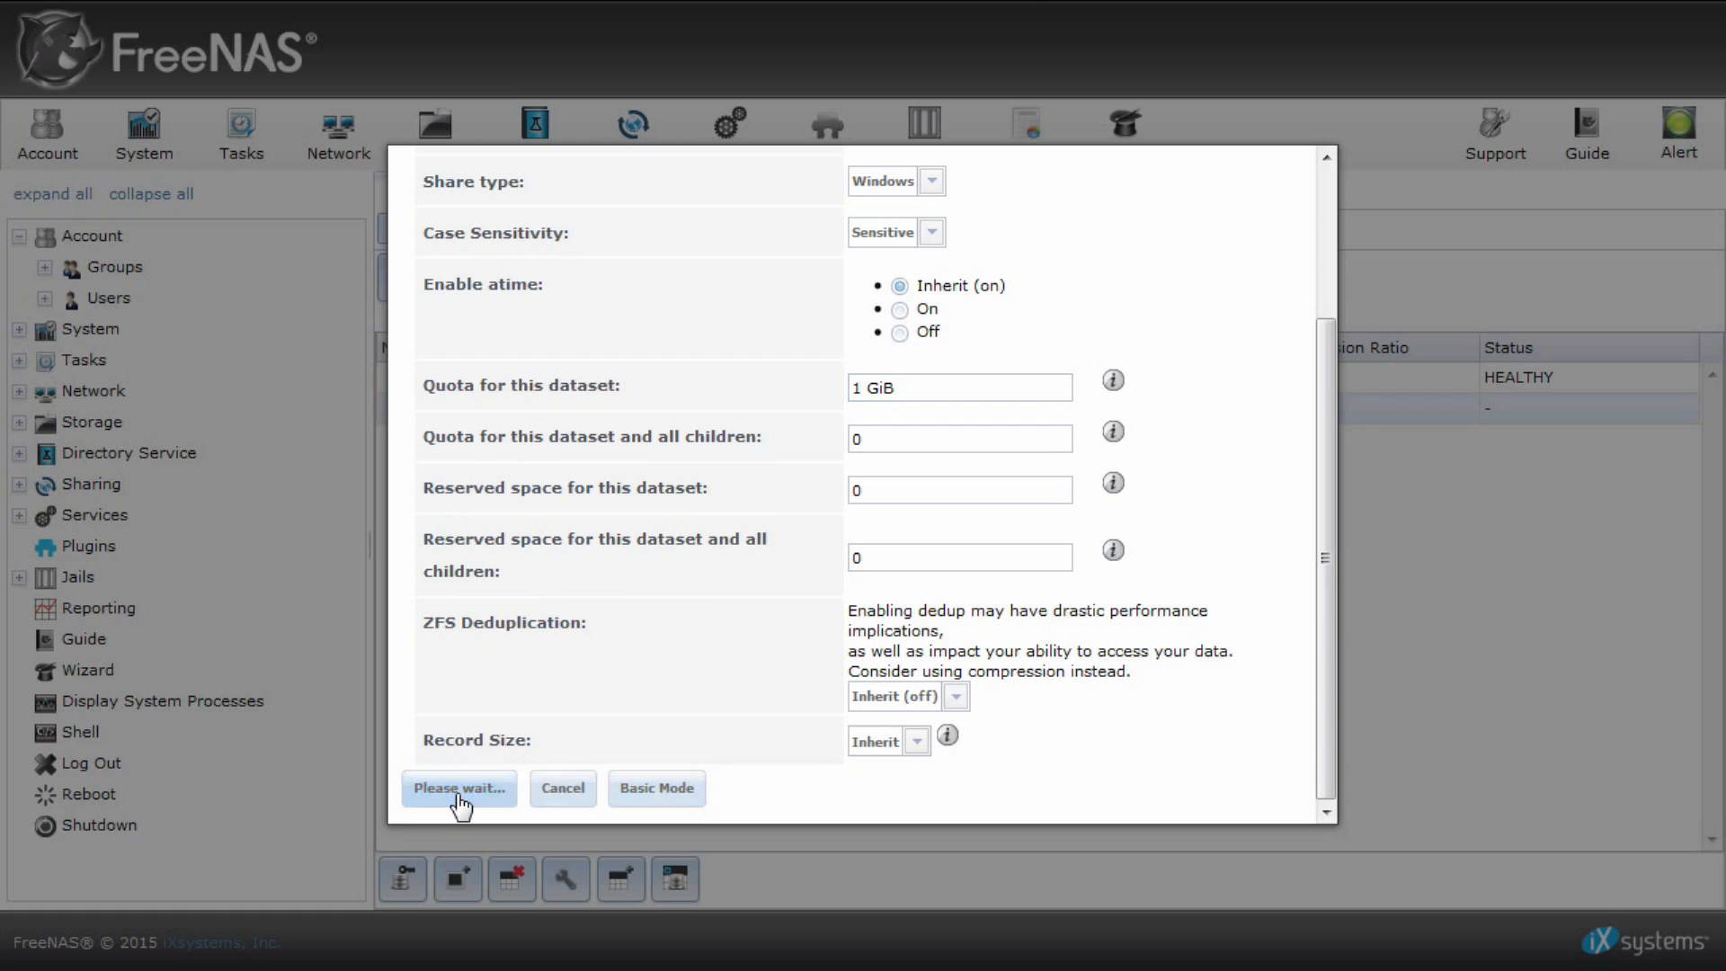
{"action": "left_click", "coordinate": [459, 787]}
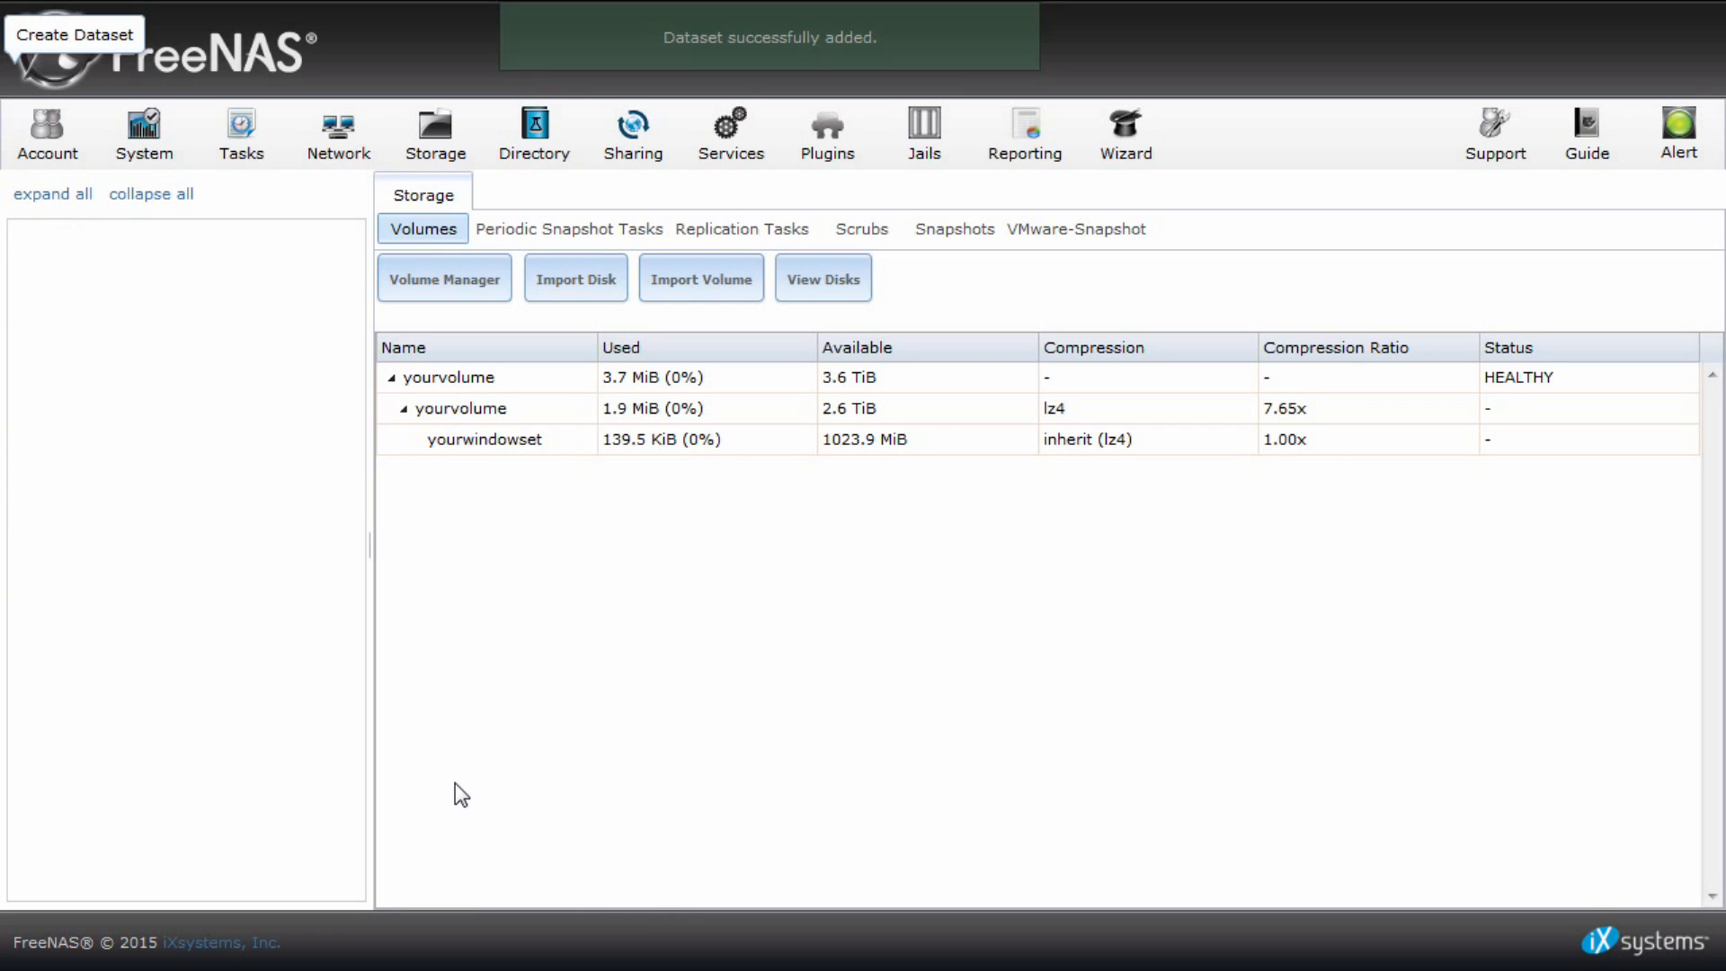
Select yourwindowset and bring up its Change Permissions dialog.
{"action": "left_click", "coordinate": [52, 194]}
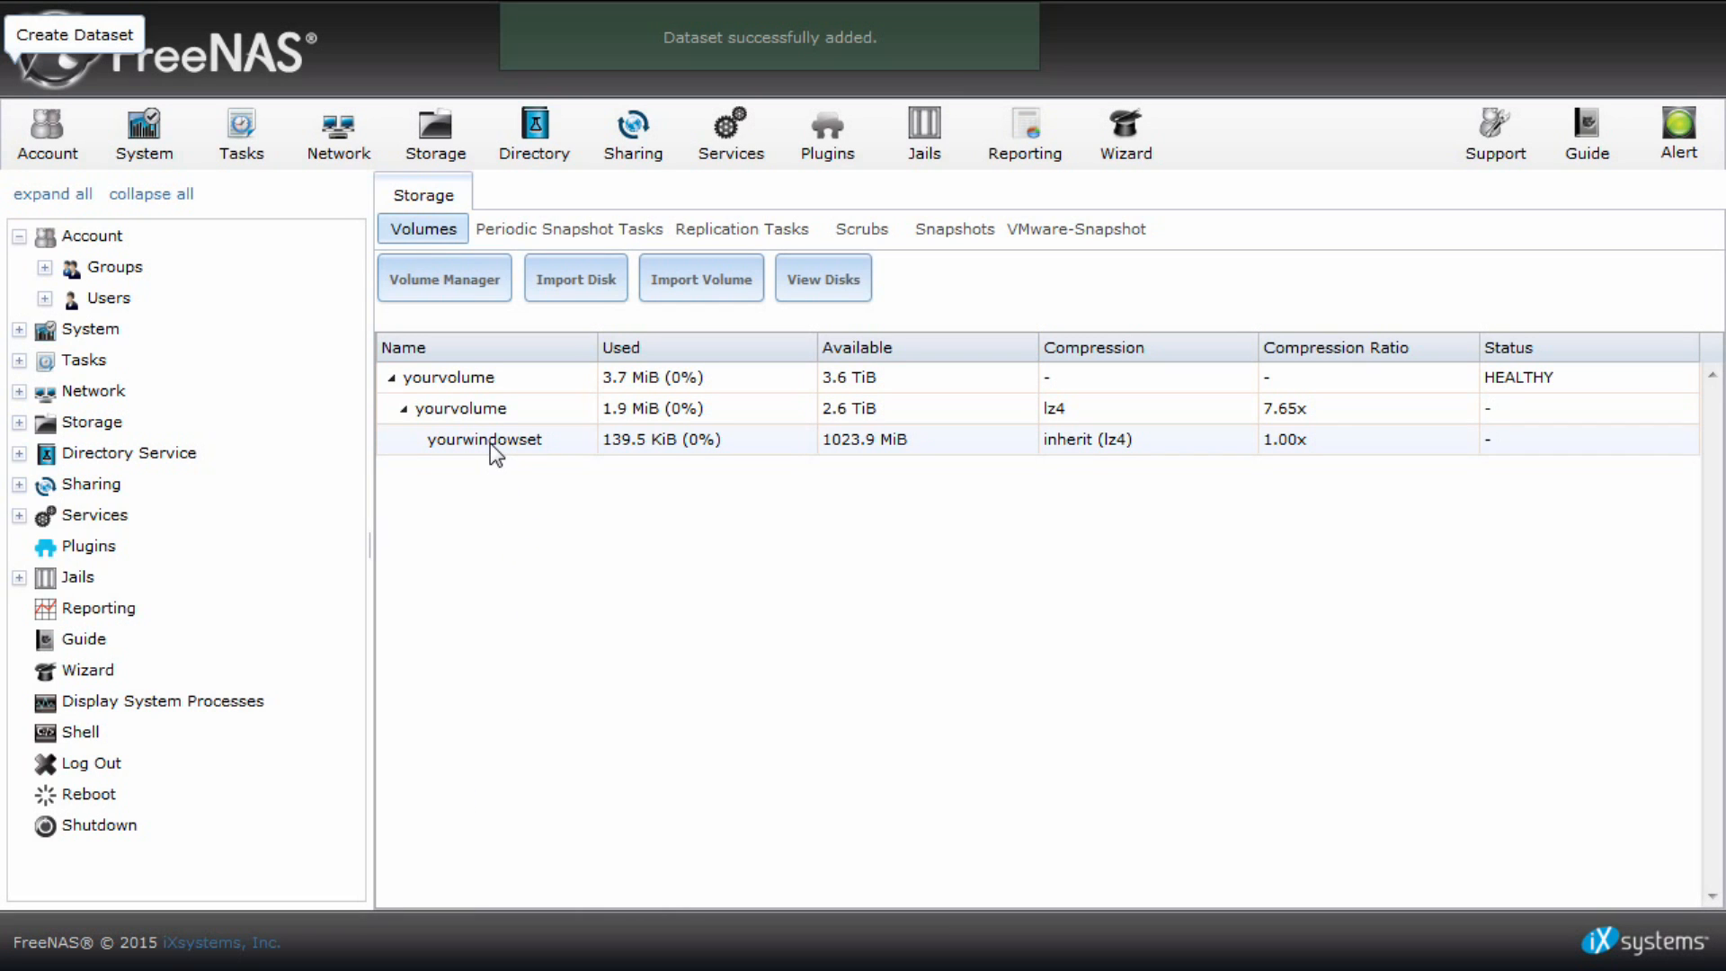
{"action": "left_click", "coordinate": [484, 439]}
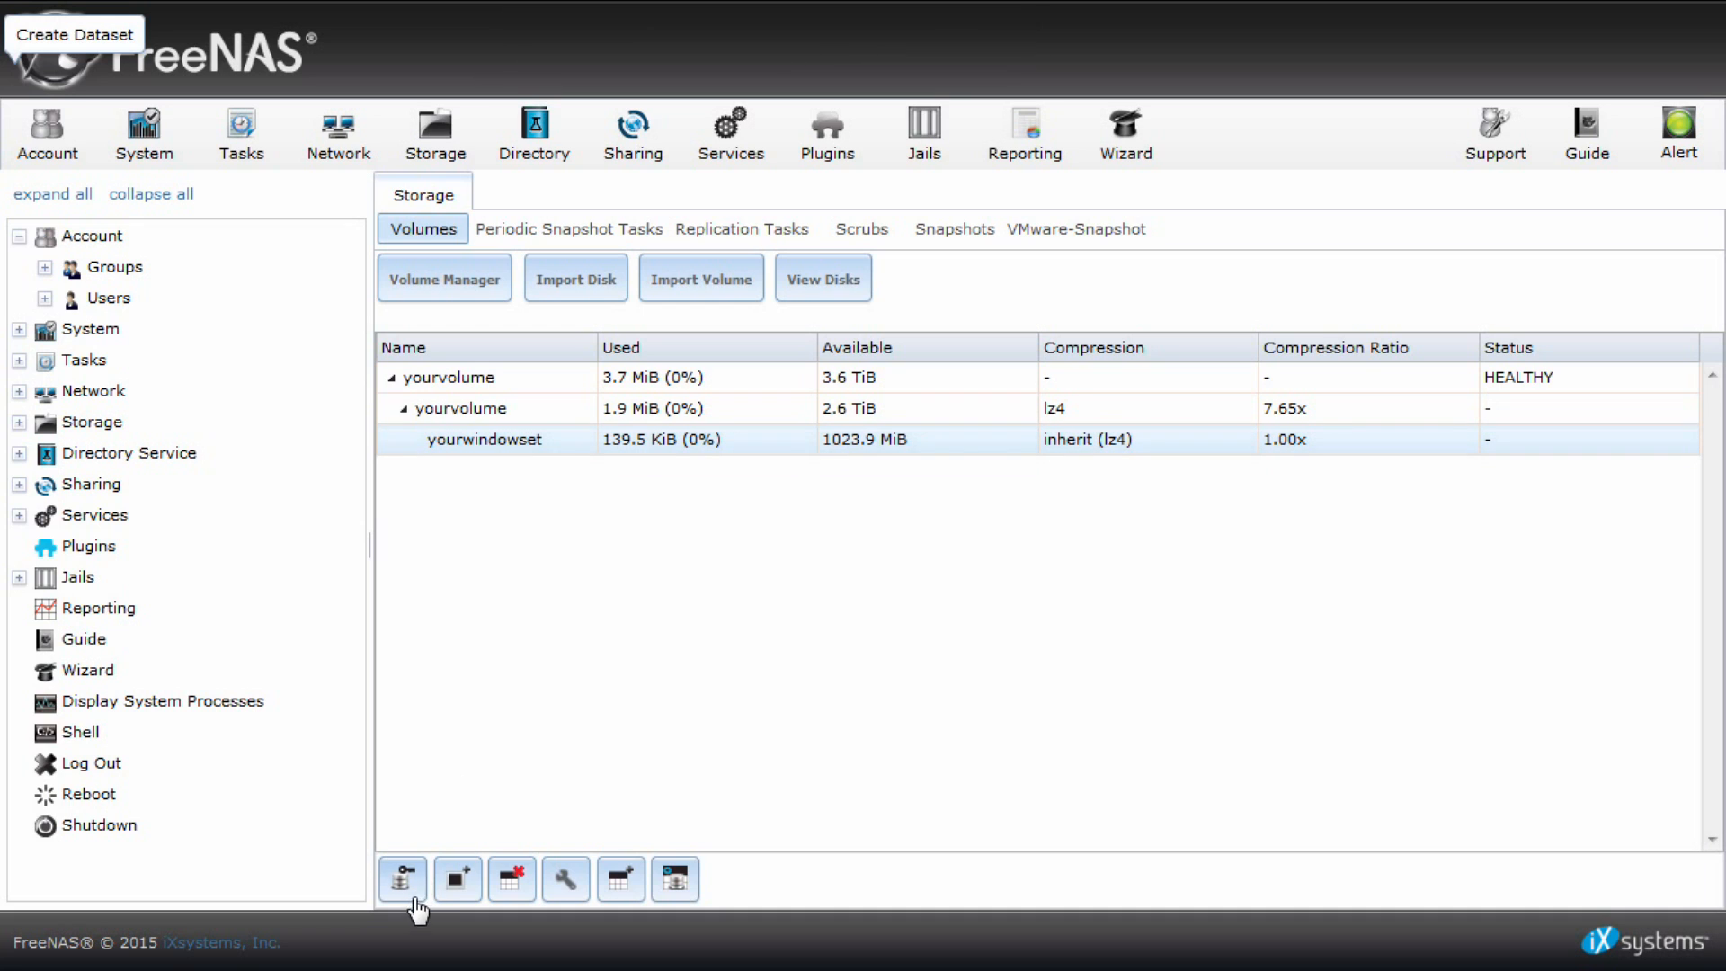
{"action": "left_click", "coordinate": [400, 879]}
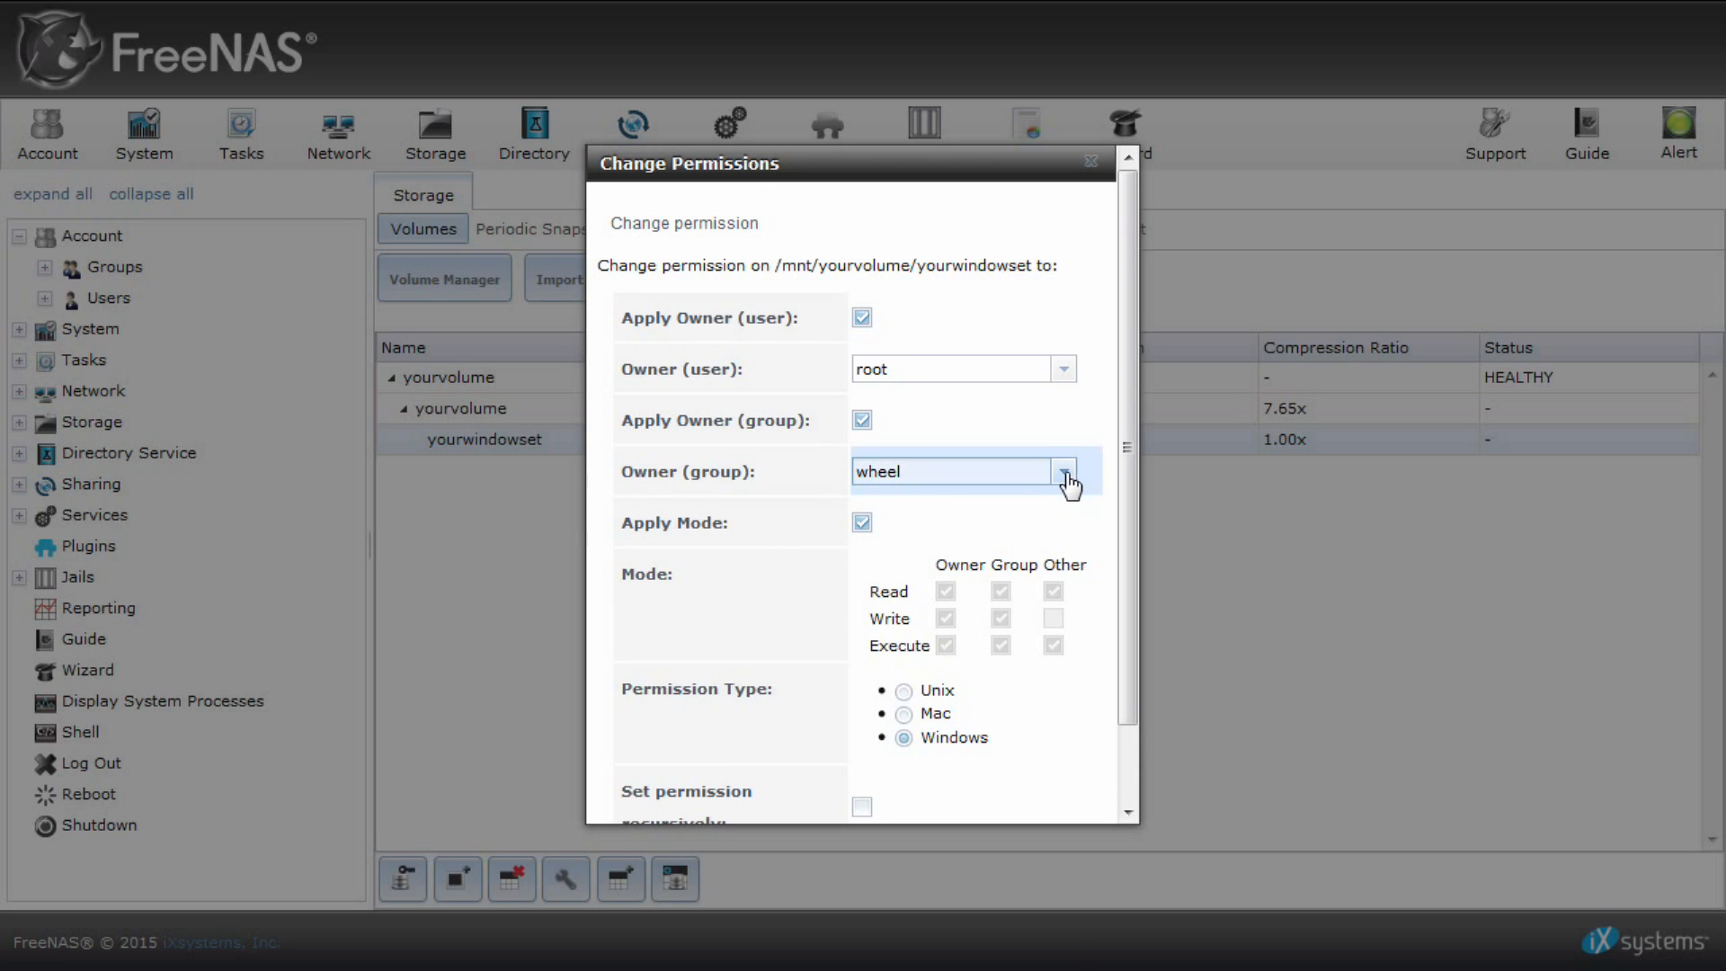
Set owner group to freenasman, keep Windows permission type, and apply the change.
{"action": "left_click", "coordinate": [1062, 471]}
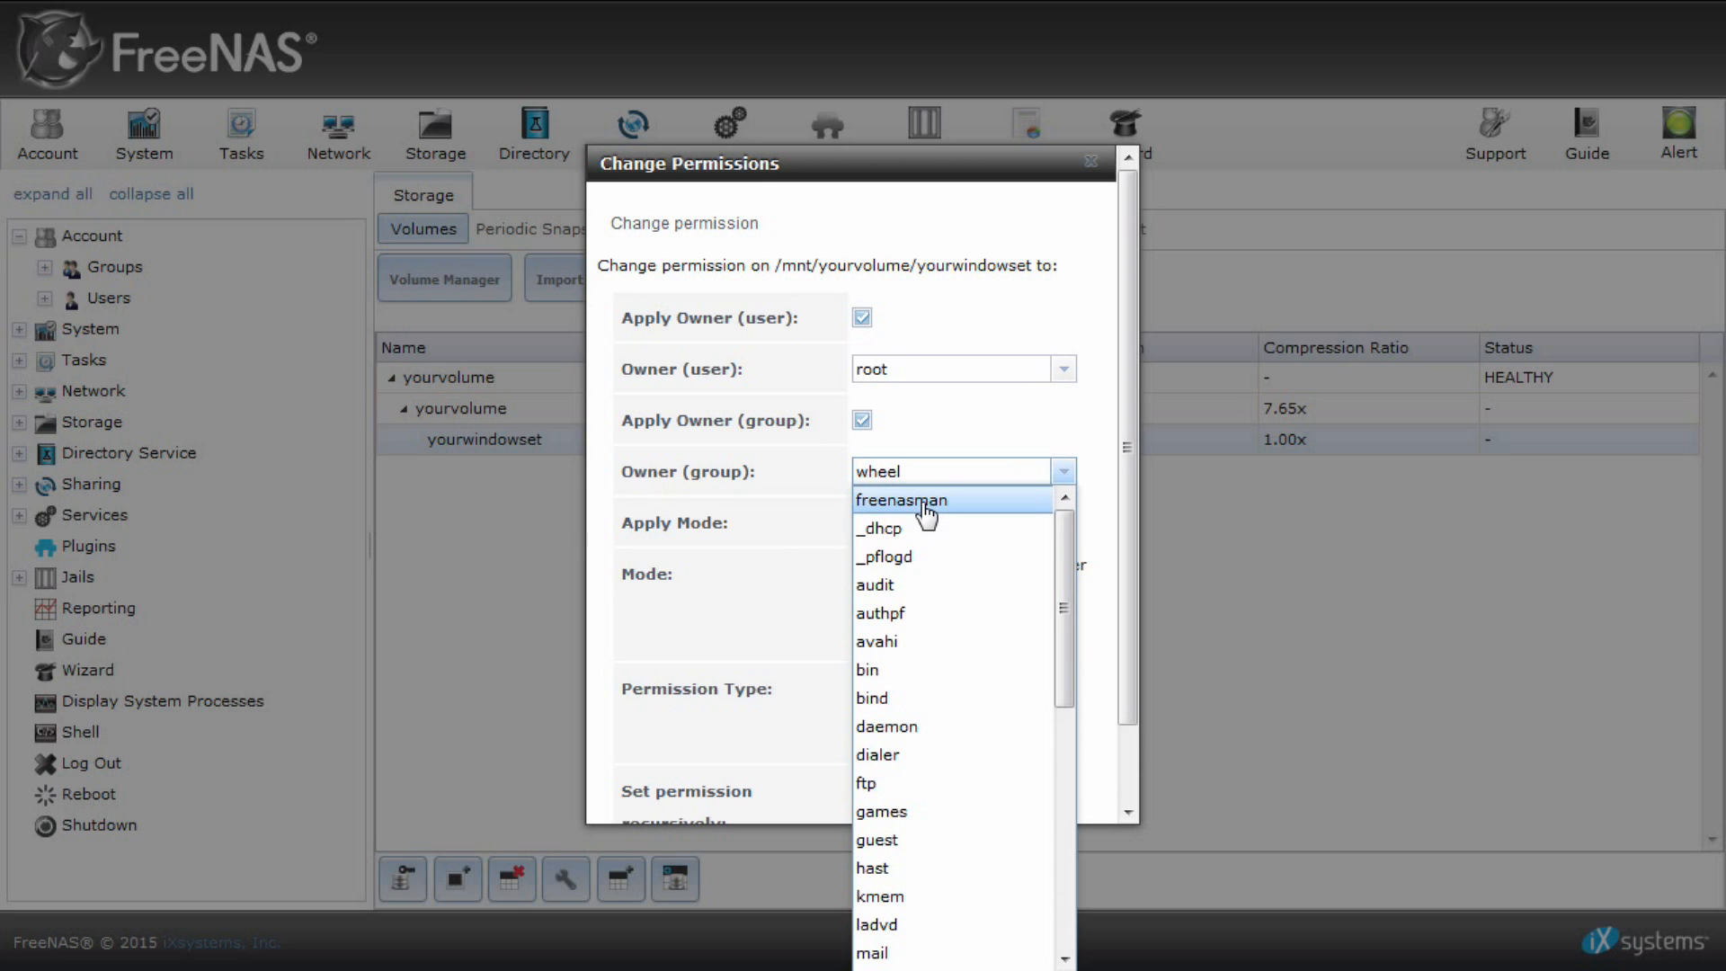
{"action": "left_click", "coordinate": [901, 500]}
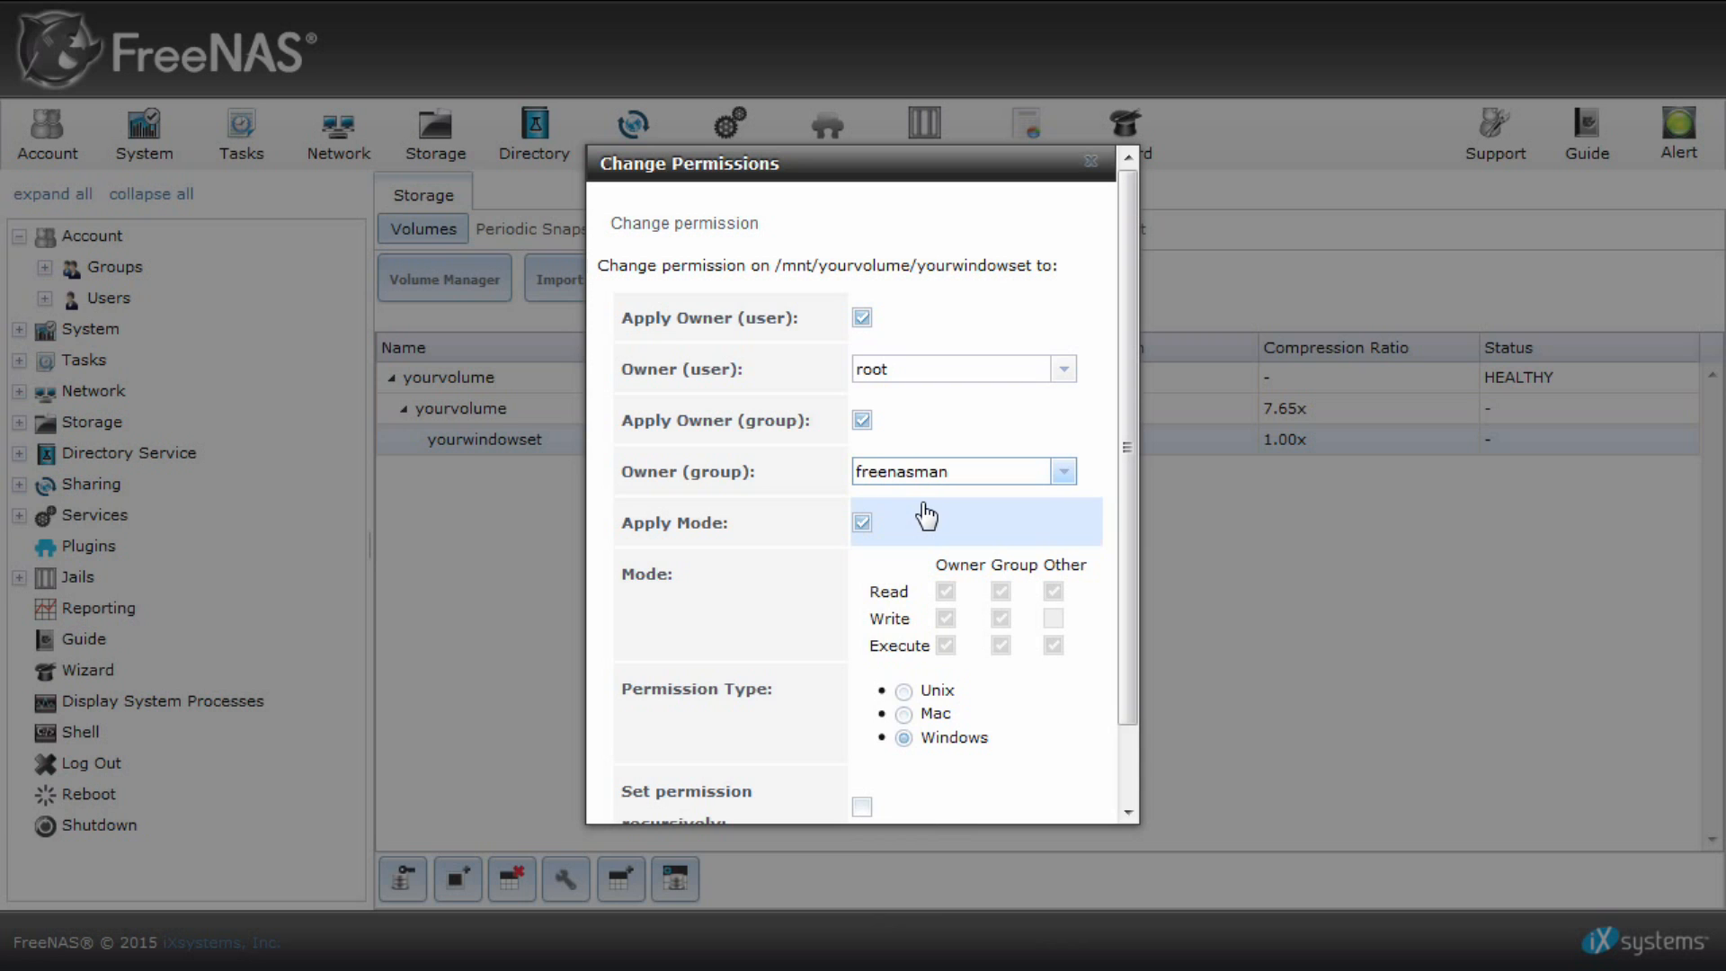
{"action": "mouse_move", "coordinate": [1032, 430]}
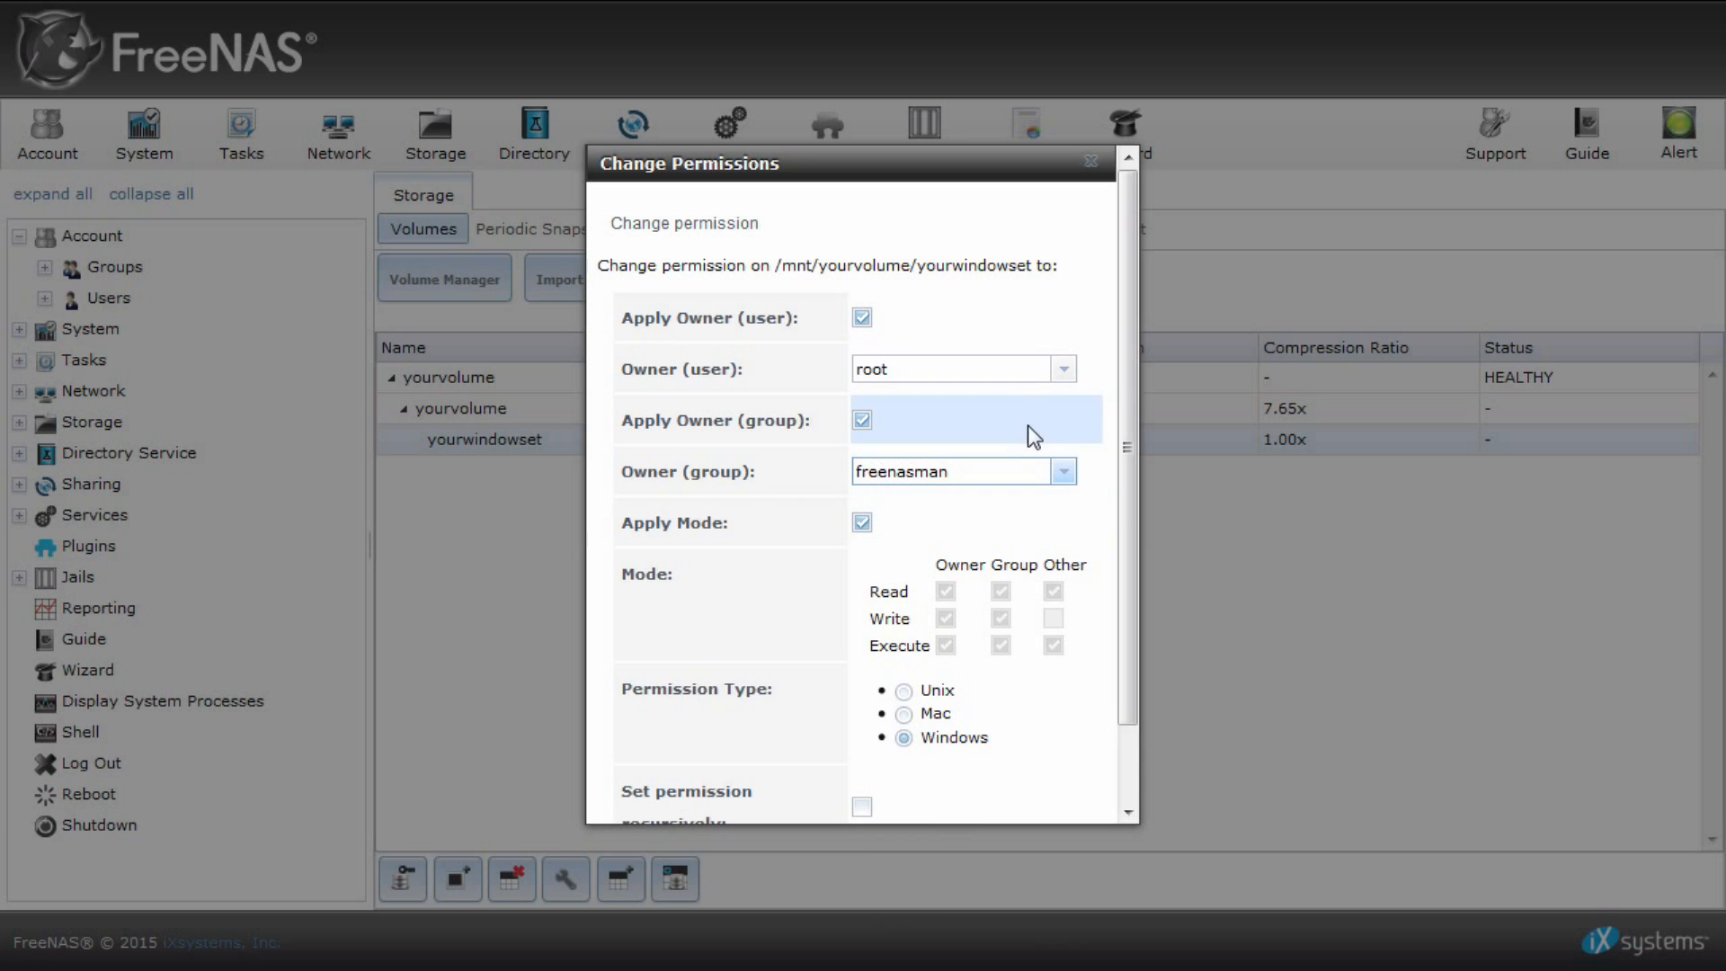
{"action": "scroll", "scroll_direction": "down", "scroll_amount": 3}
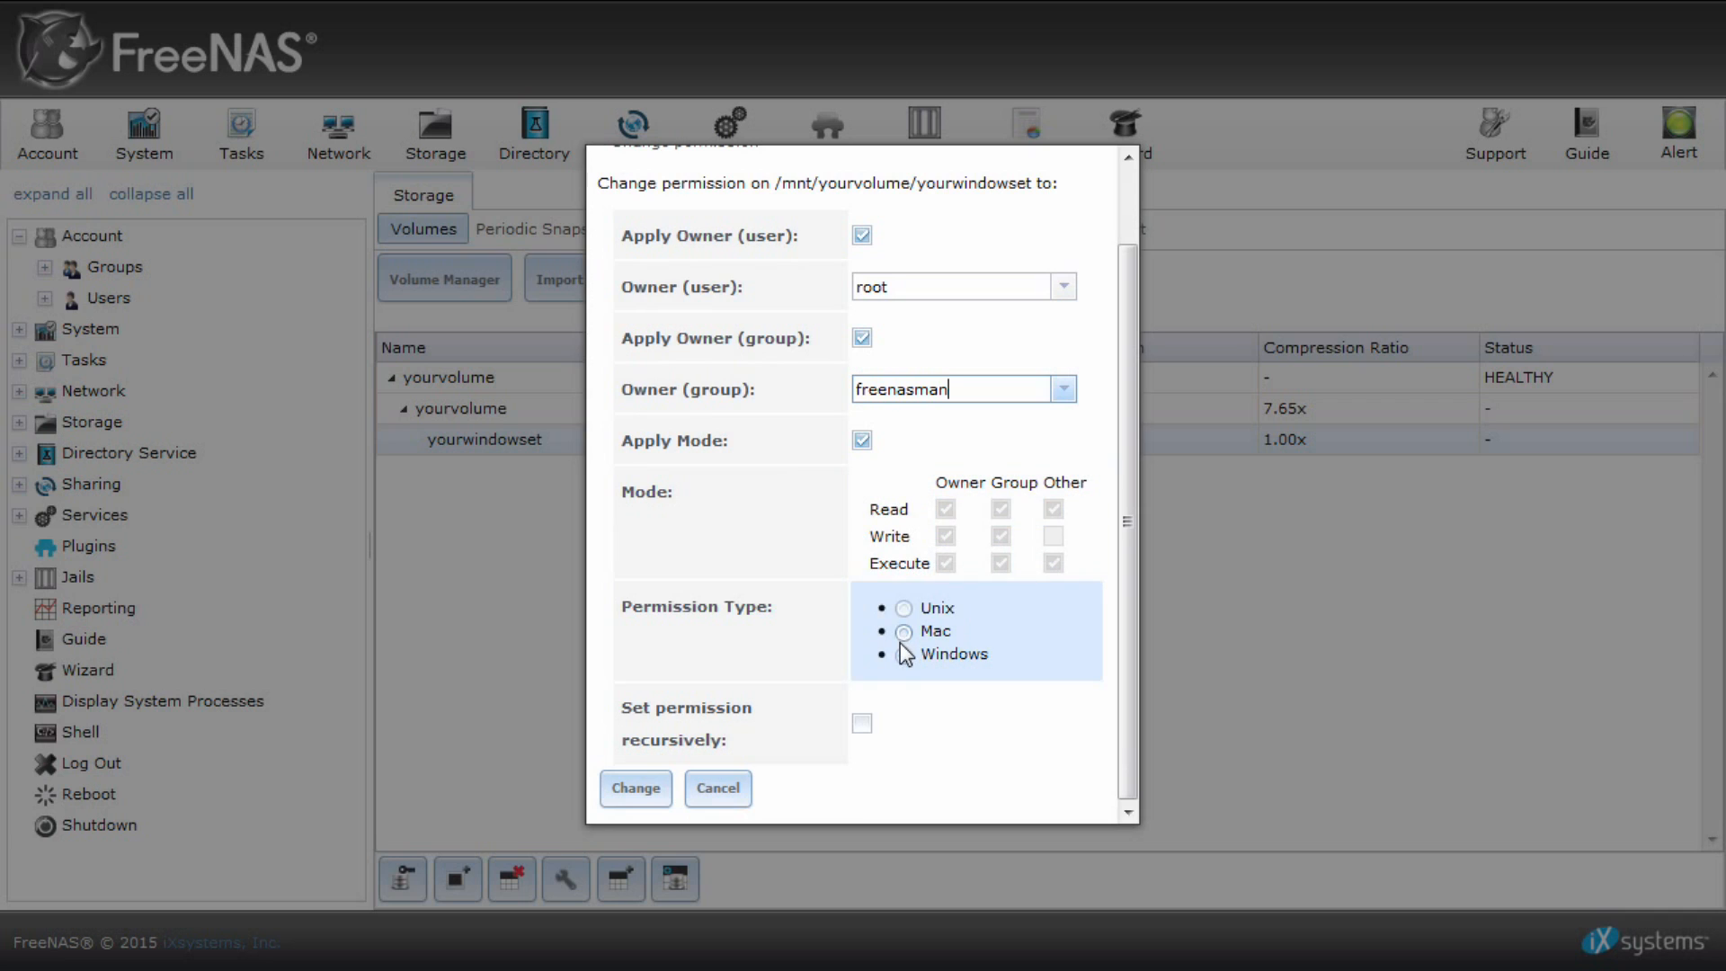
{"action": "left_click", "coordinate": [902, 652]}
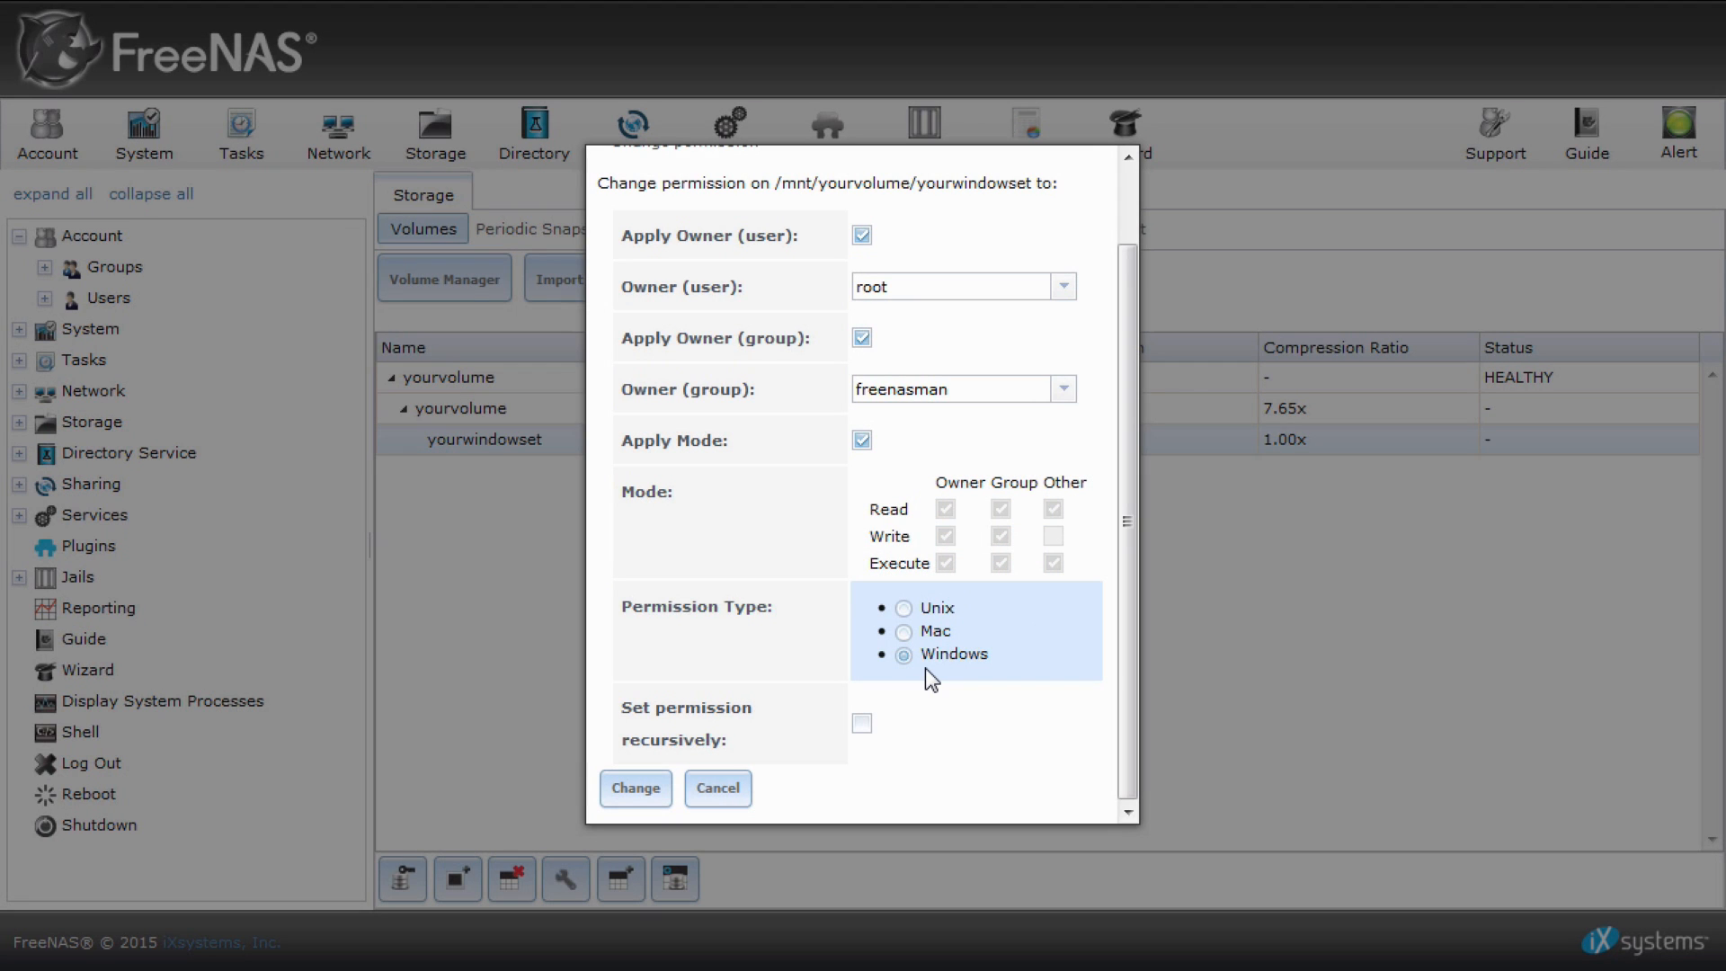
{"action": "mouse_move", "coordinate": [934, 669]}
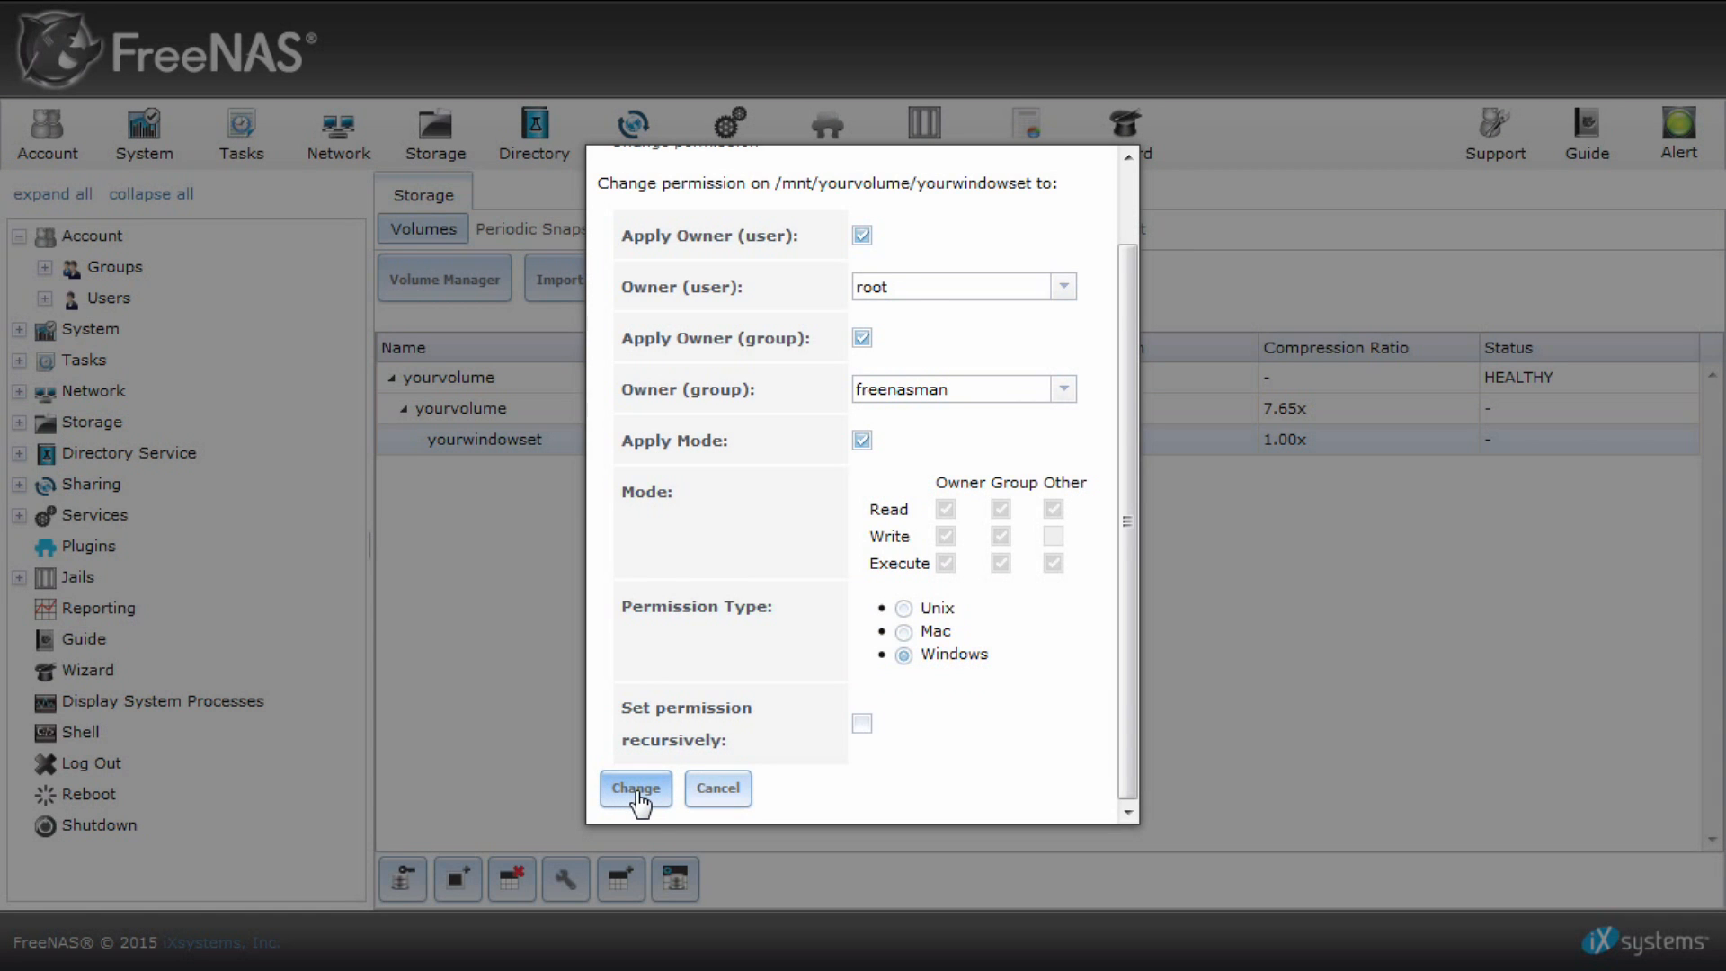
{"action": "left_click", "coordinate": [635, 788]}
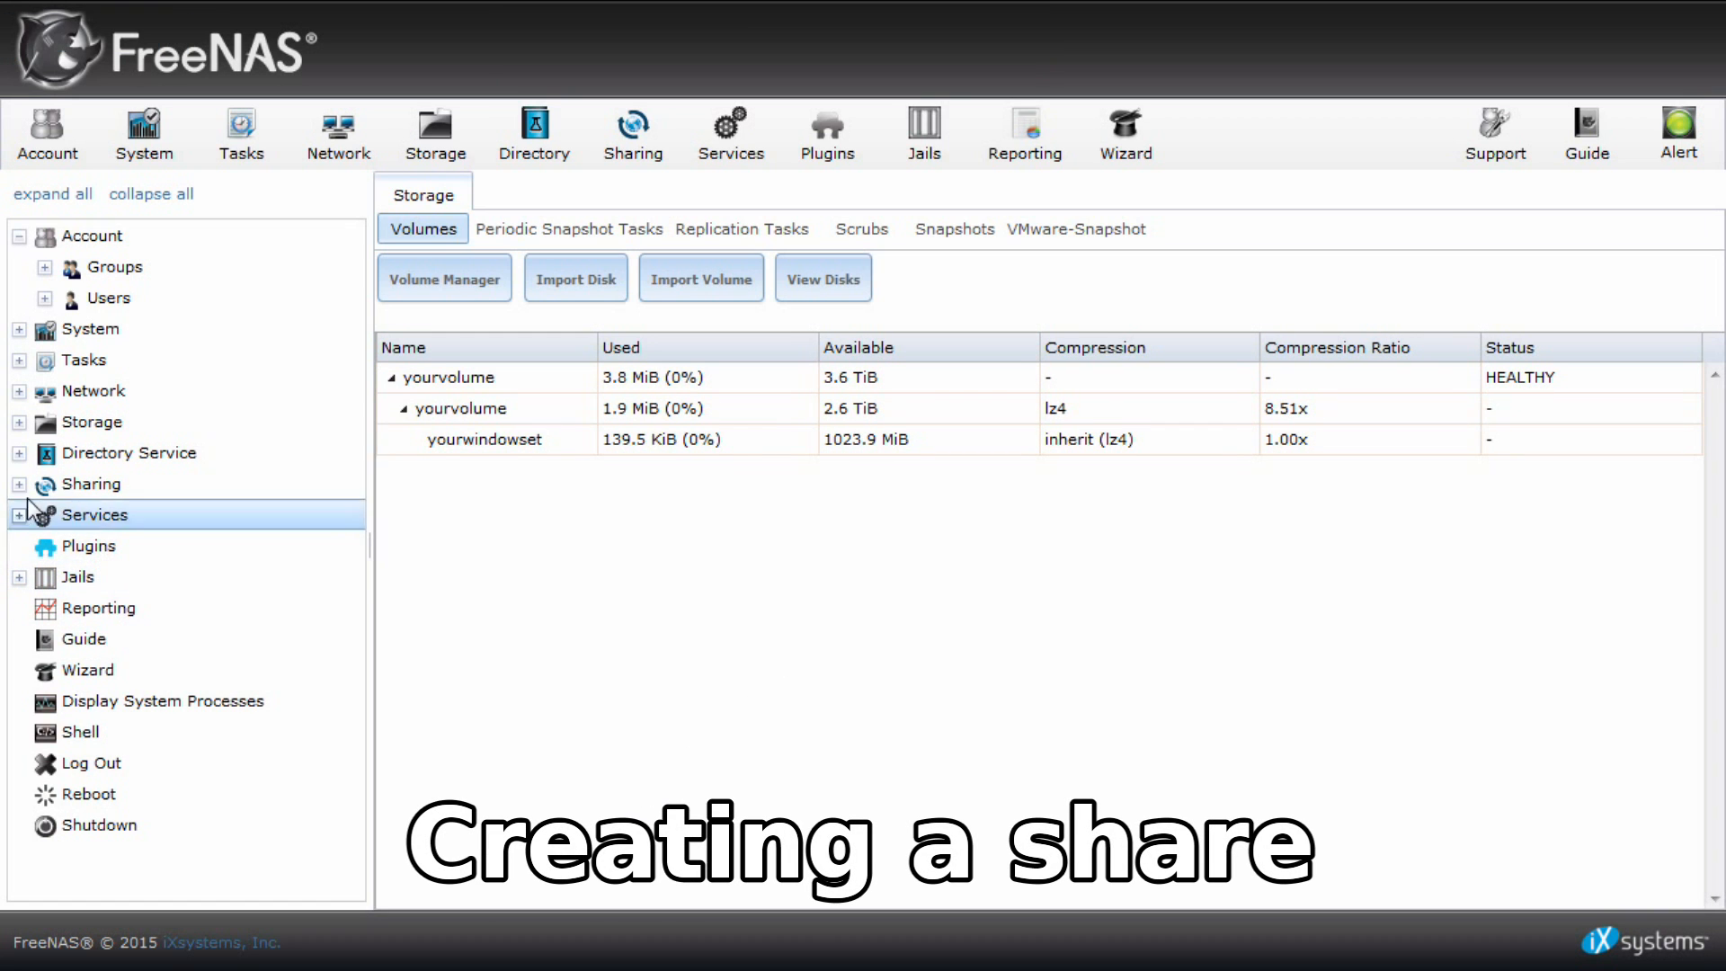
Start adding a Windows (CIFS) share from the Sharing section.
{"action": "left_click", "coordinate": [20, 484]}
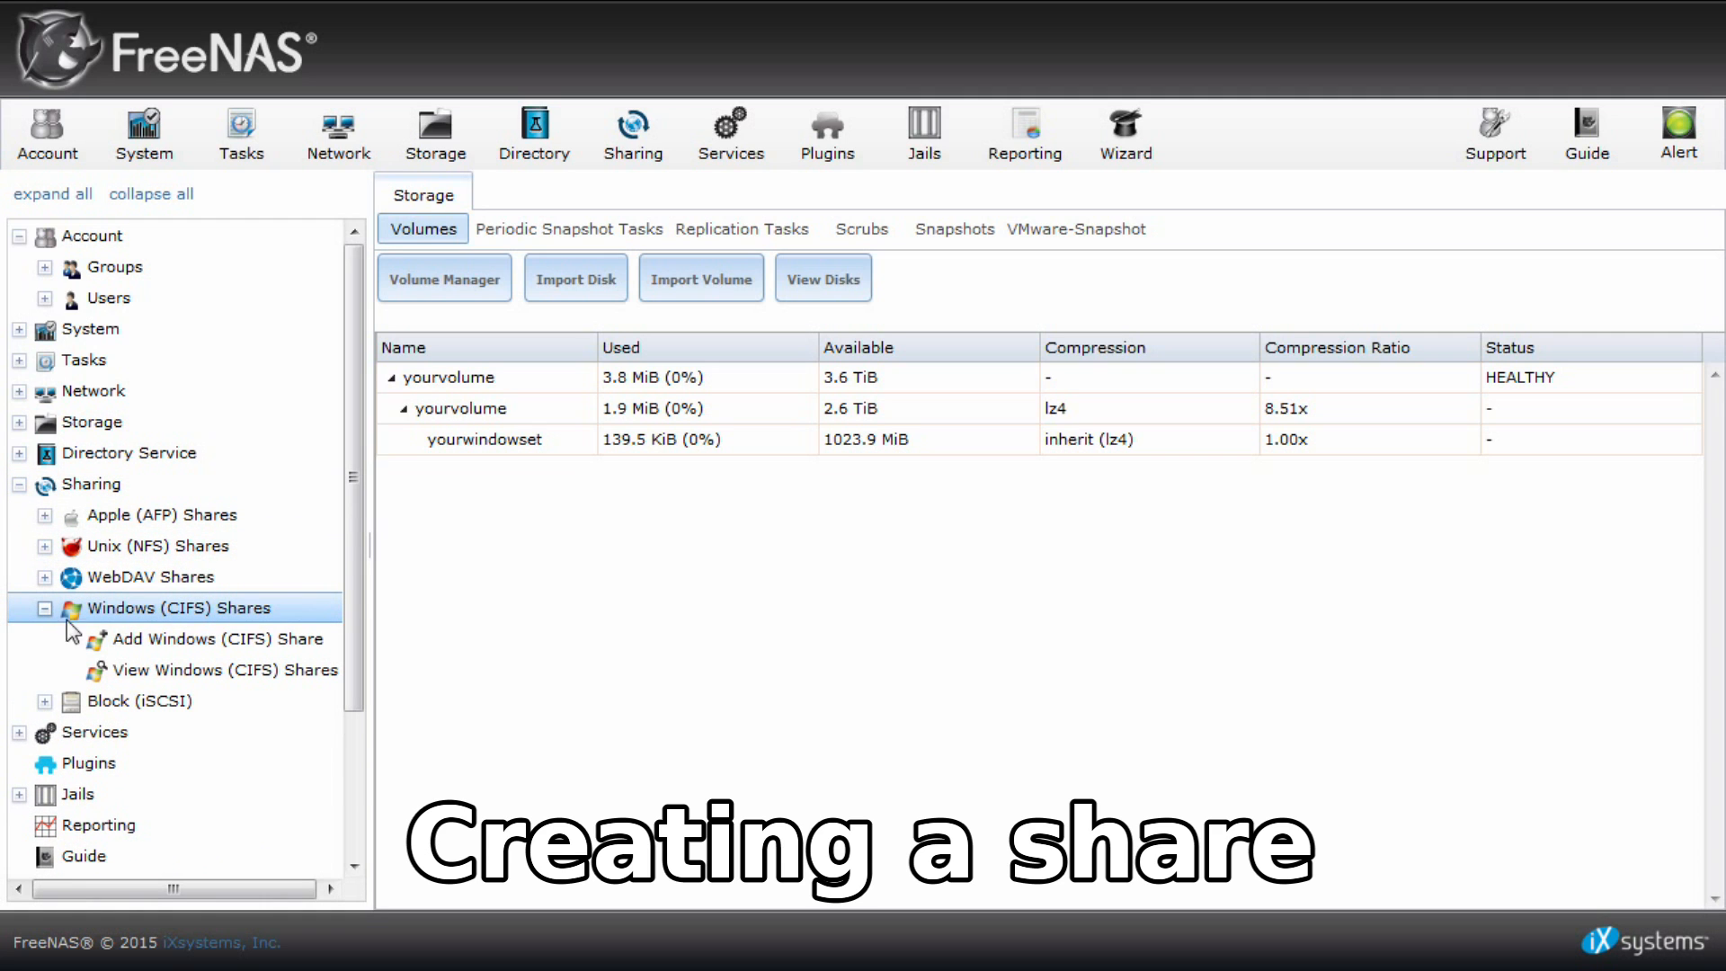
{"action": "left_click", "coordinate": [215, 639]}
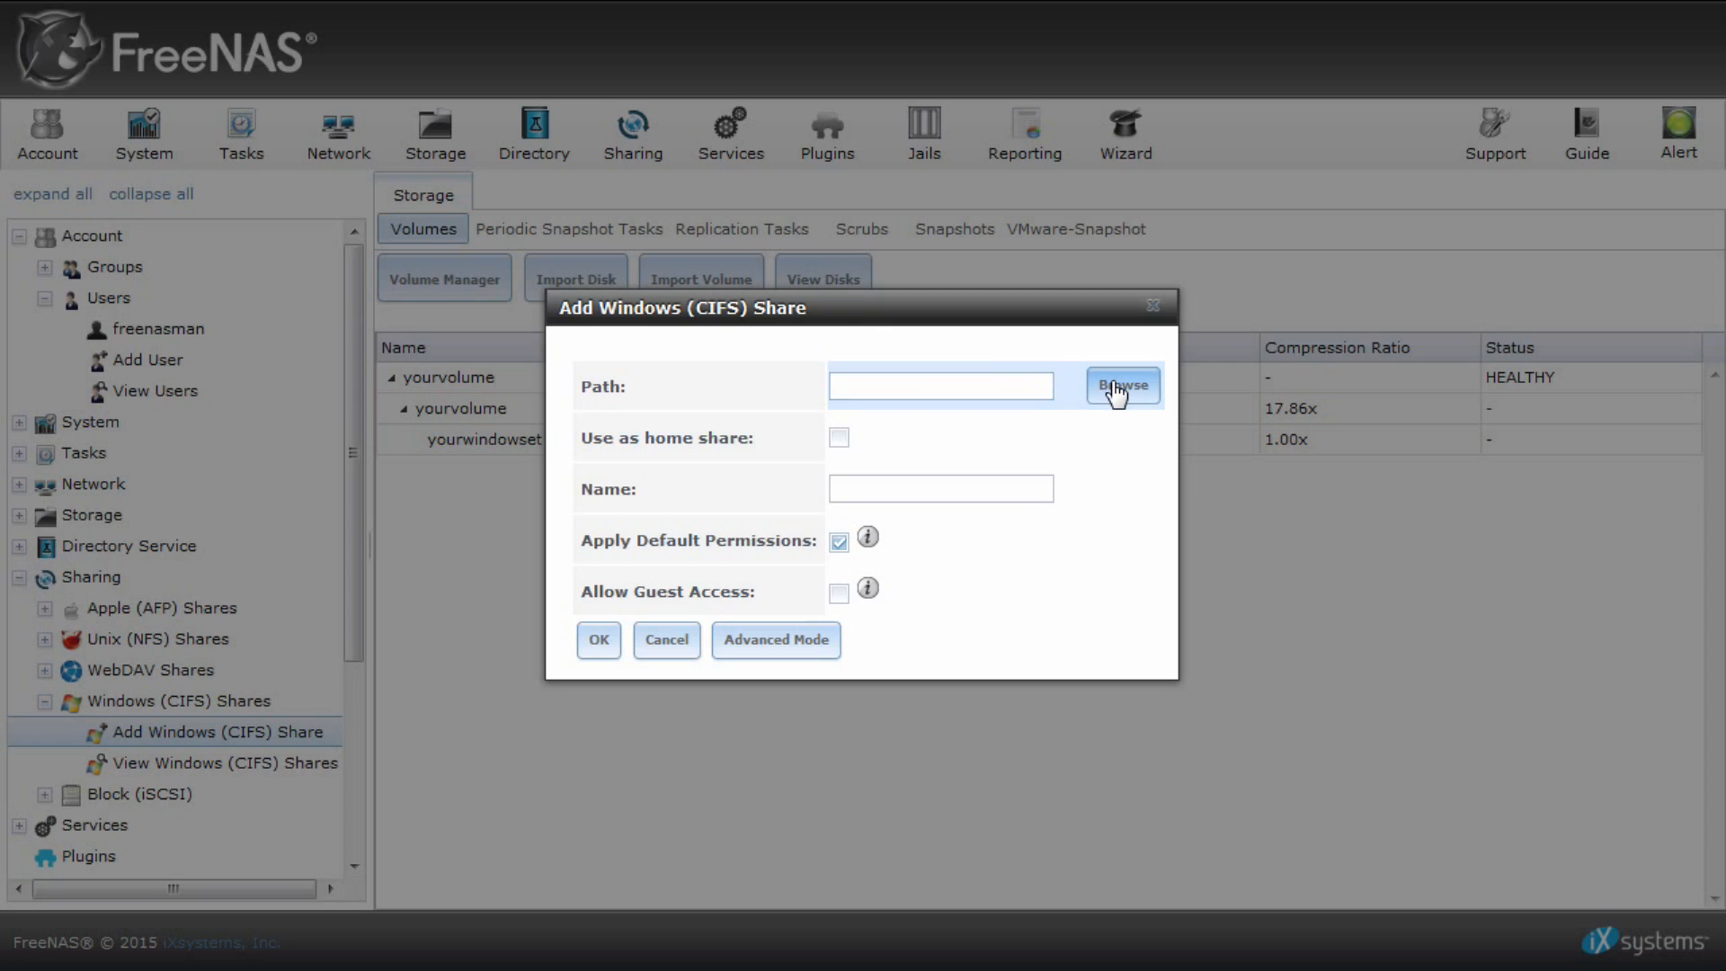
Point the share path at yourwindowset and name the share windowshare.
{"action": "left_click", "coordinate": [1122, 385]}
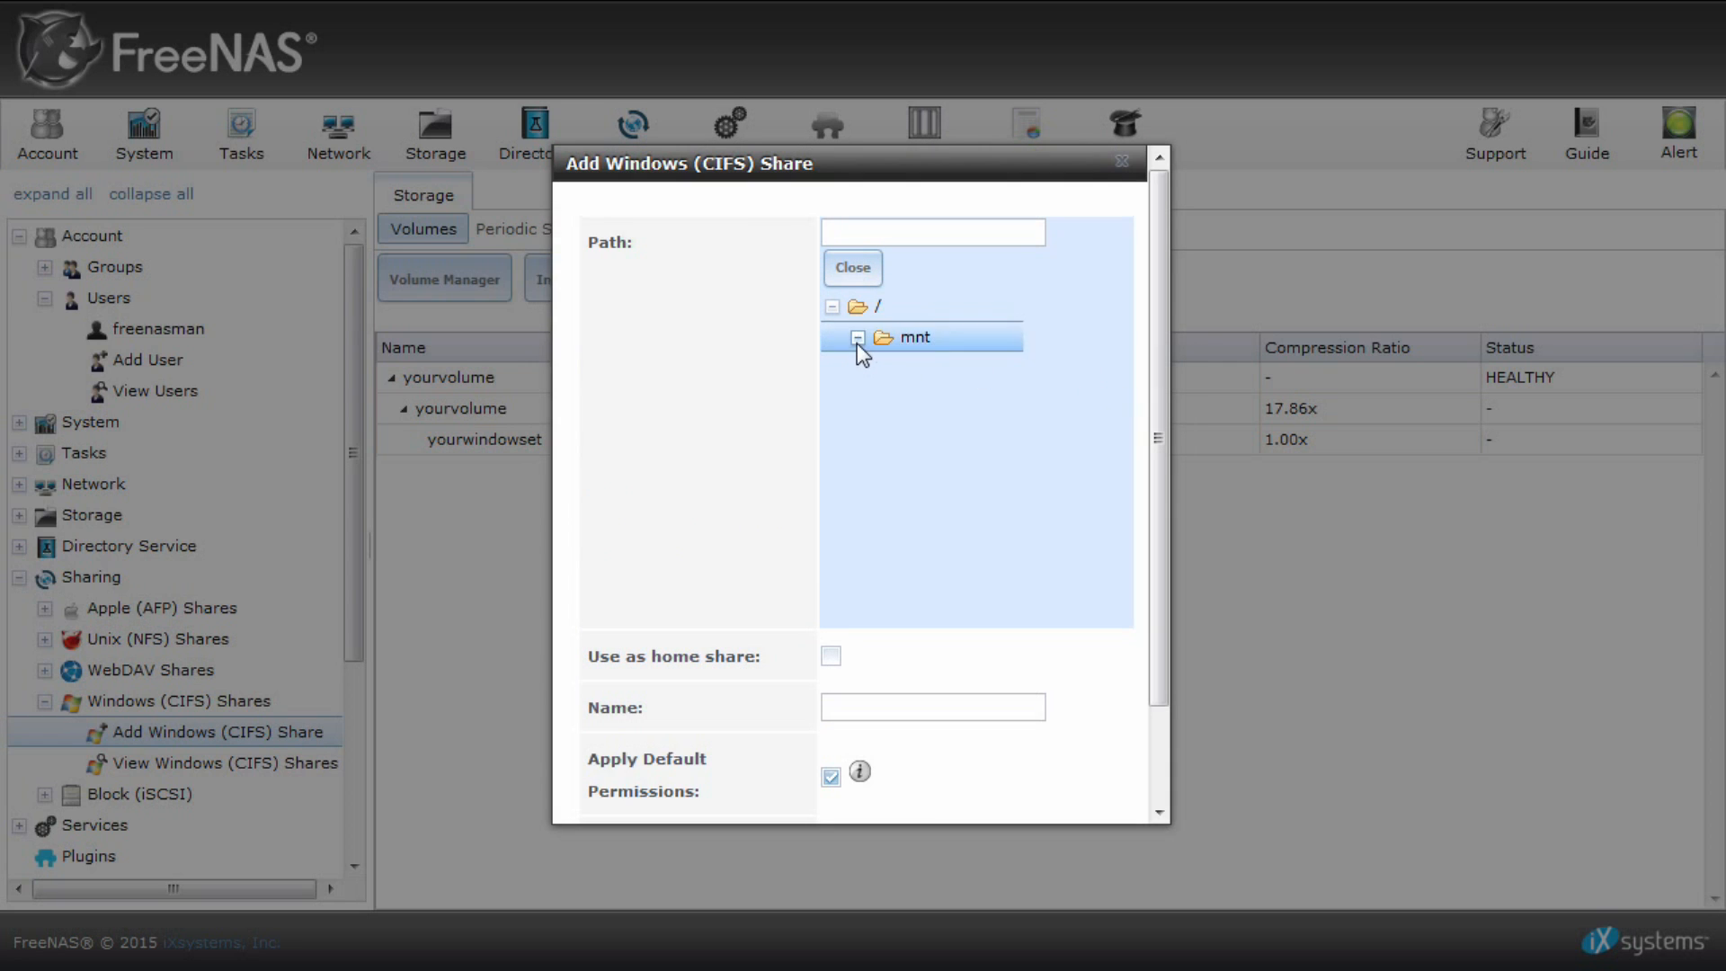
{"action": "left_click", "coordinate": [858, 336]}
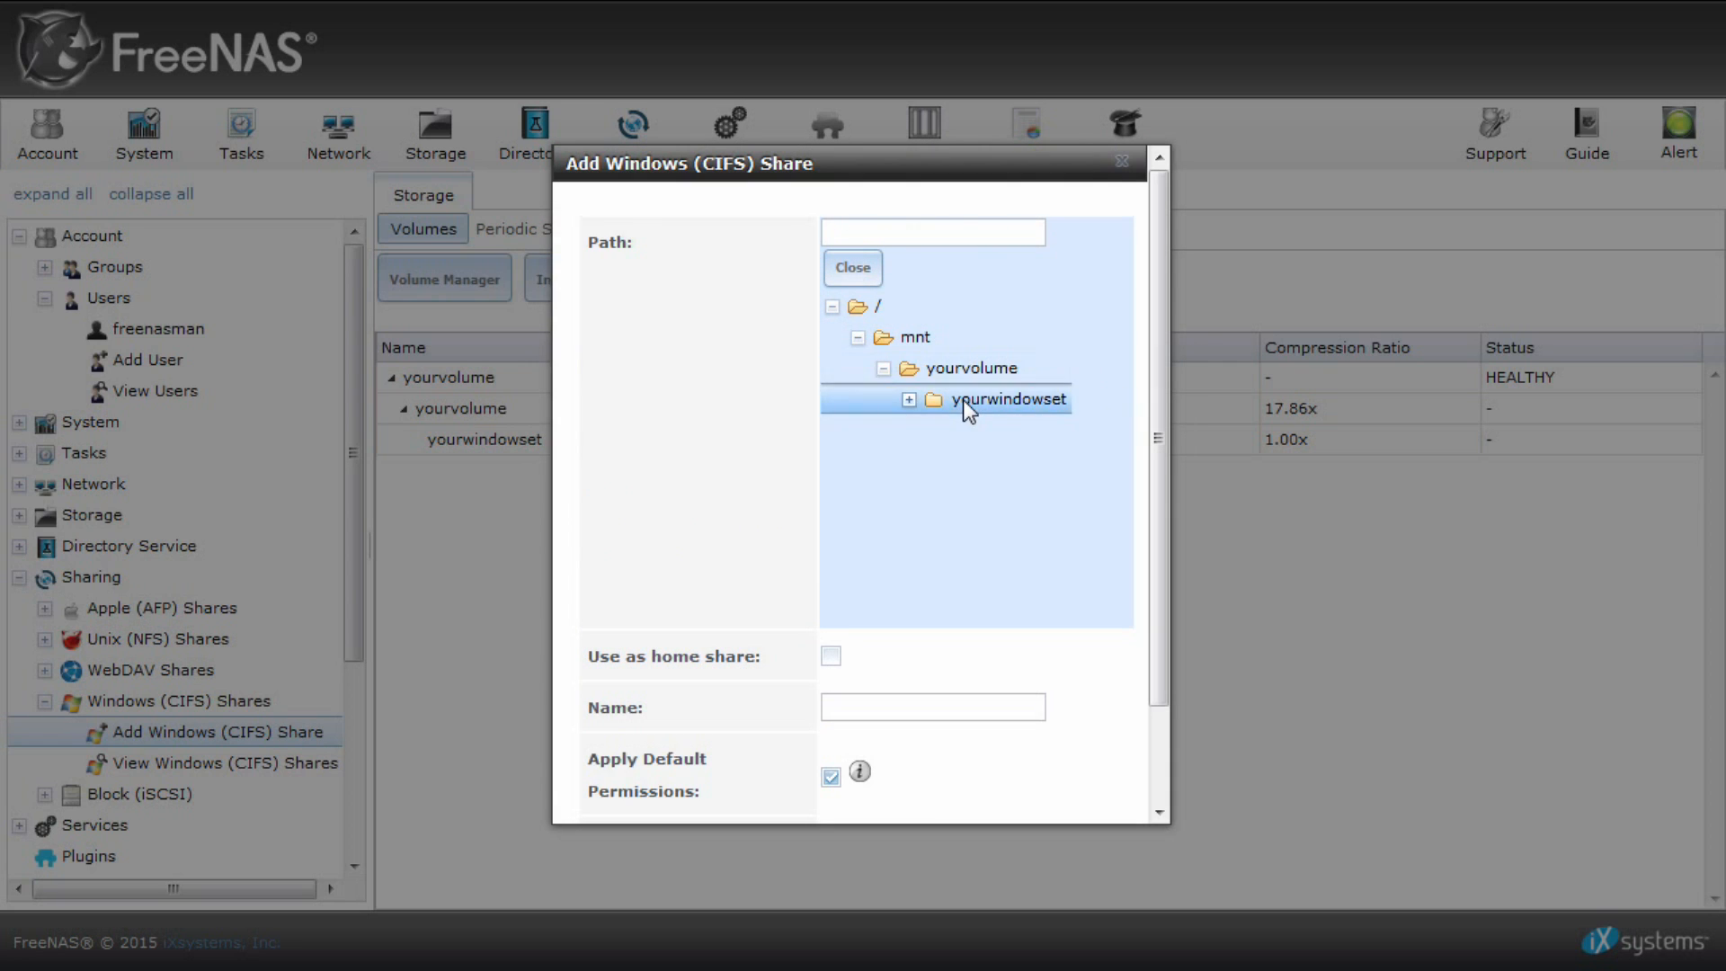
{"action": "scroll", "scroll_direction": "down", "scroll_amount": 3}
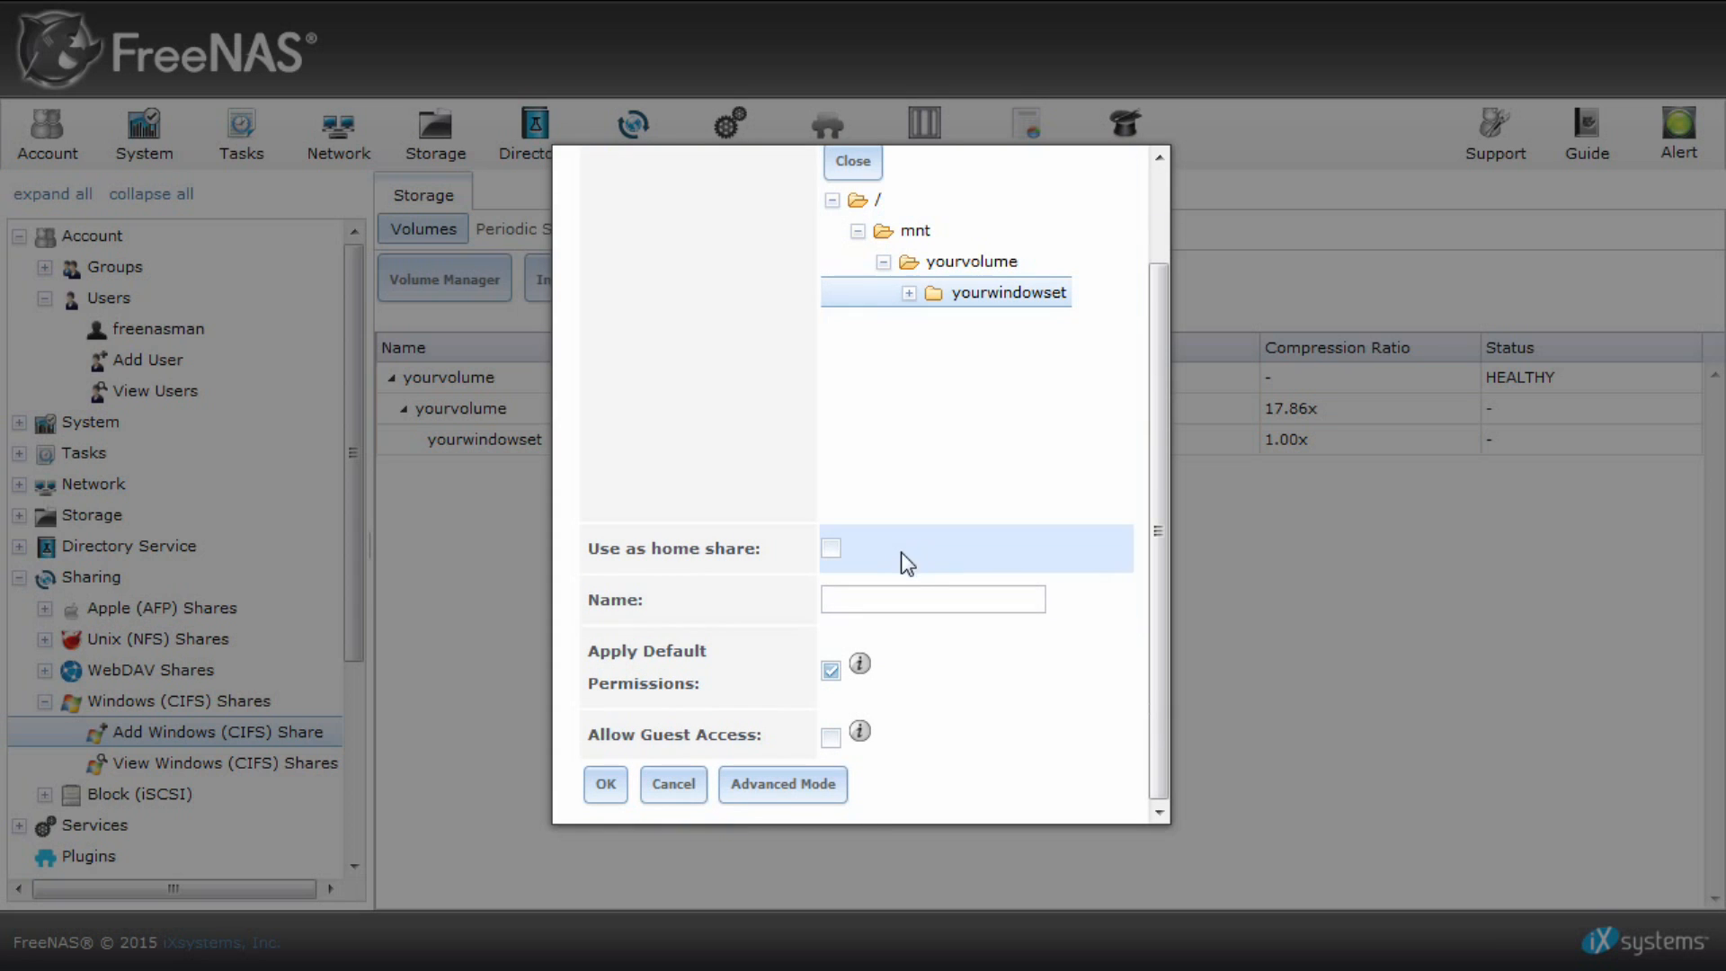
{"action": "left_click", "coordinate": [931, 599]}
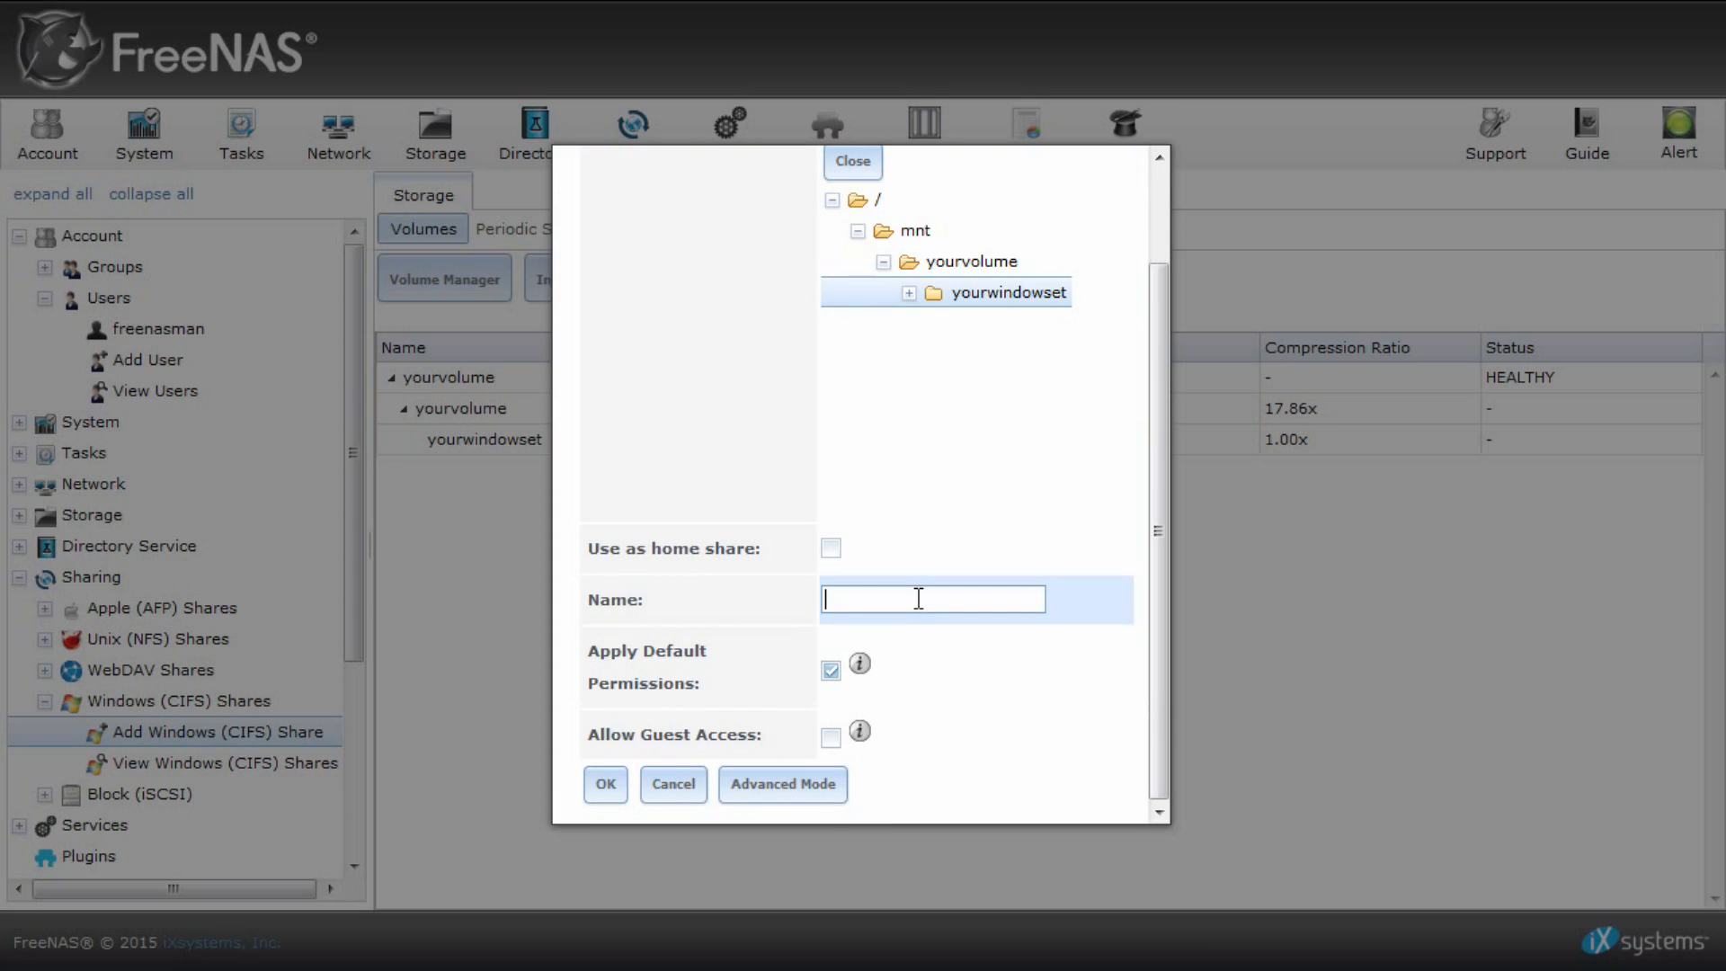
{"action": "type", "text": "windowshare"}
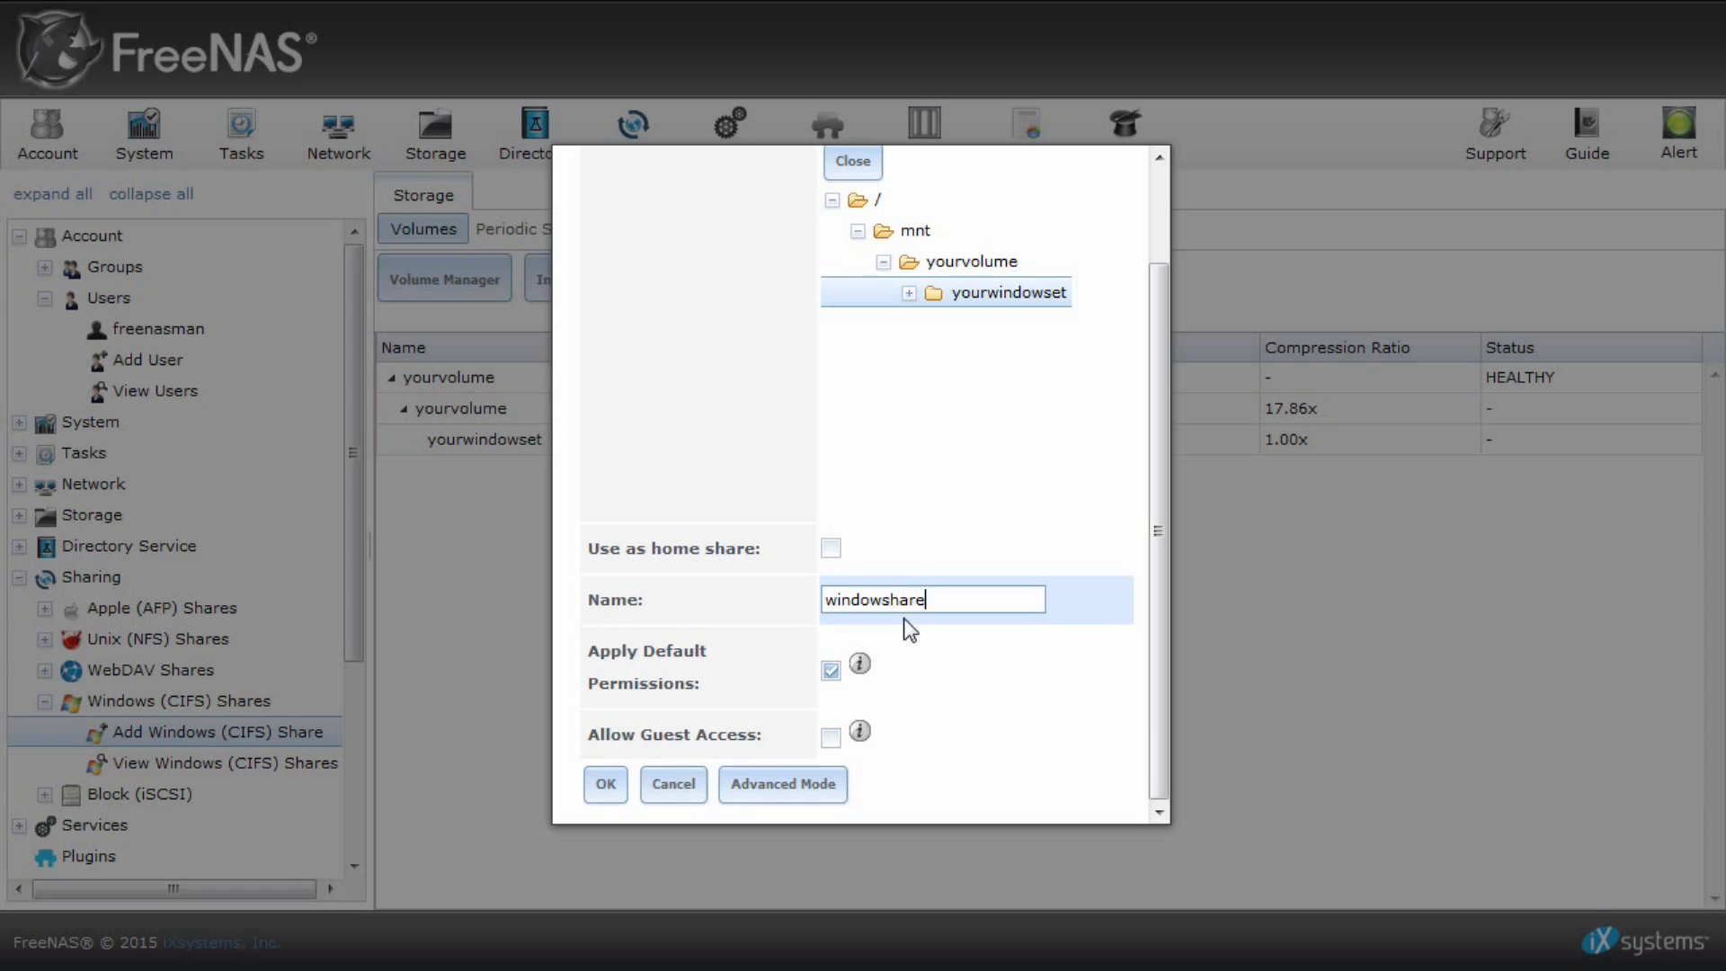
{"action": "mouse_move", "coordinate": [859, 663]}
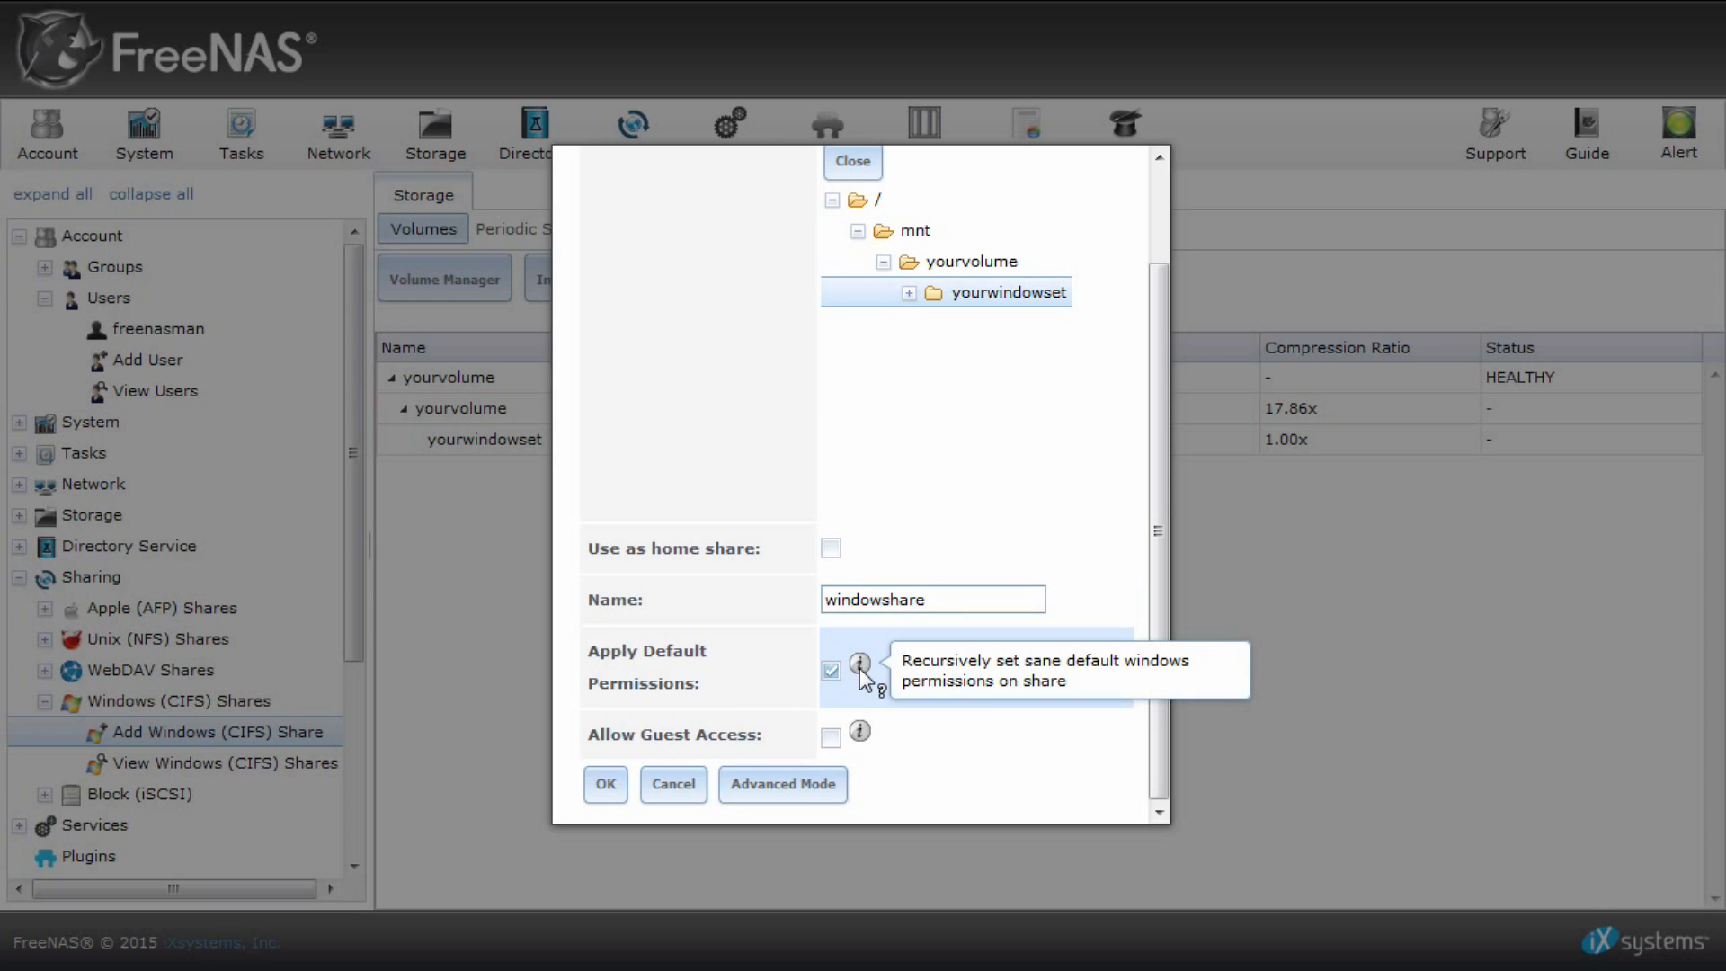
{"action": "mouse_move", "coordinate": [858, 727]}
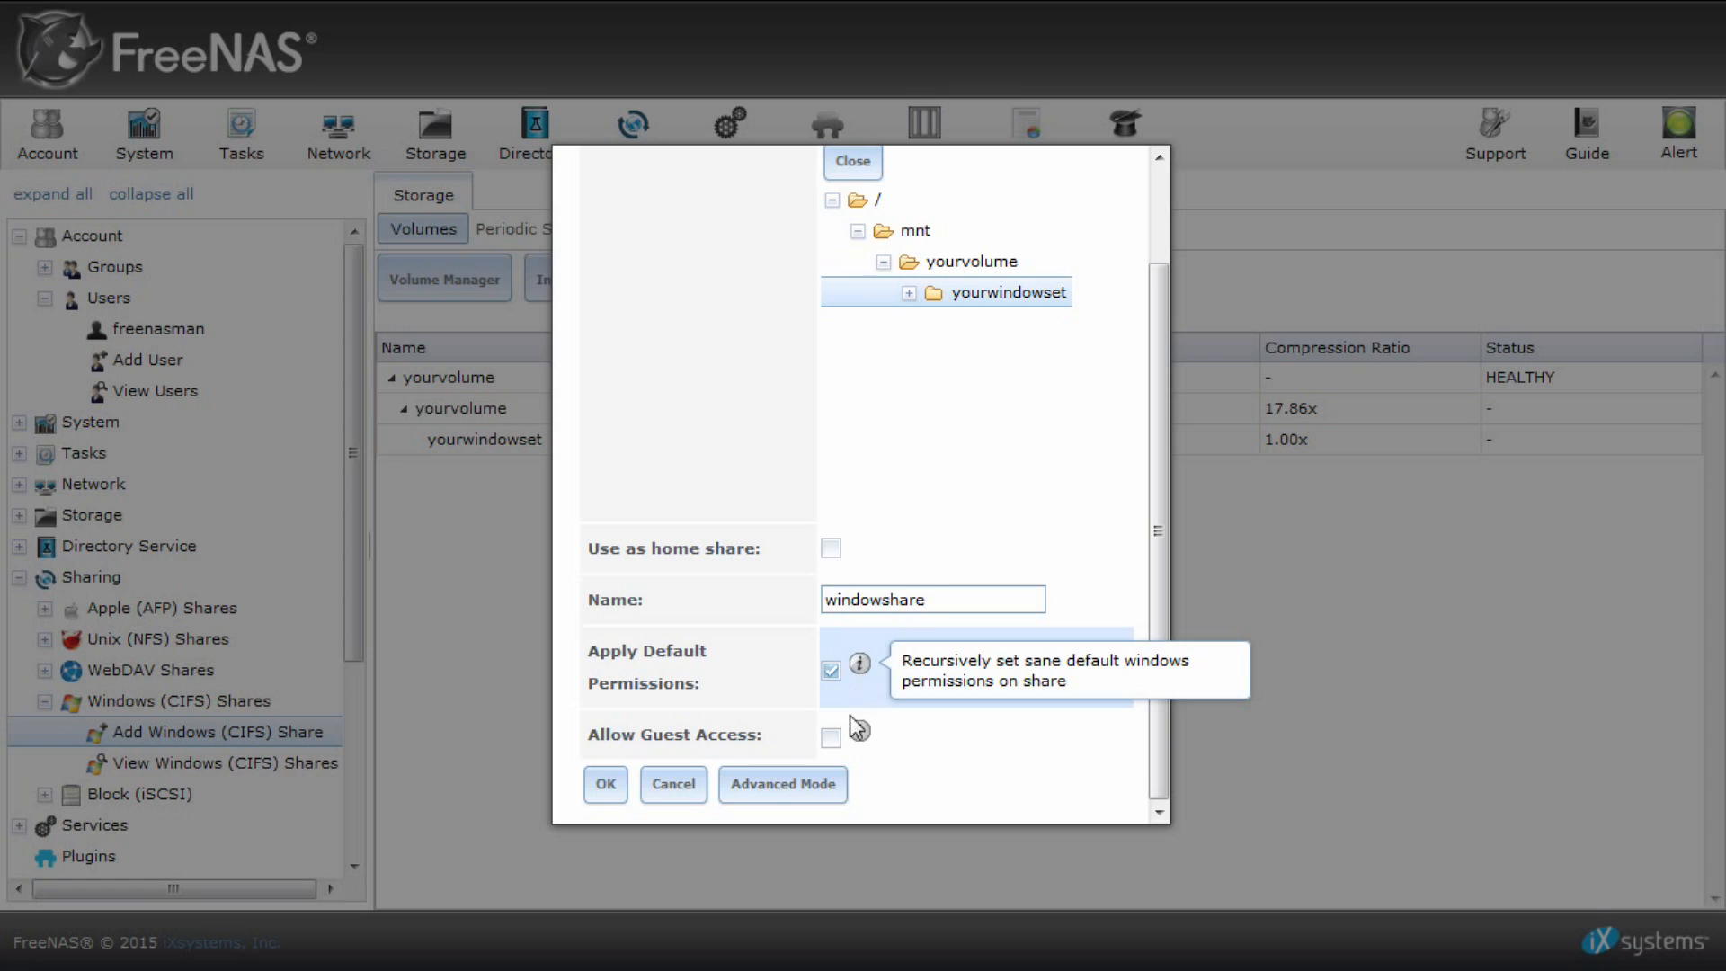
Allow guest access with default permissions and save the windowshare share.
{"action": "left_click", "coordinate": [830, 737]}
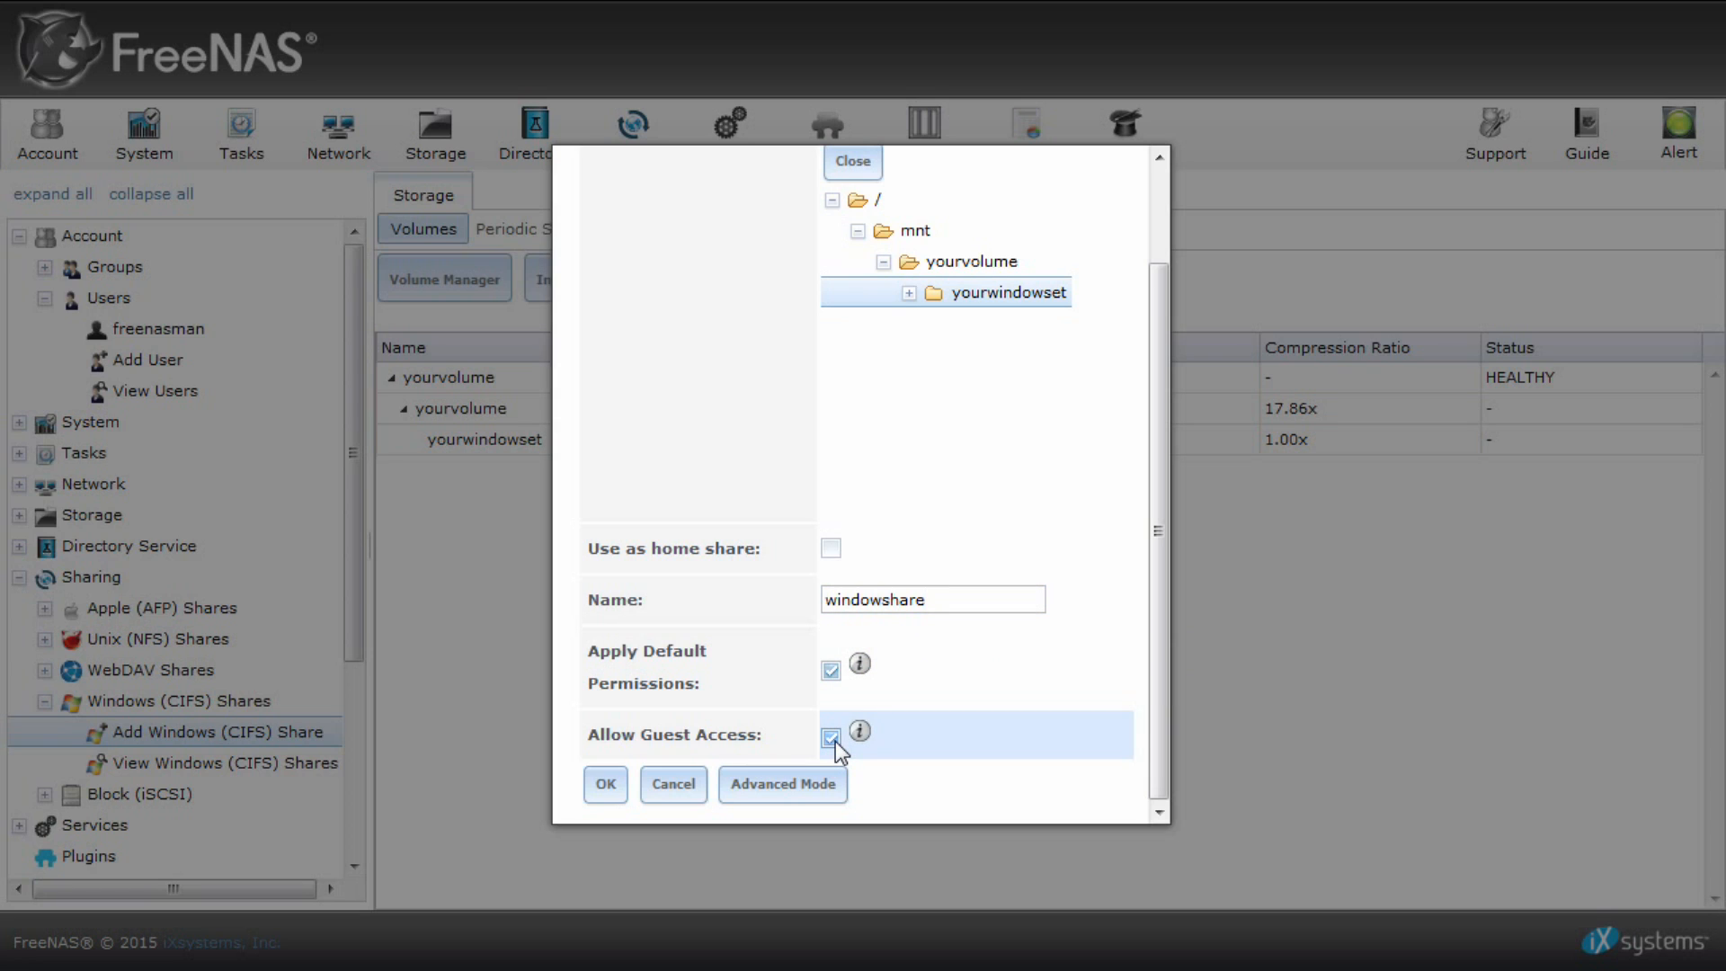
{"action": "mouse_move", "coordinate": [859, 729]}
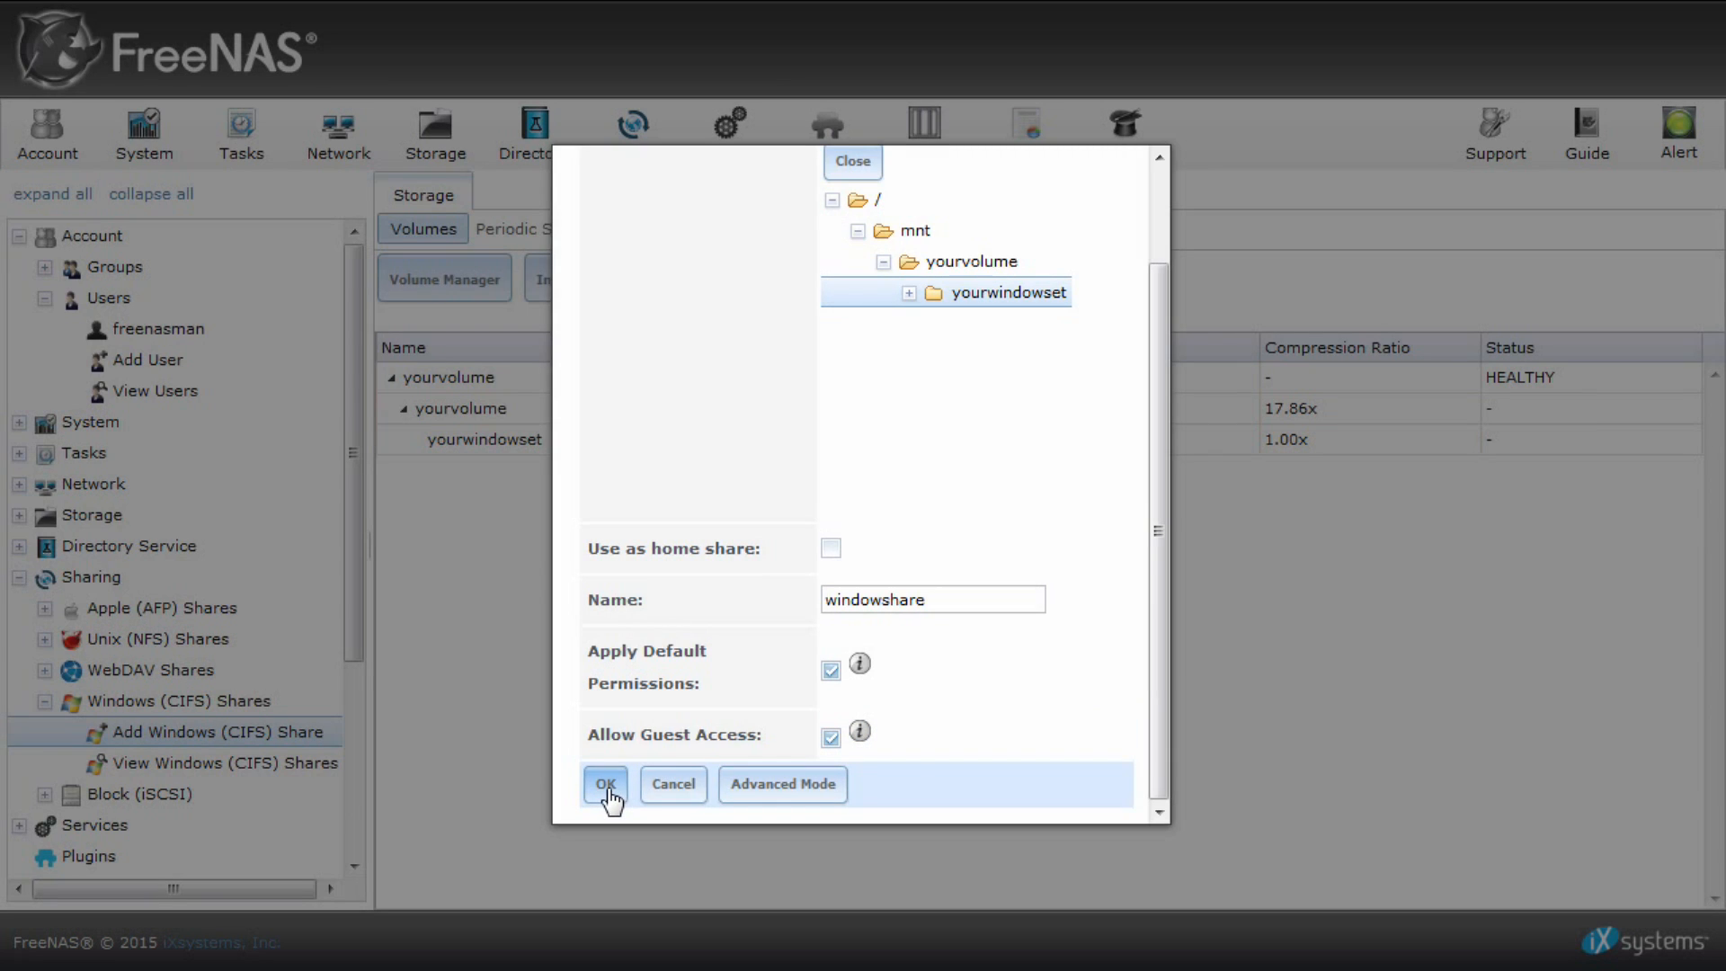
{"action": "left_click", "coordinate": [604, 784]}
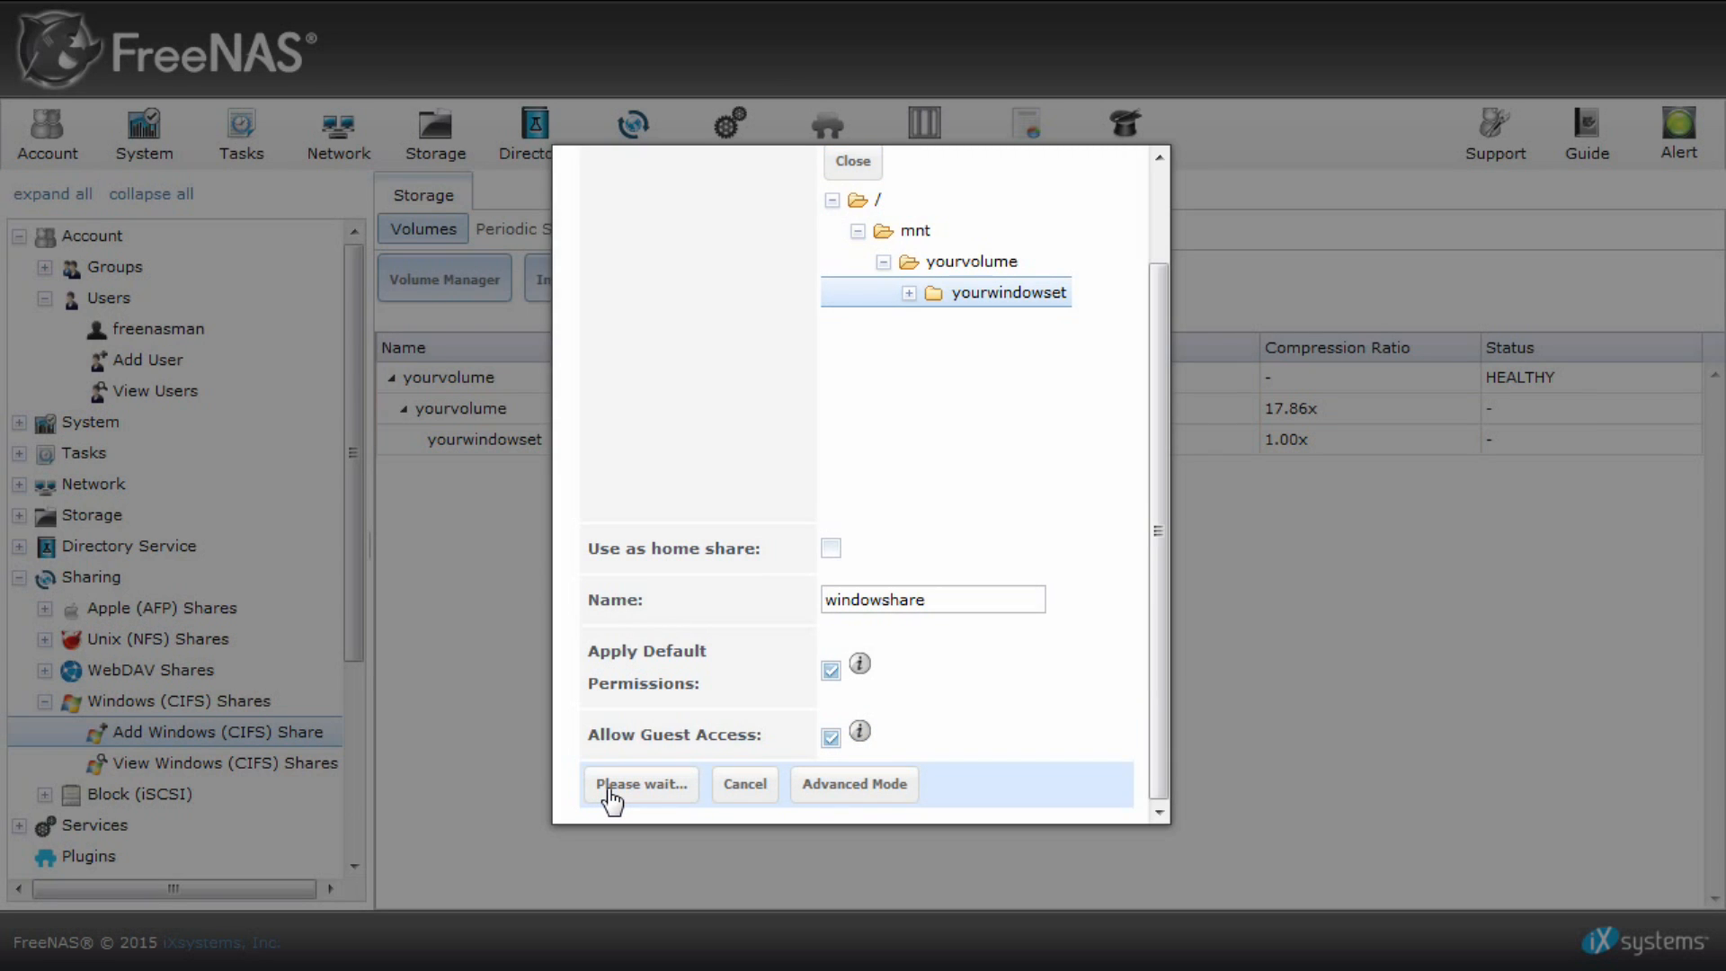
{"action": "left_click", "coordinate": [640, 783]}
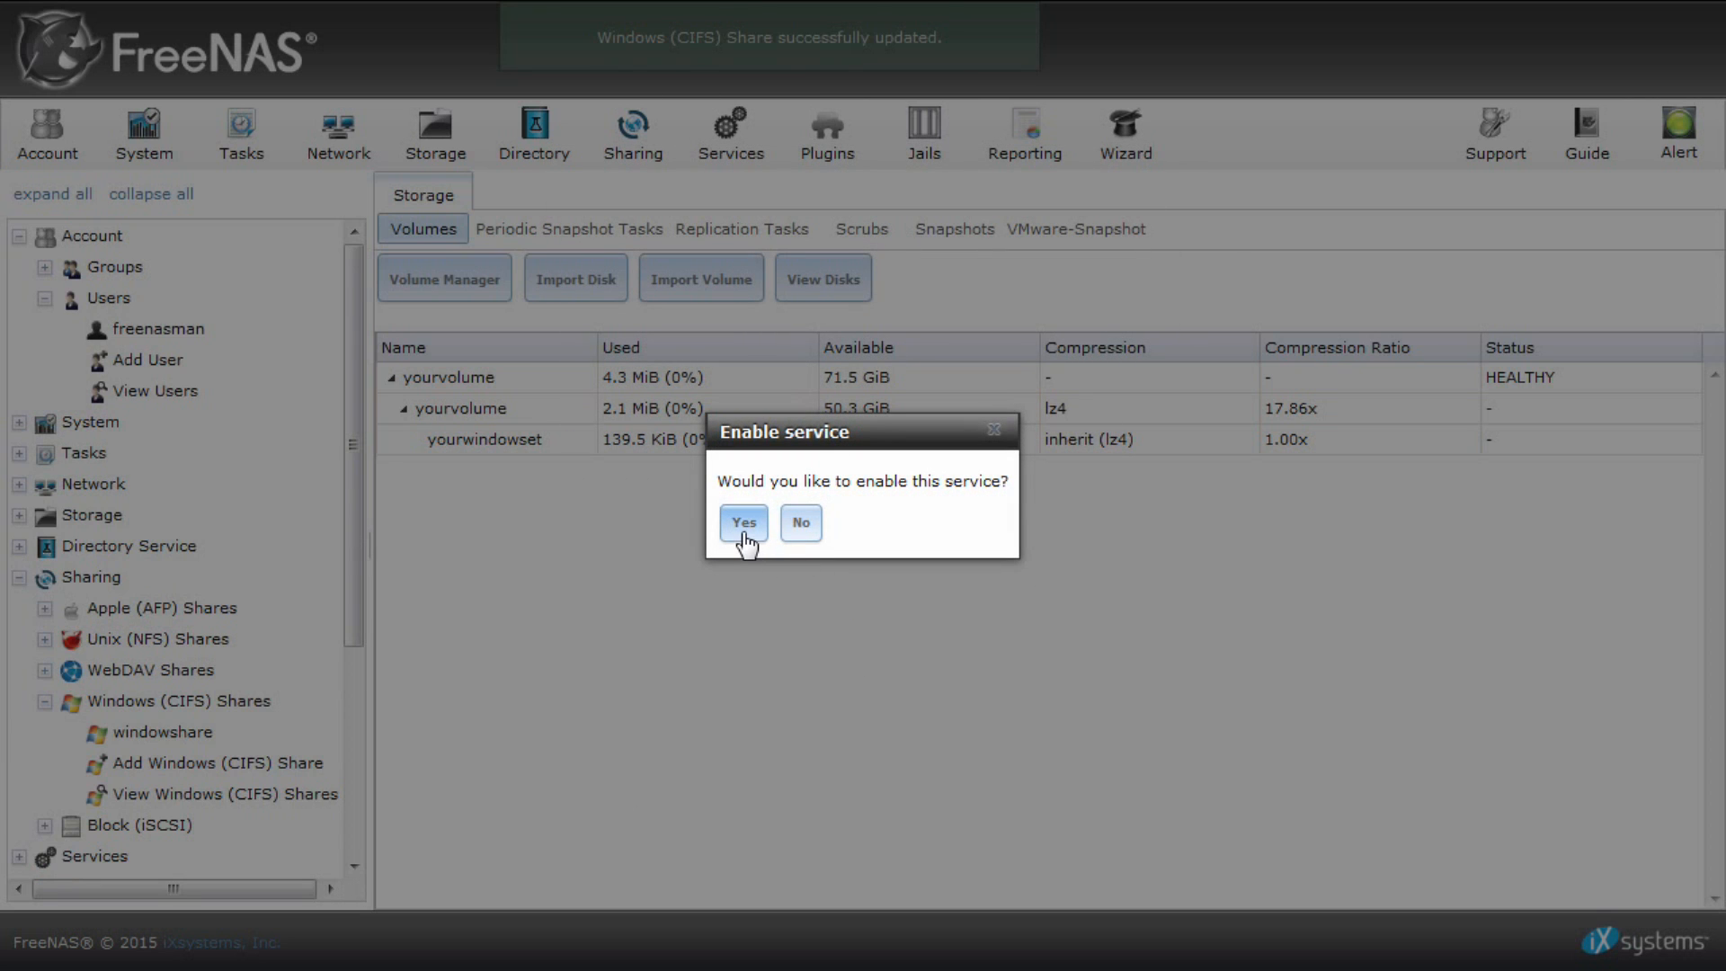
Enable the CIFS file sharing service so windowshare goes live on the network.
{"action": "left_click", "coordinate": [742, 521]}
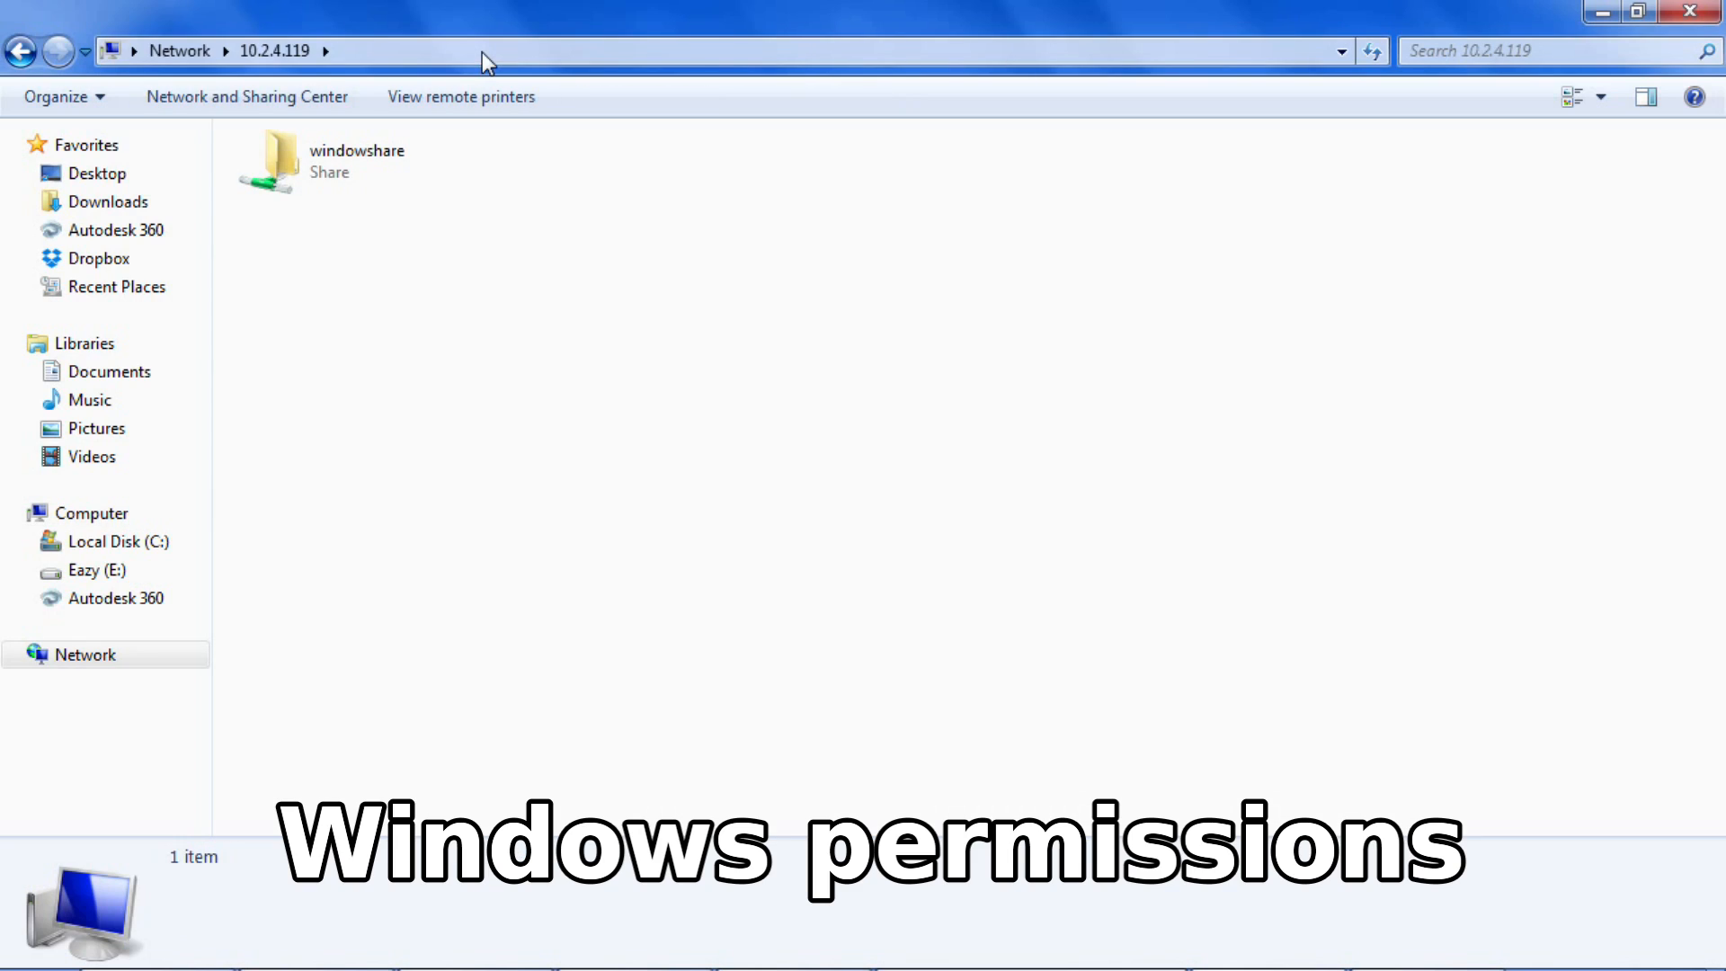
Start mapping windowshare as network drive Z:, set to connect with different credentials.
{"action": "left_click", "coordinate": [353, 162]}
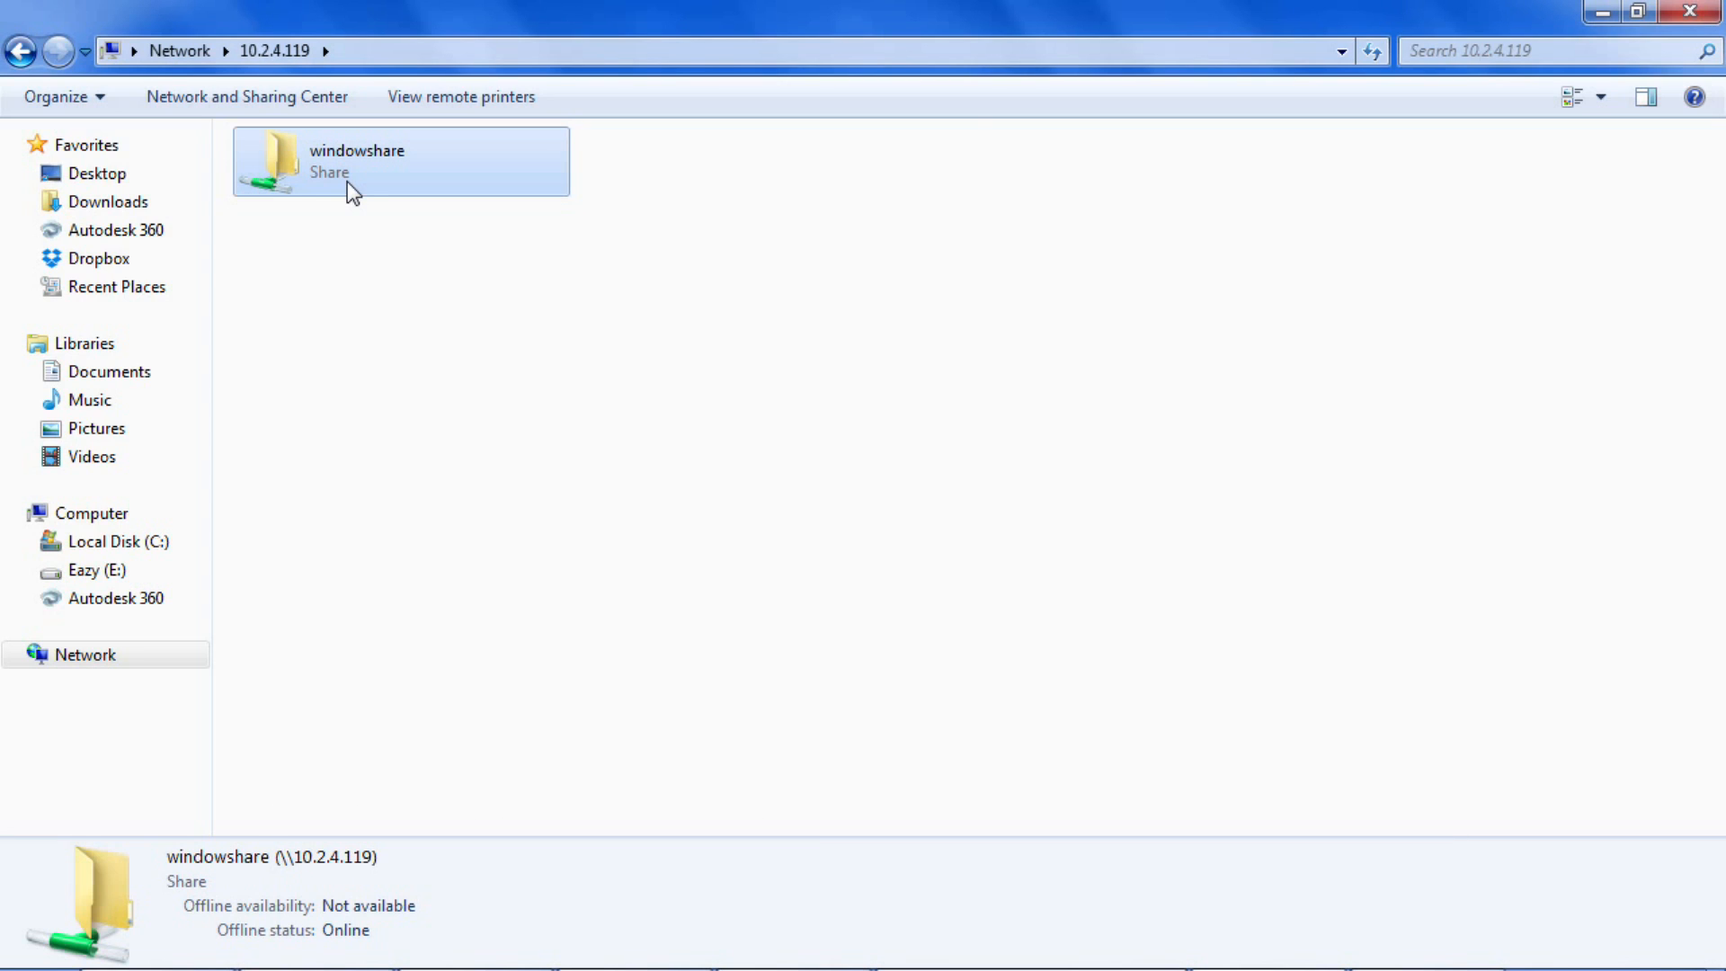
{"action": "double_click", "coordinate": [352, 176]}
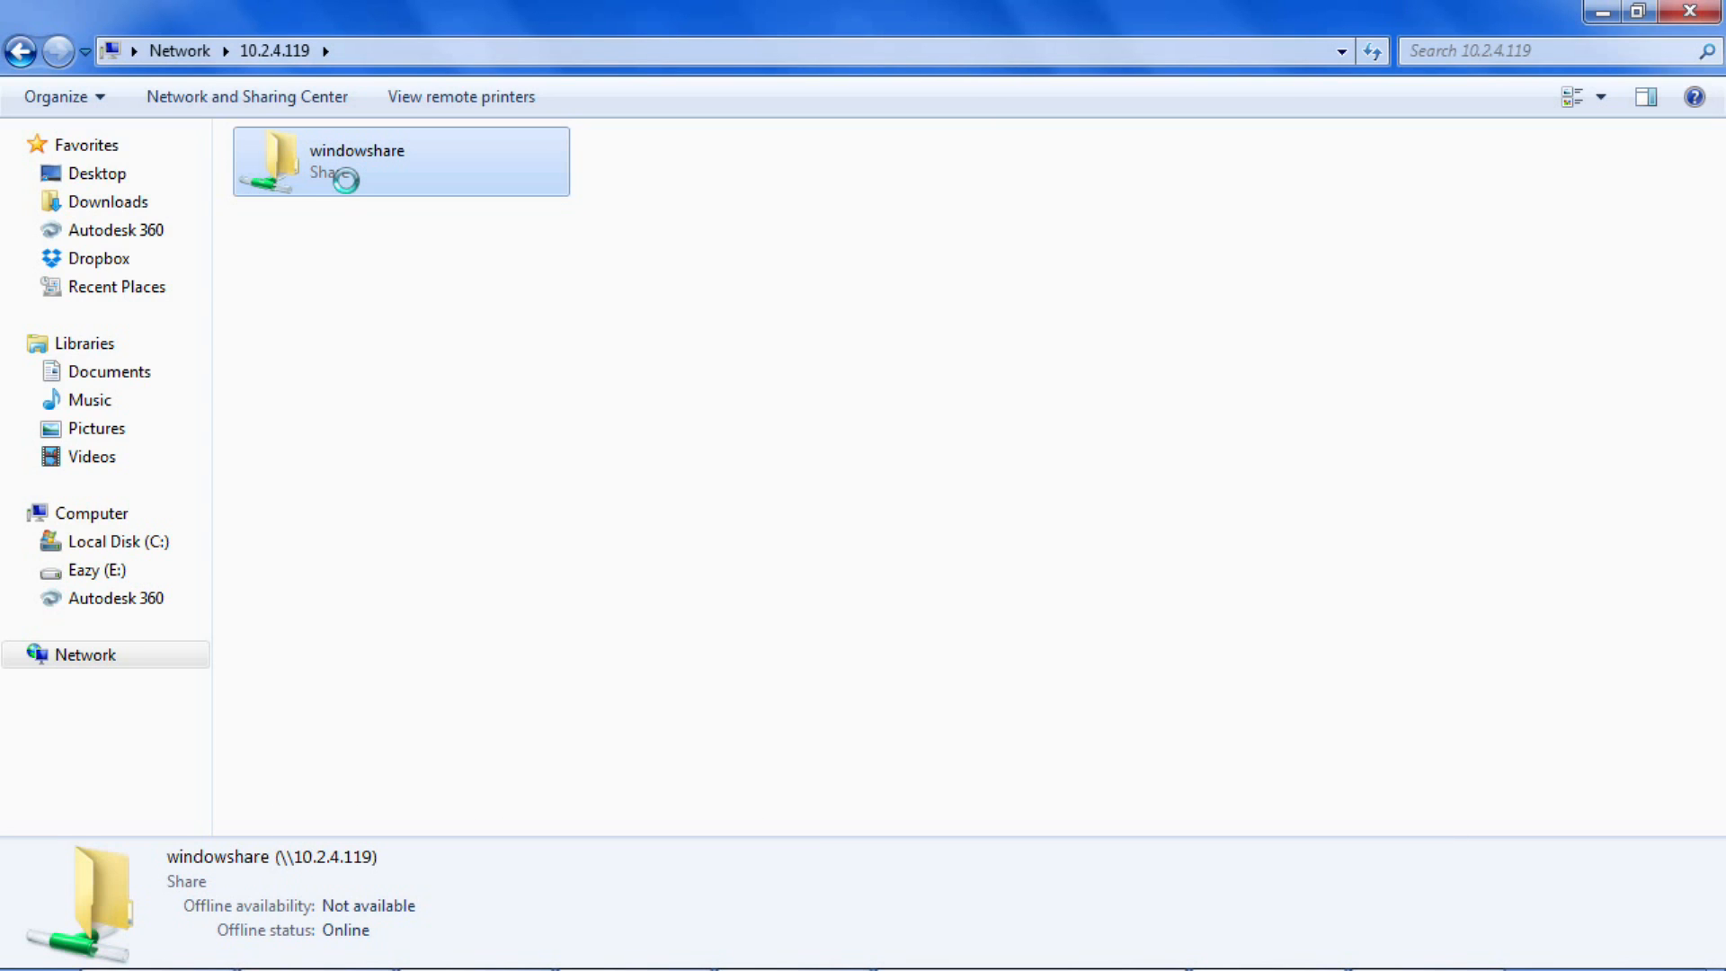
{"action": "right_click", "coordinate": [399, 160]}
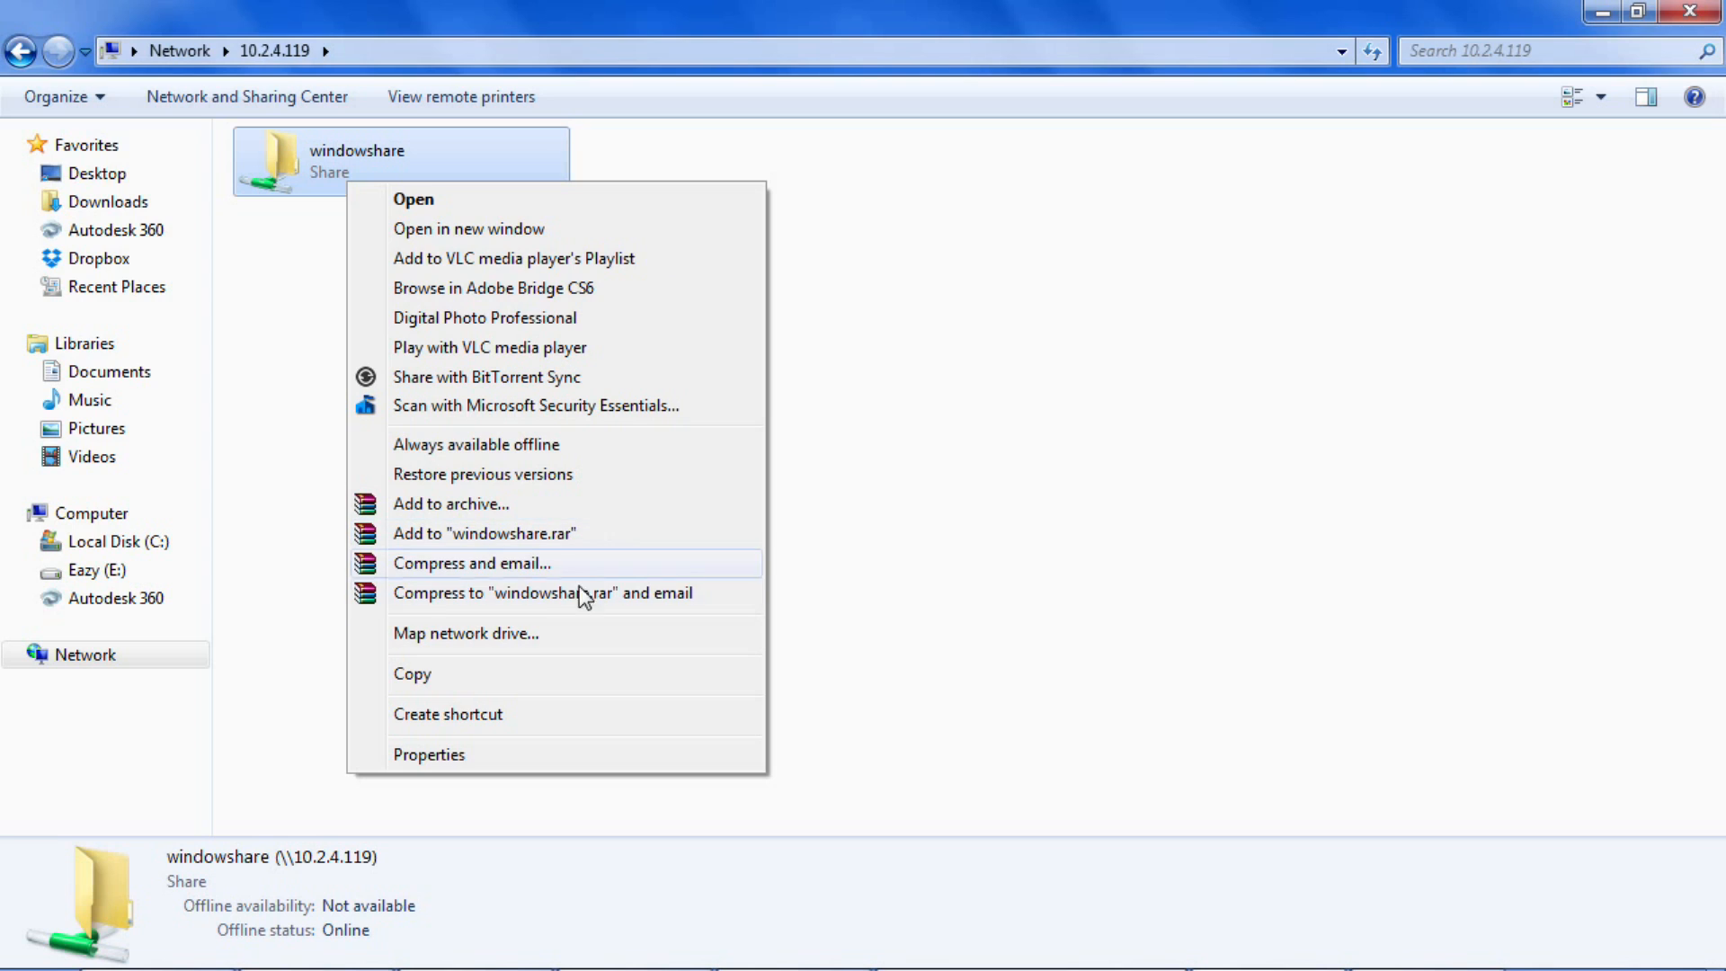
{"action": "mouse_move", "coordinate": [555, 647]}
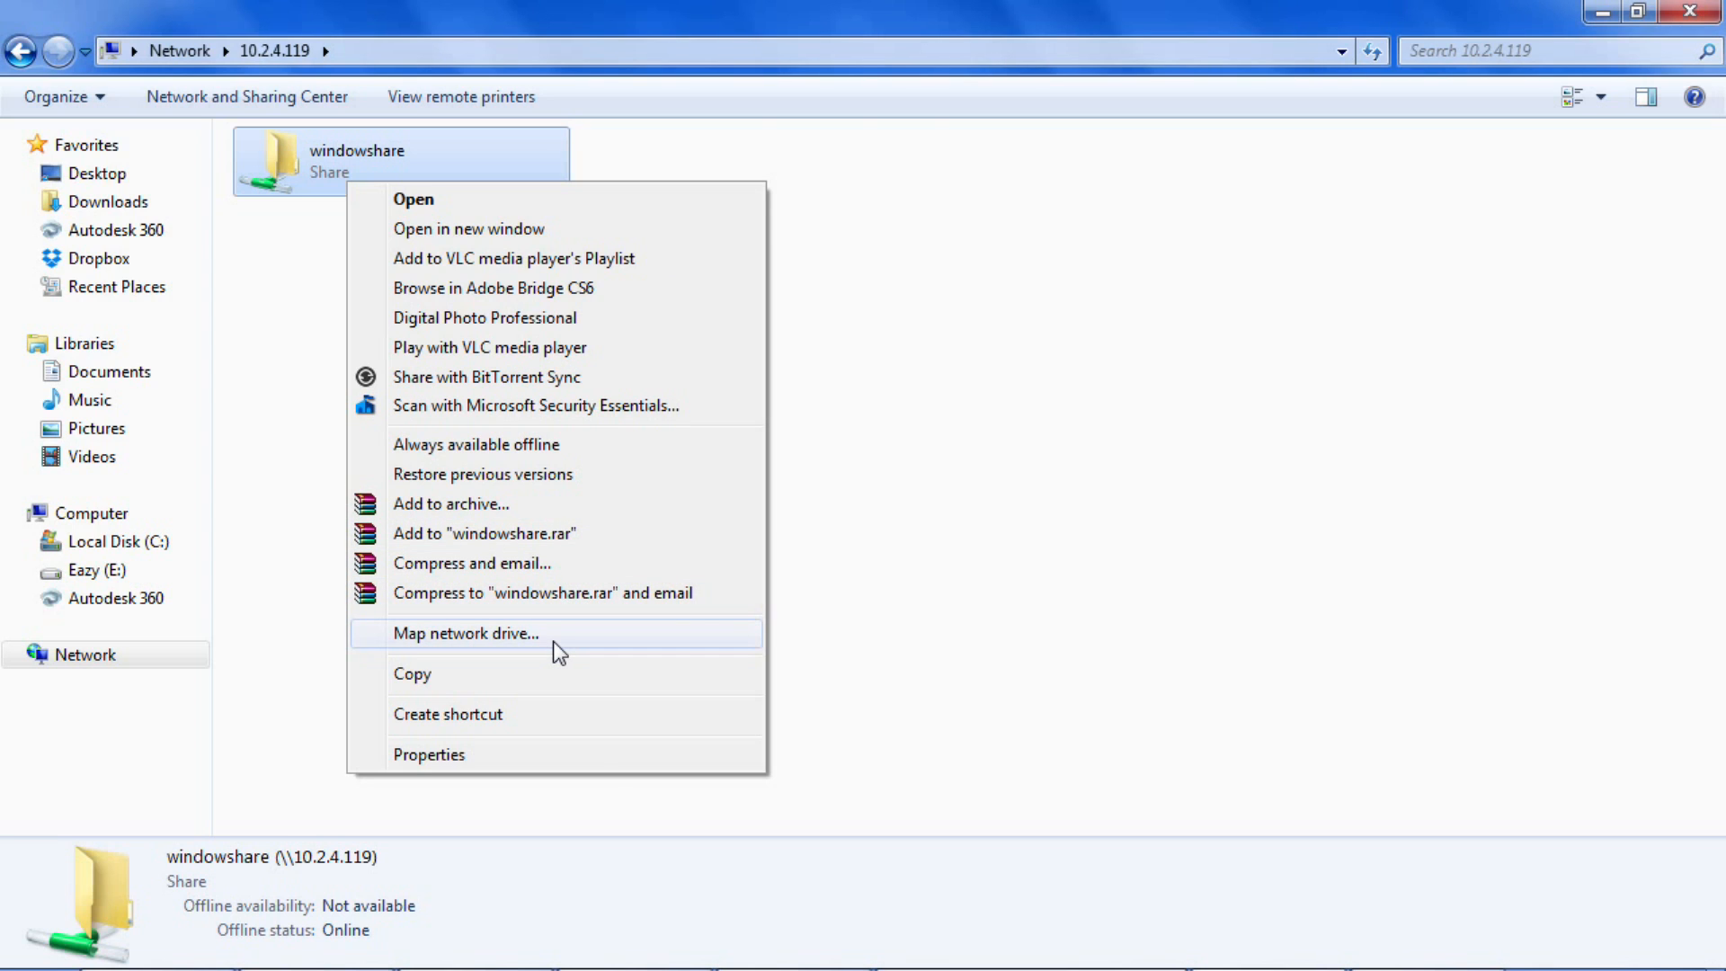
{"action": "left_click", "coordinate": [463, 632]}
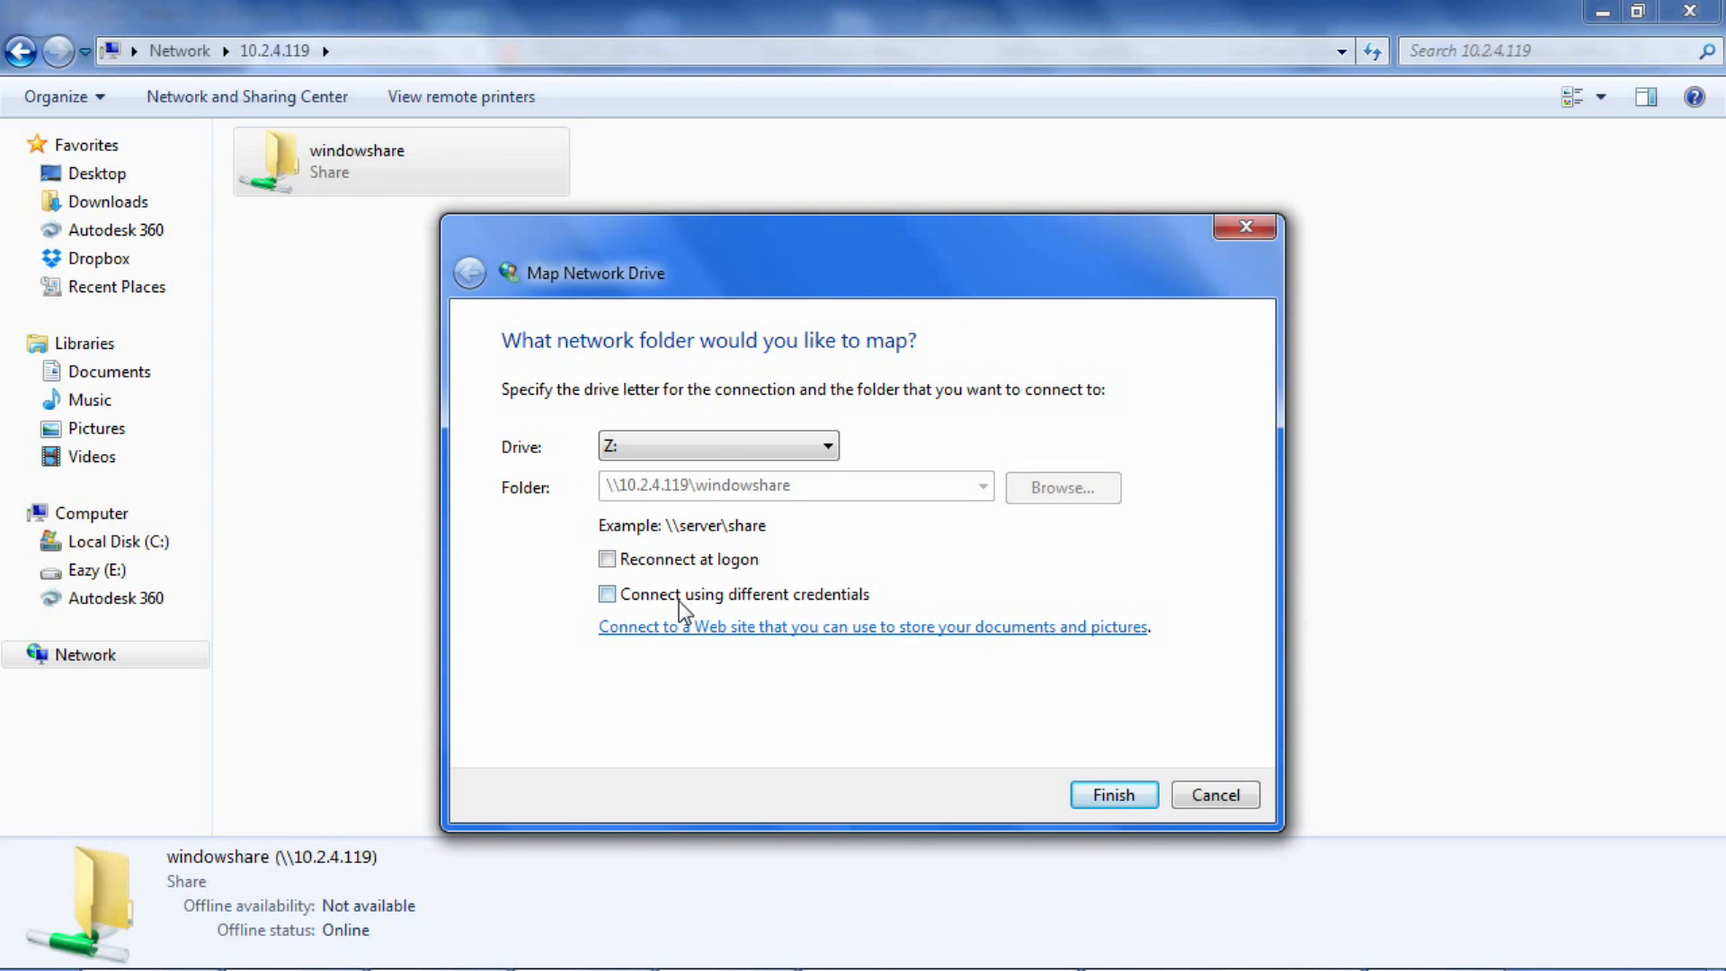
{"action": "left_click", "coordinate": [606, 593]}
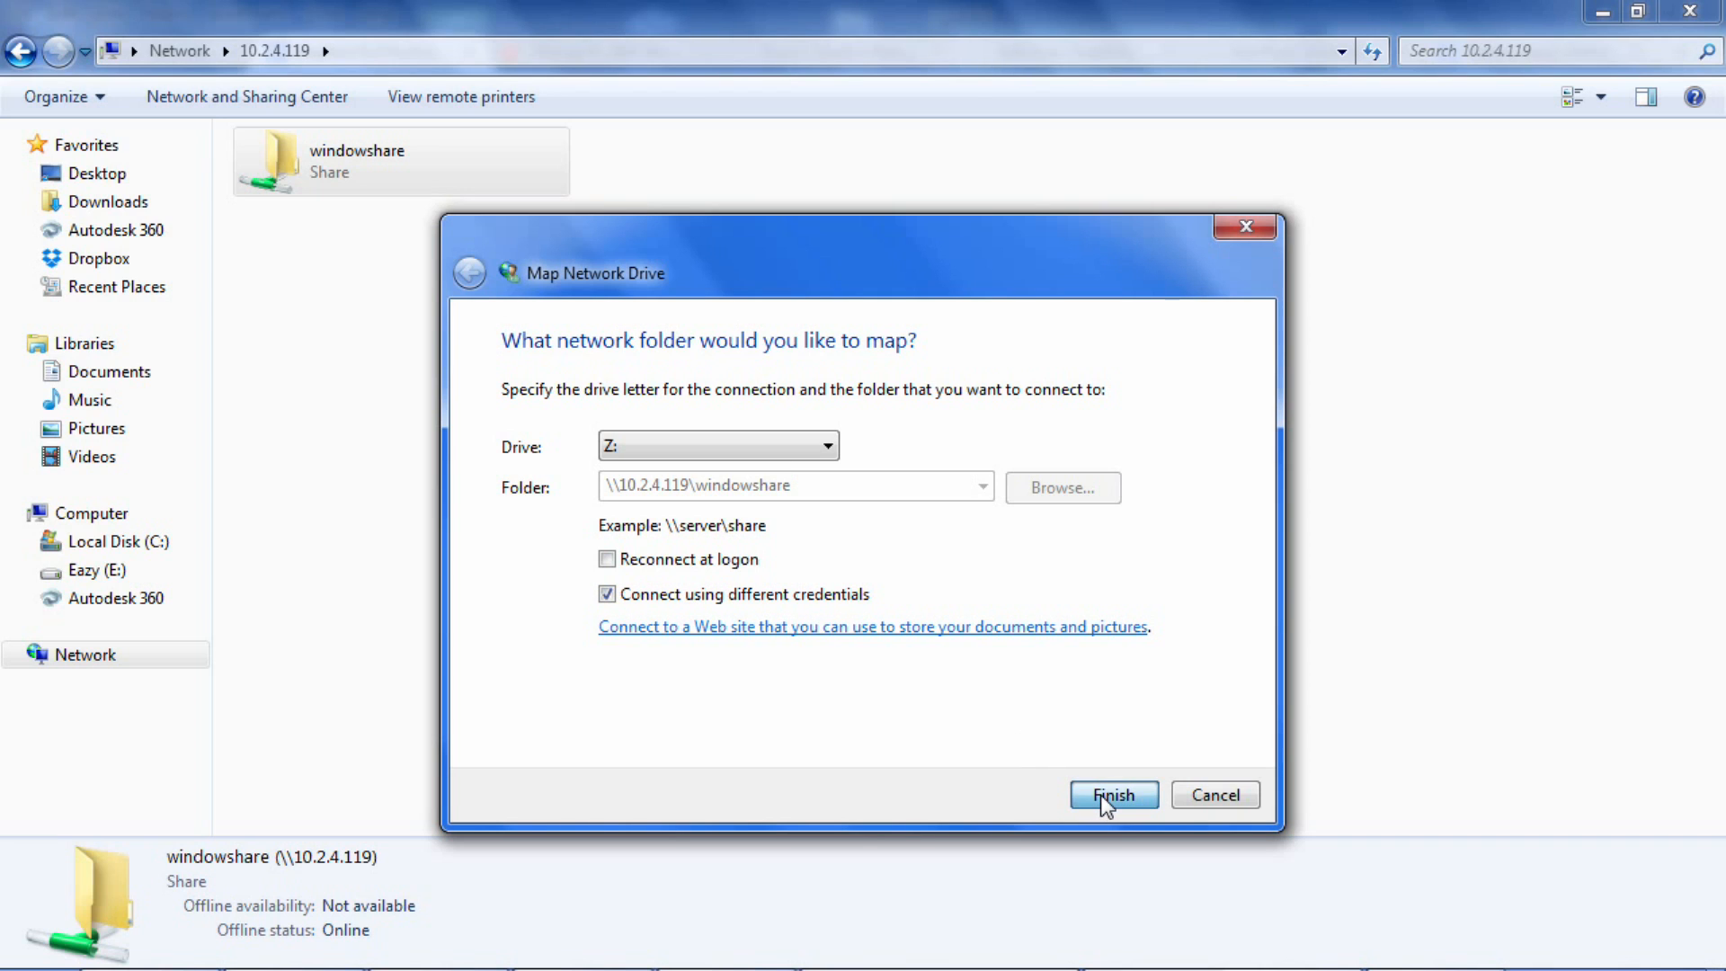
{"action": "left_click", "coordinate": [1111, 792]}
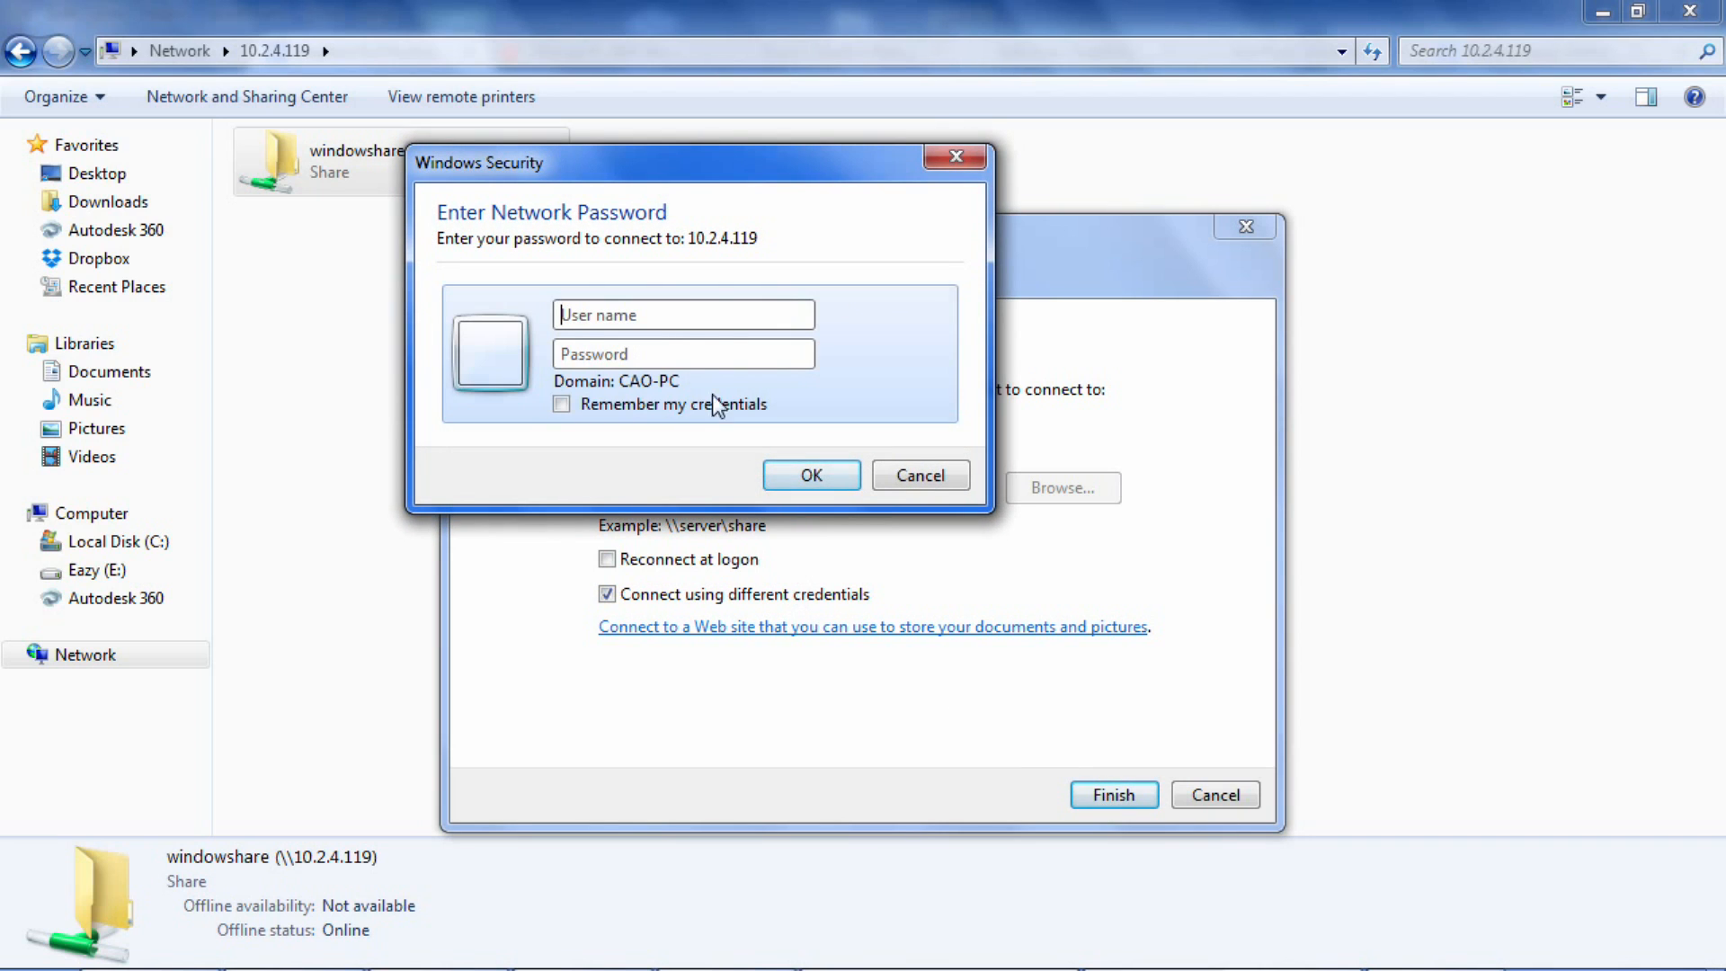
Log in to the share with the freenasman user name and password.
{"action": "type", "text": "freenasman"}
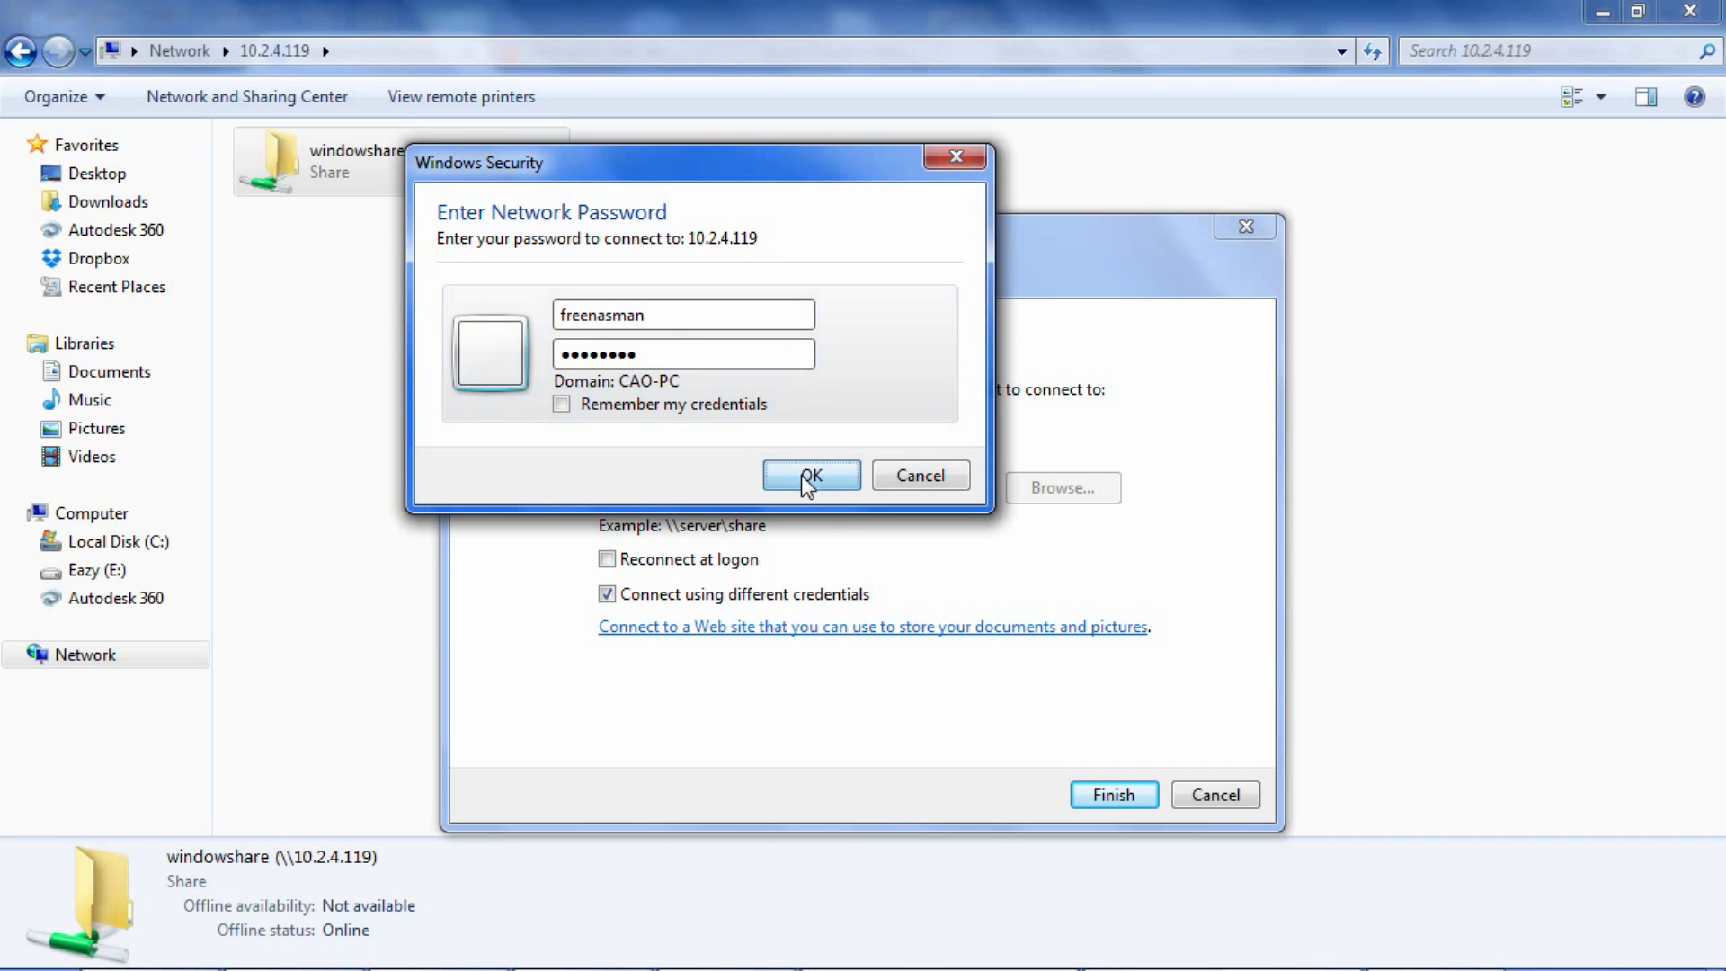
{"action": "left_click", "coordinate": [810, 475]}
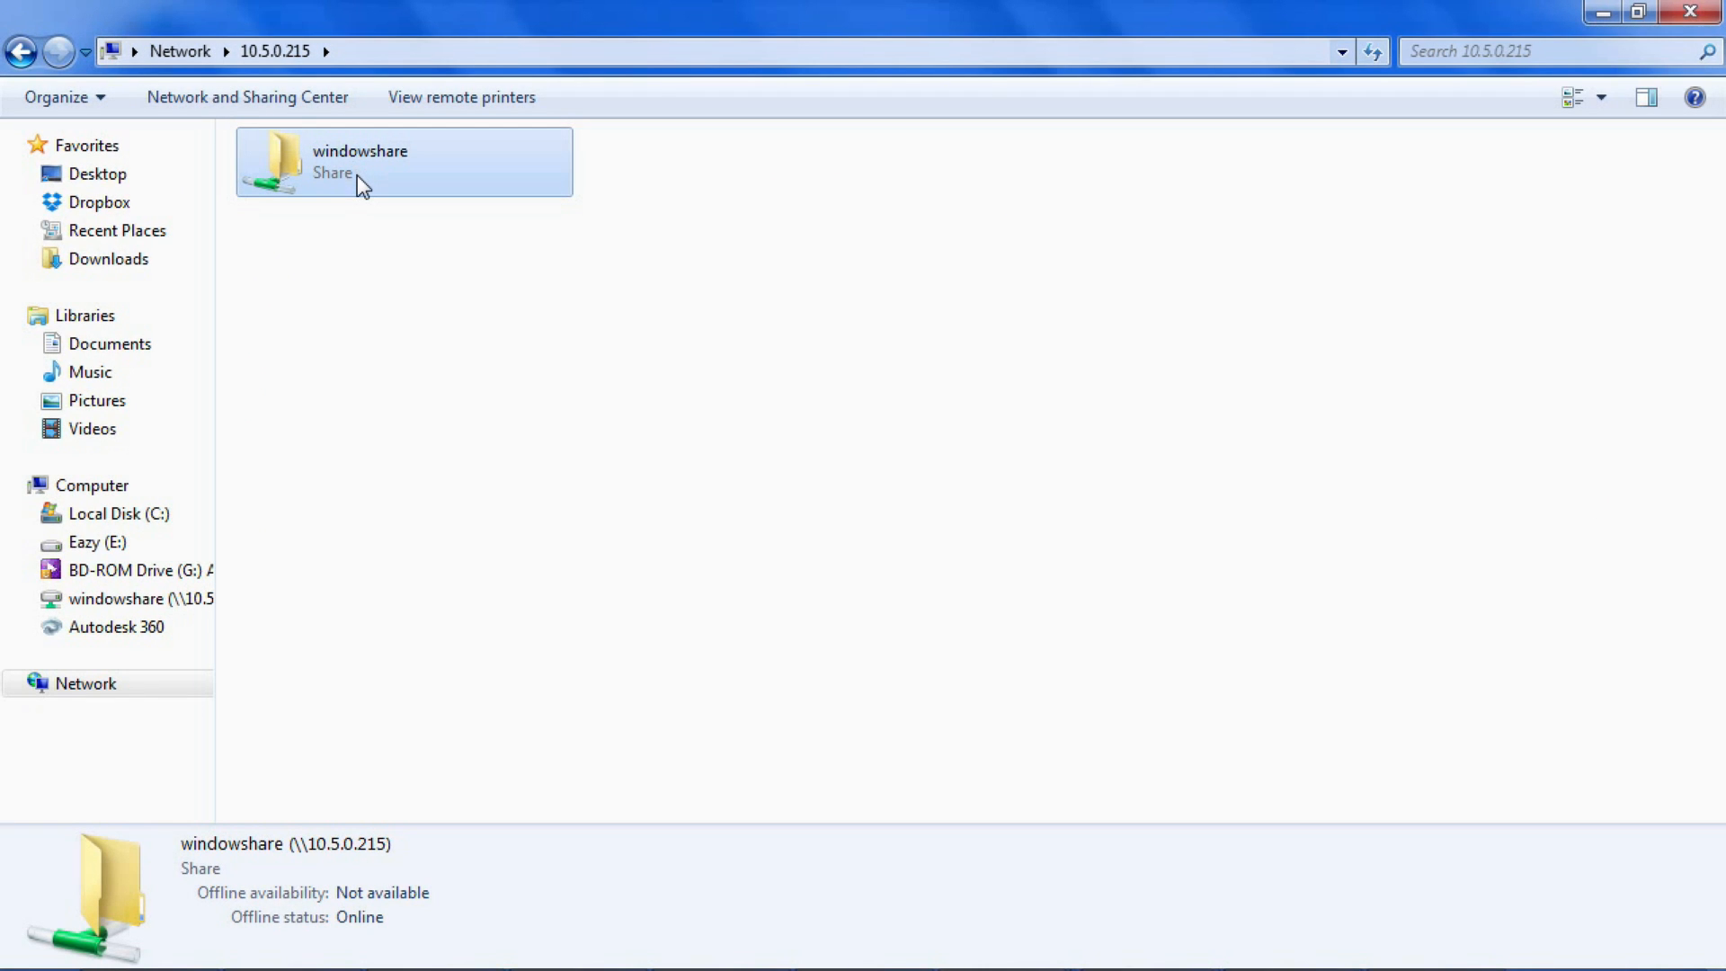
Show windowshare's Security properties and the editable permissions for the FreeNAS user.
{"action": "right_click", "coordinate": [364, 185]}
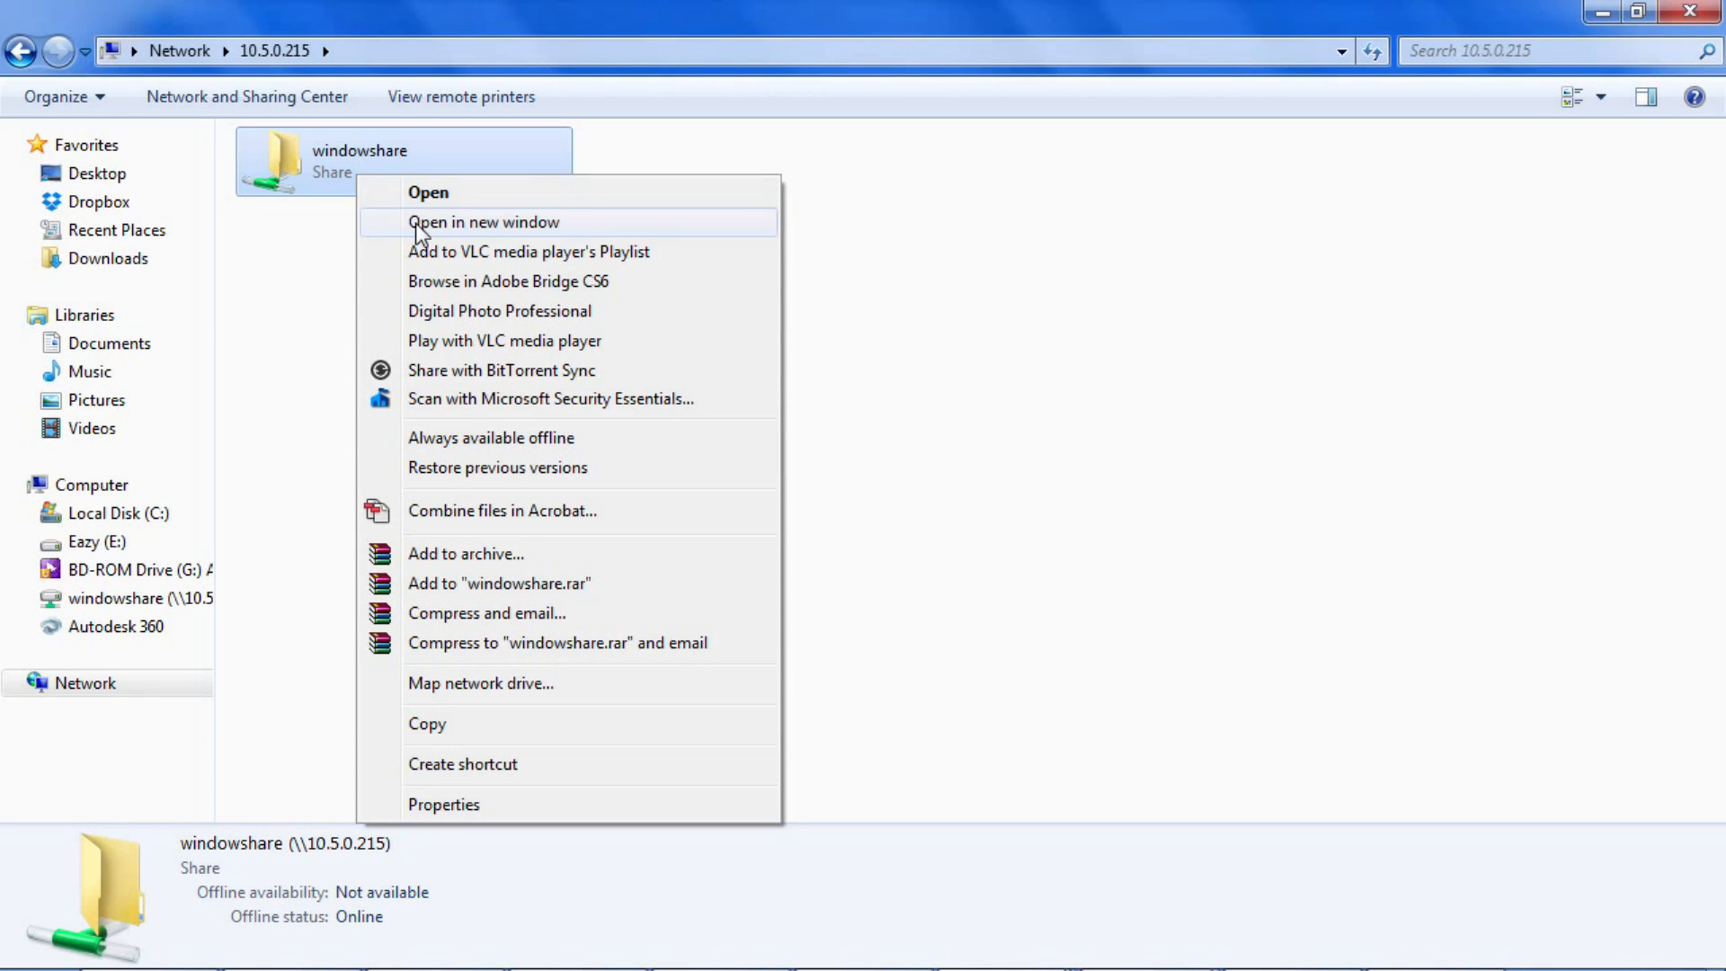
{"action": "mouse_move", "coordinate": [570, 803]}
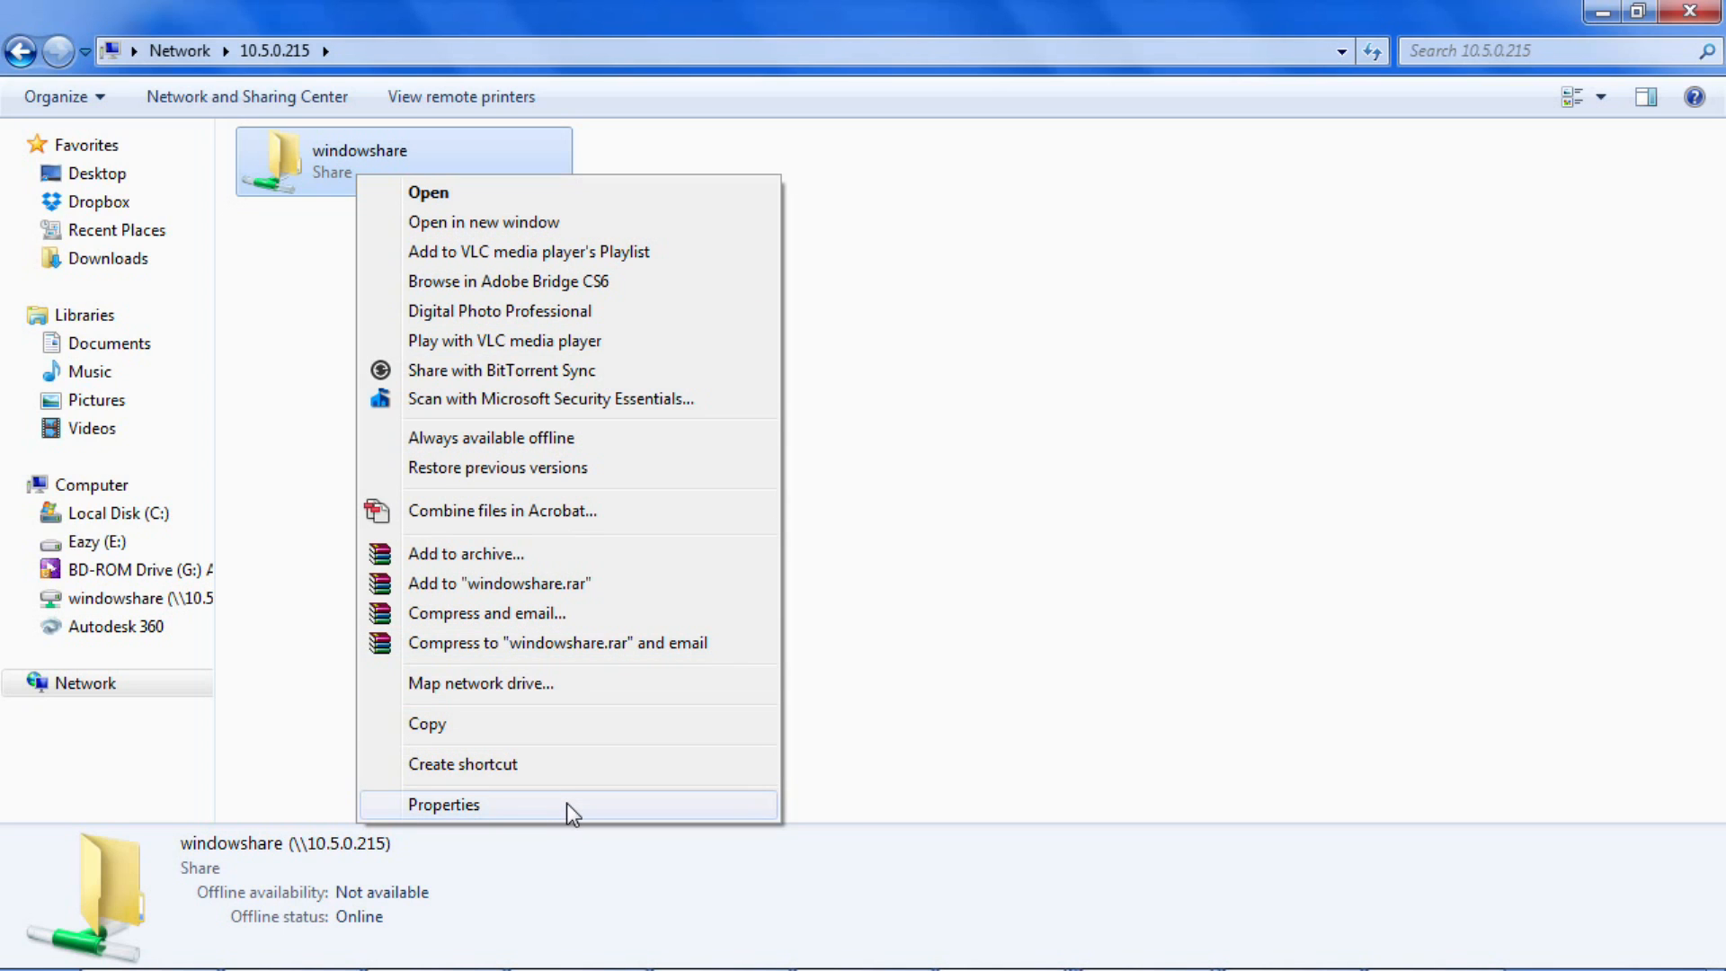
{"action": "left_click", "coordinate": [444, 804]}
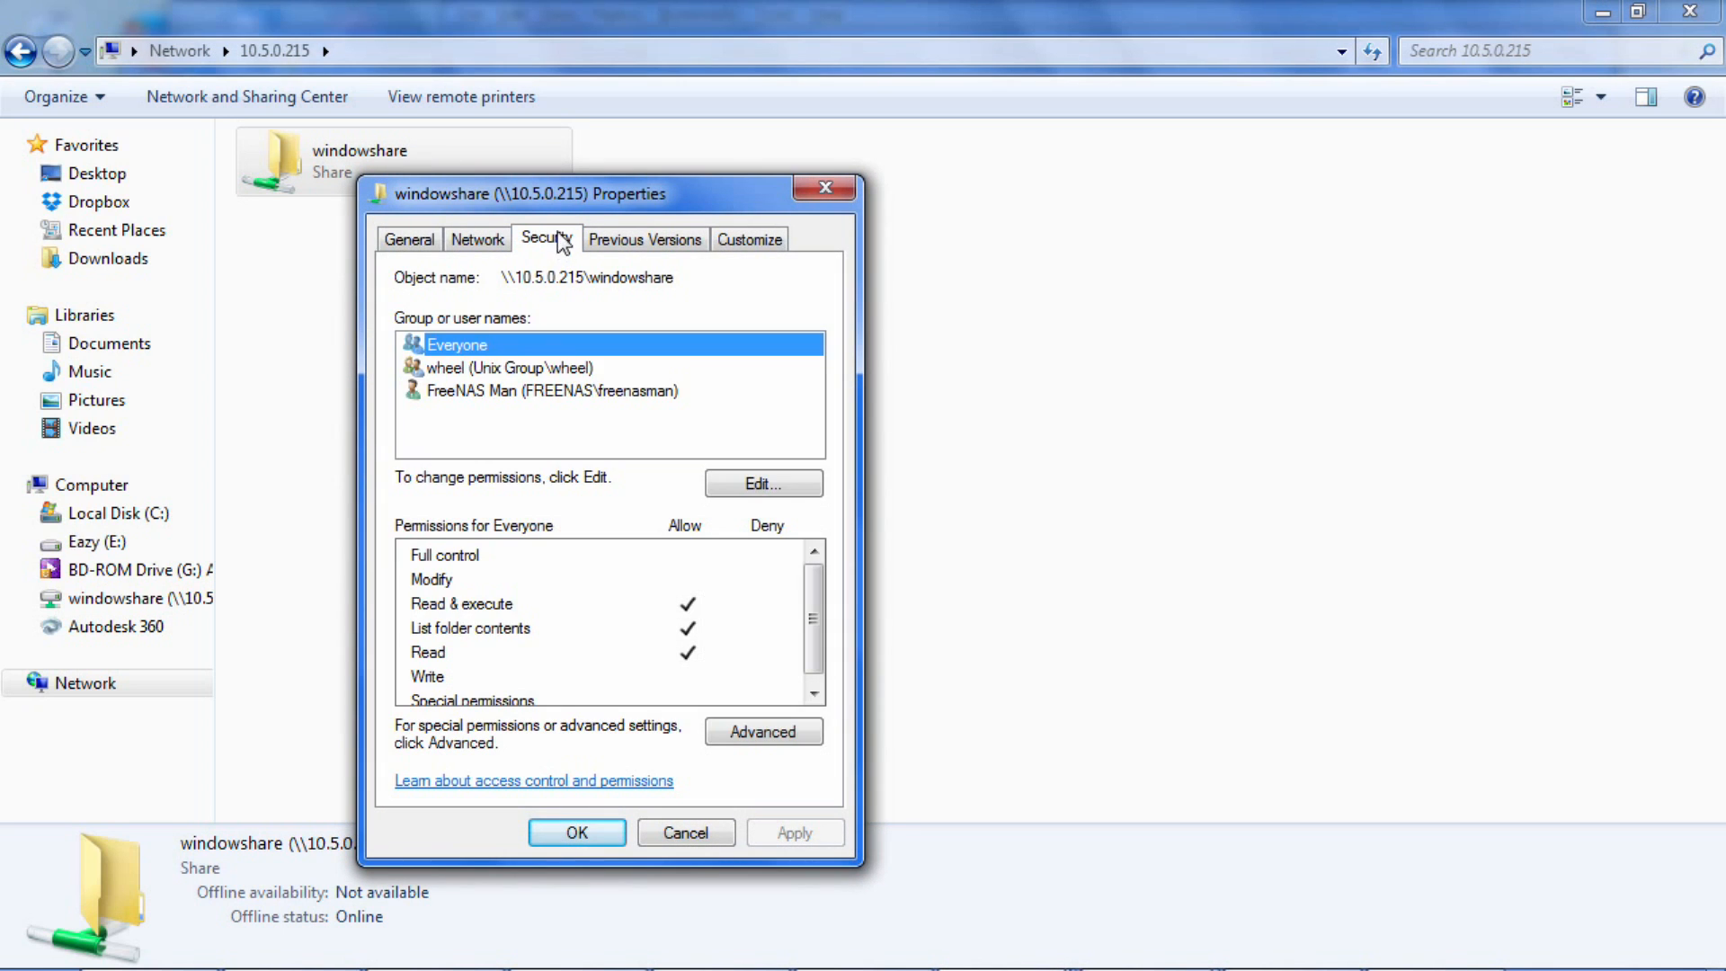
{"action": "left_click_drag", "start_coordinate": [518, 194], "coordinate": [710, 118]}
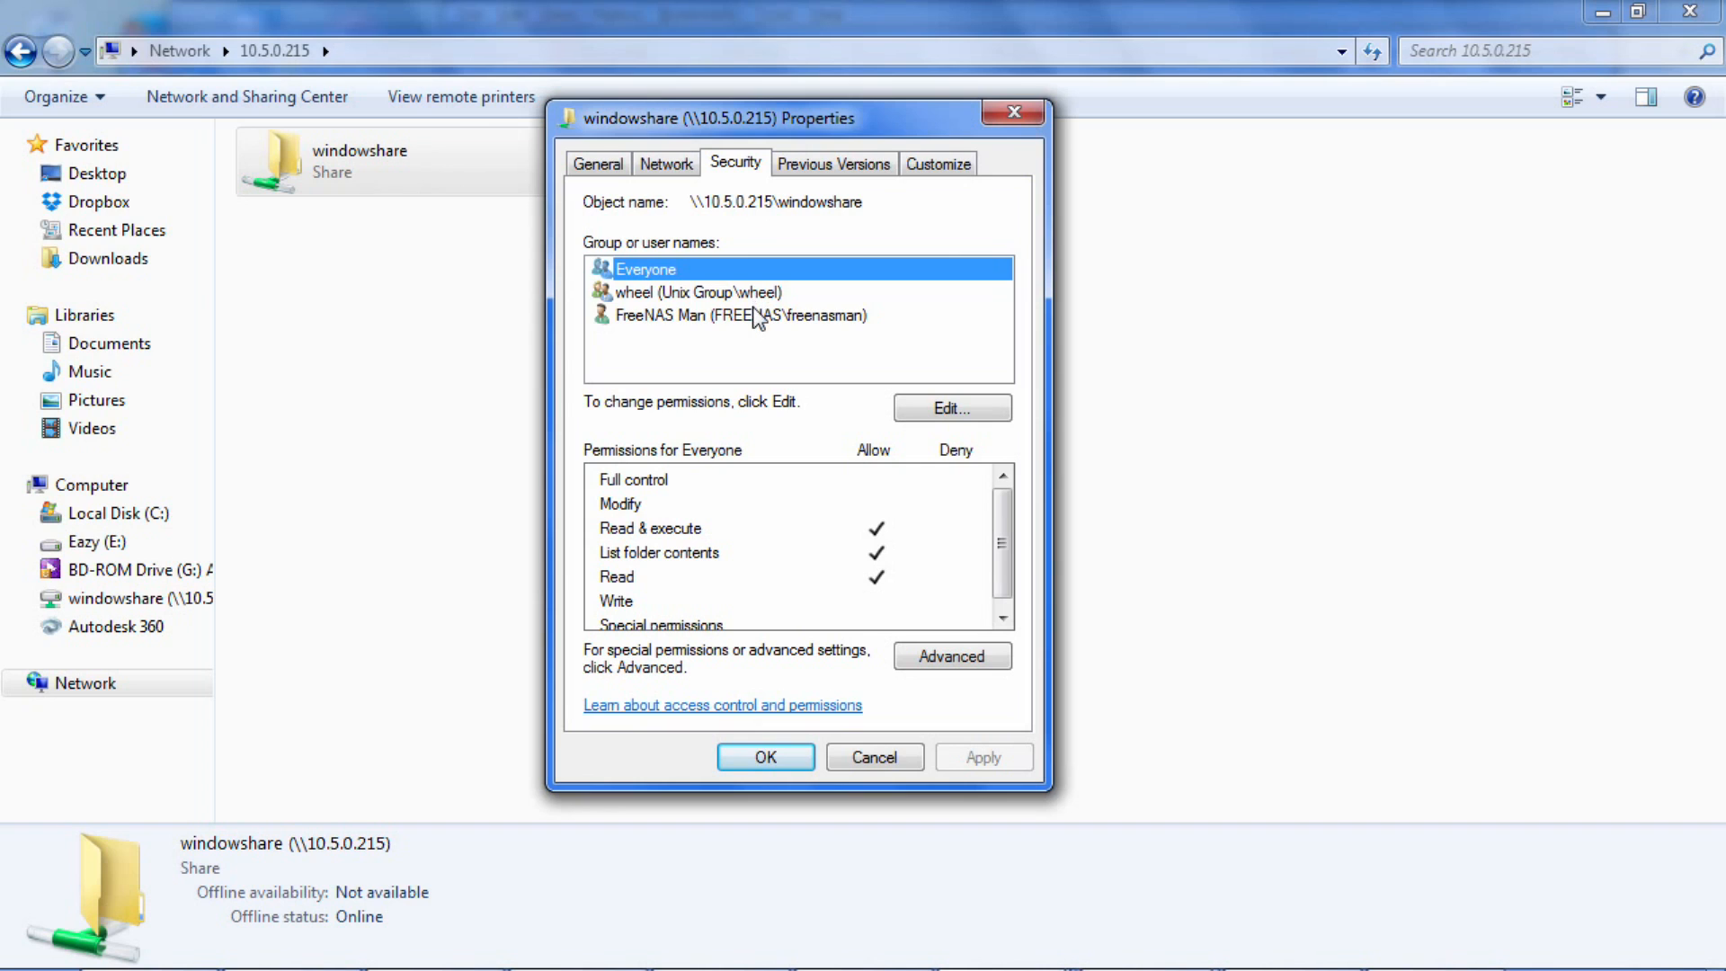
{"action": "left_click", "coordinate": [733, 315]}
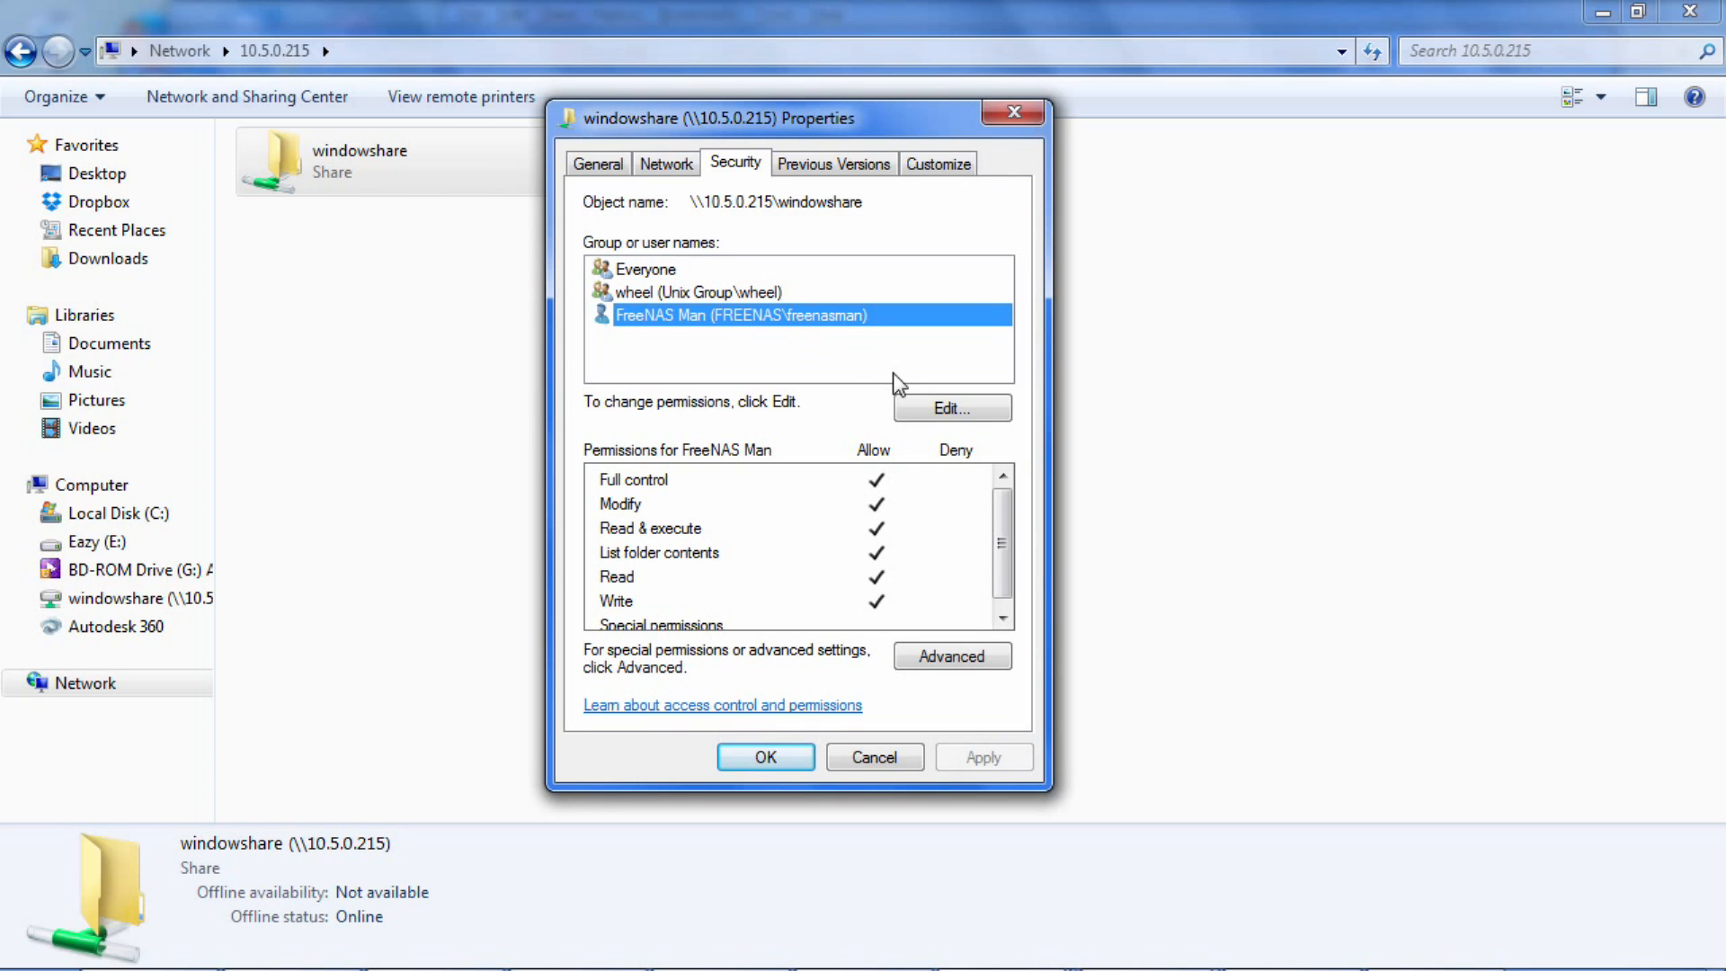
{"action": "left_click", "coordinate": [949, 408]}
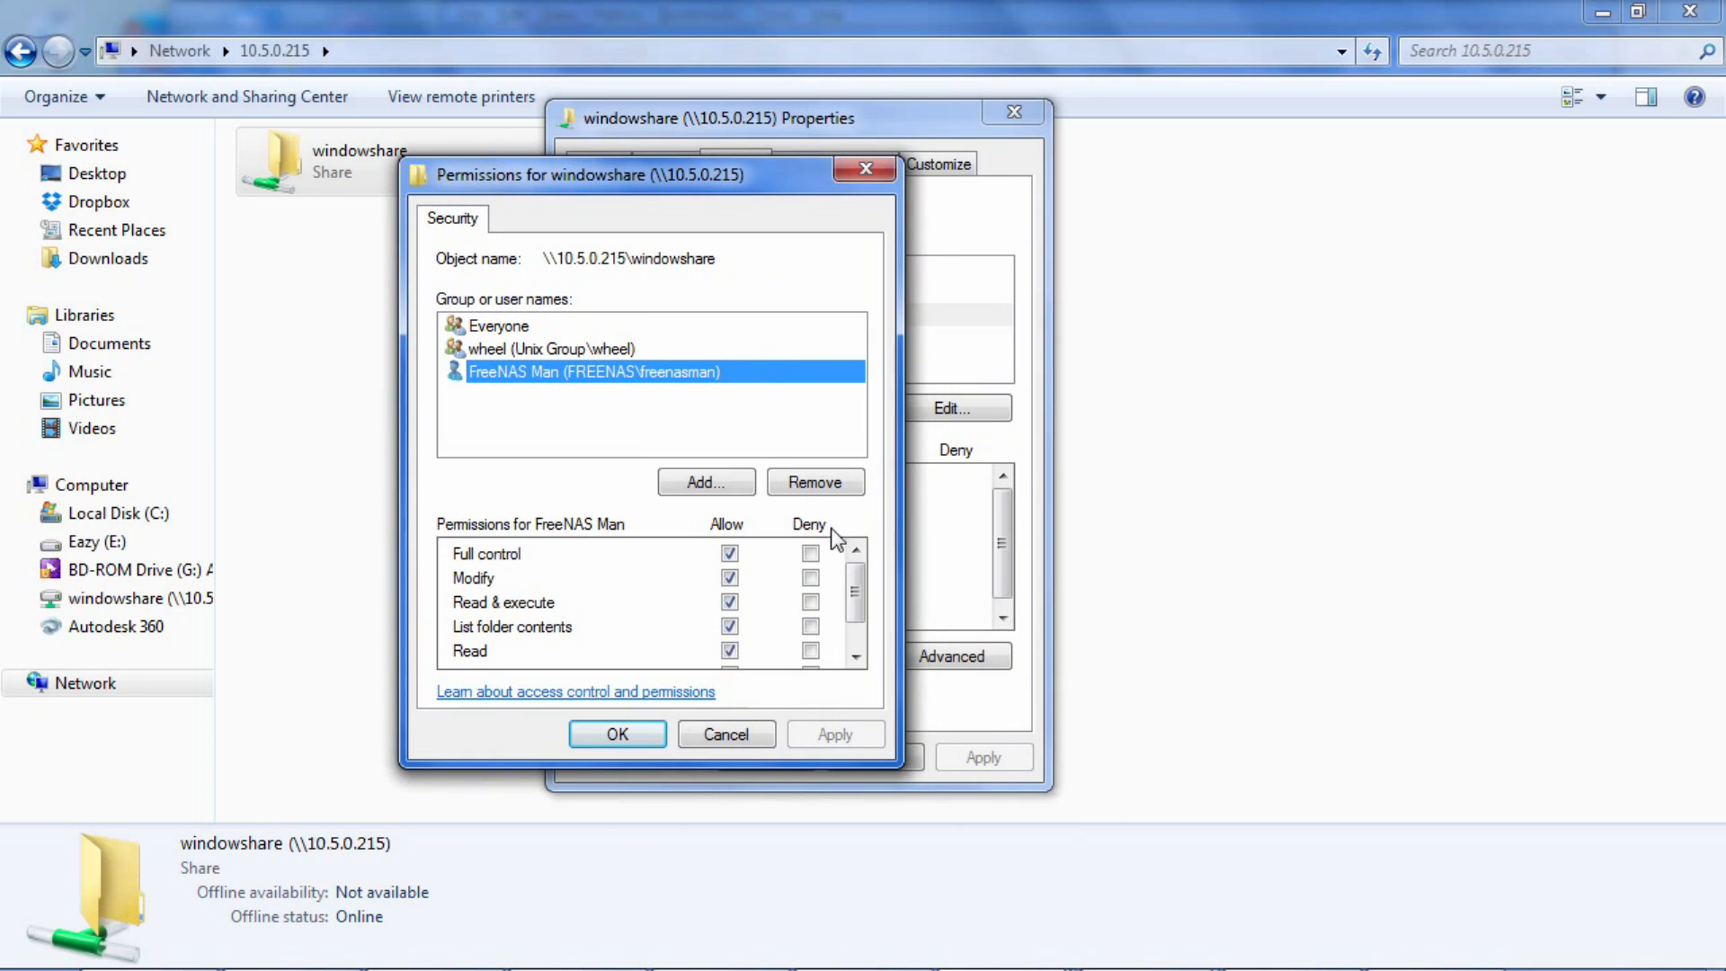
{"action": "mouse_move", "coordinate": [705, 572]}
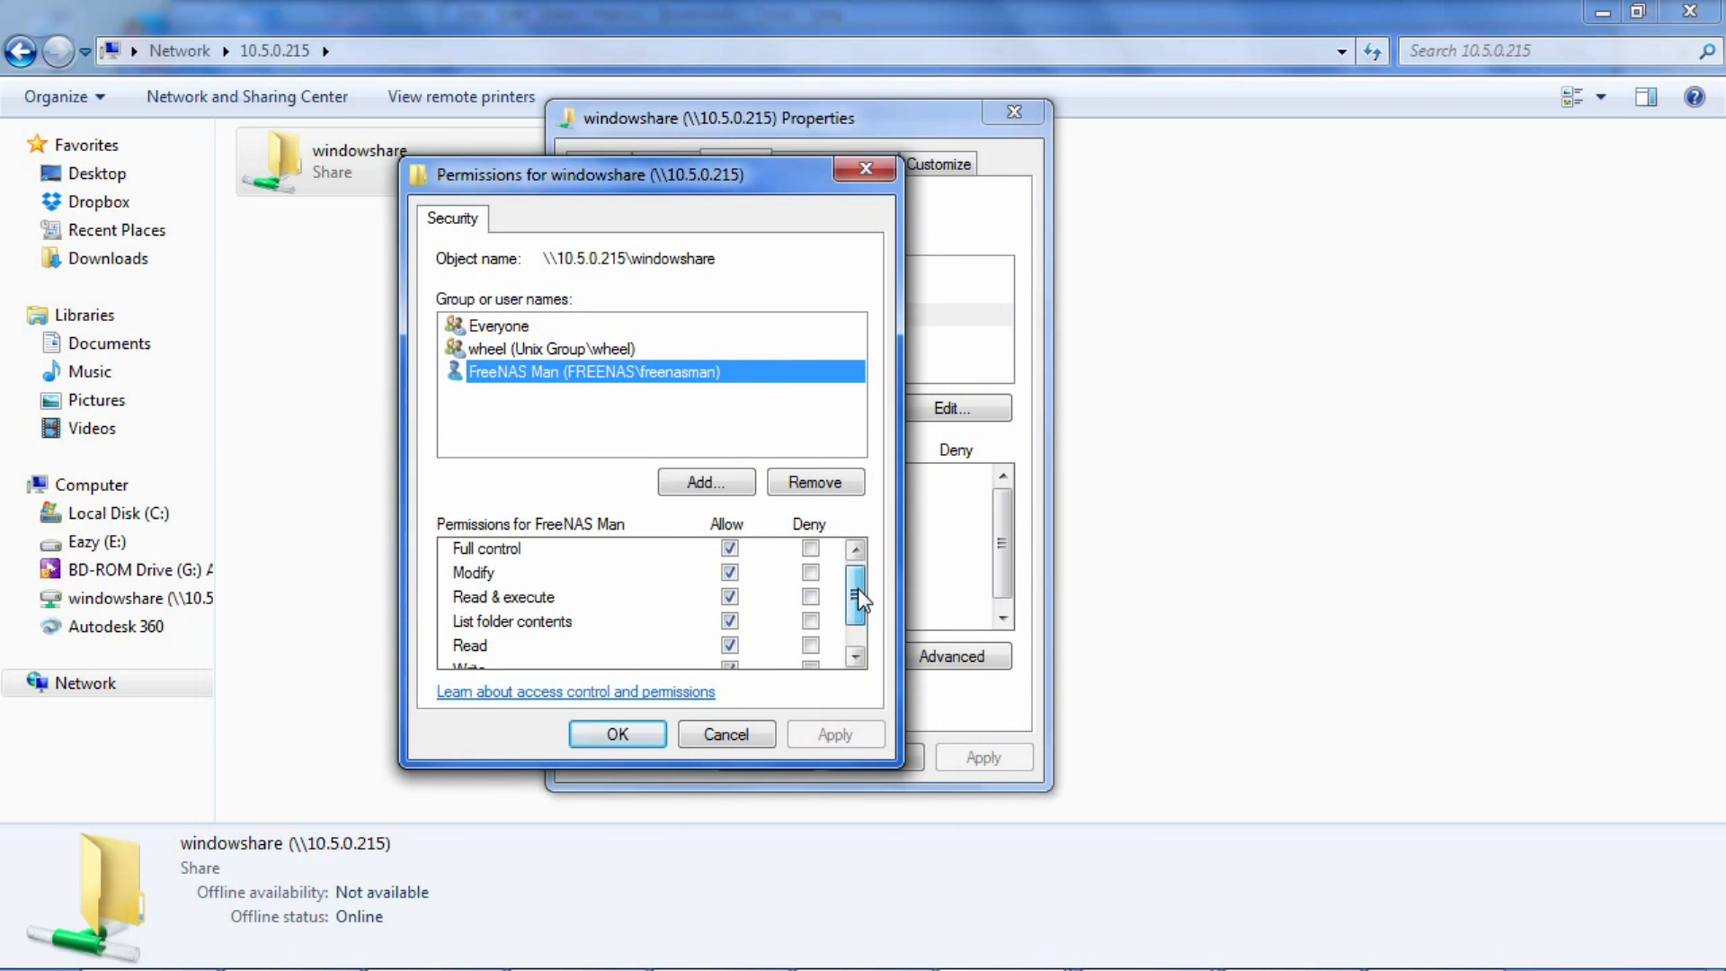
Review the user's full-control permissions on windowshare, then close the permission and properties dialogs.
{"action": "scroll", "scroll_direction": "down", "scroll_amount": 3}
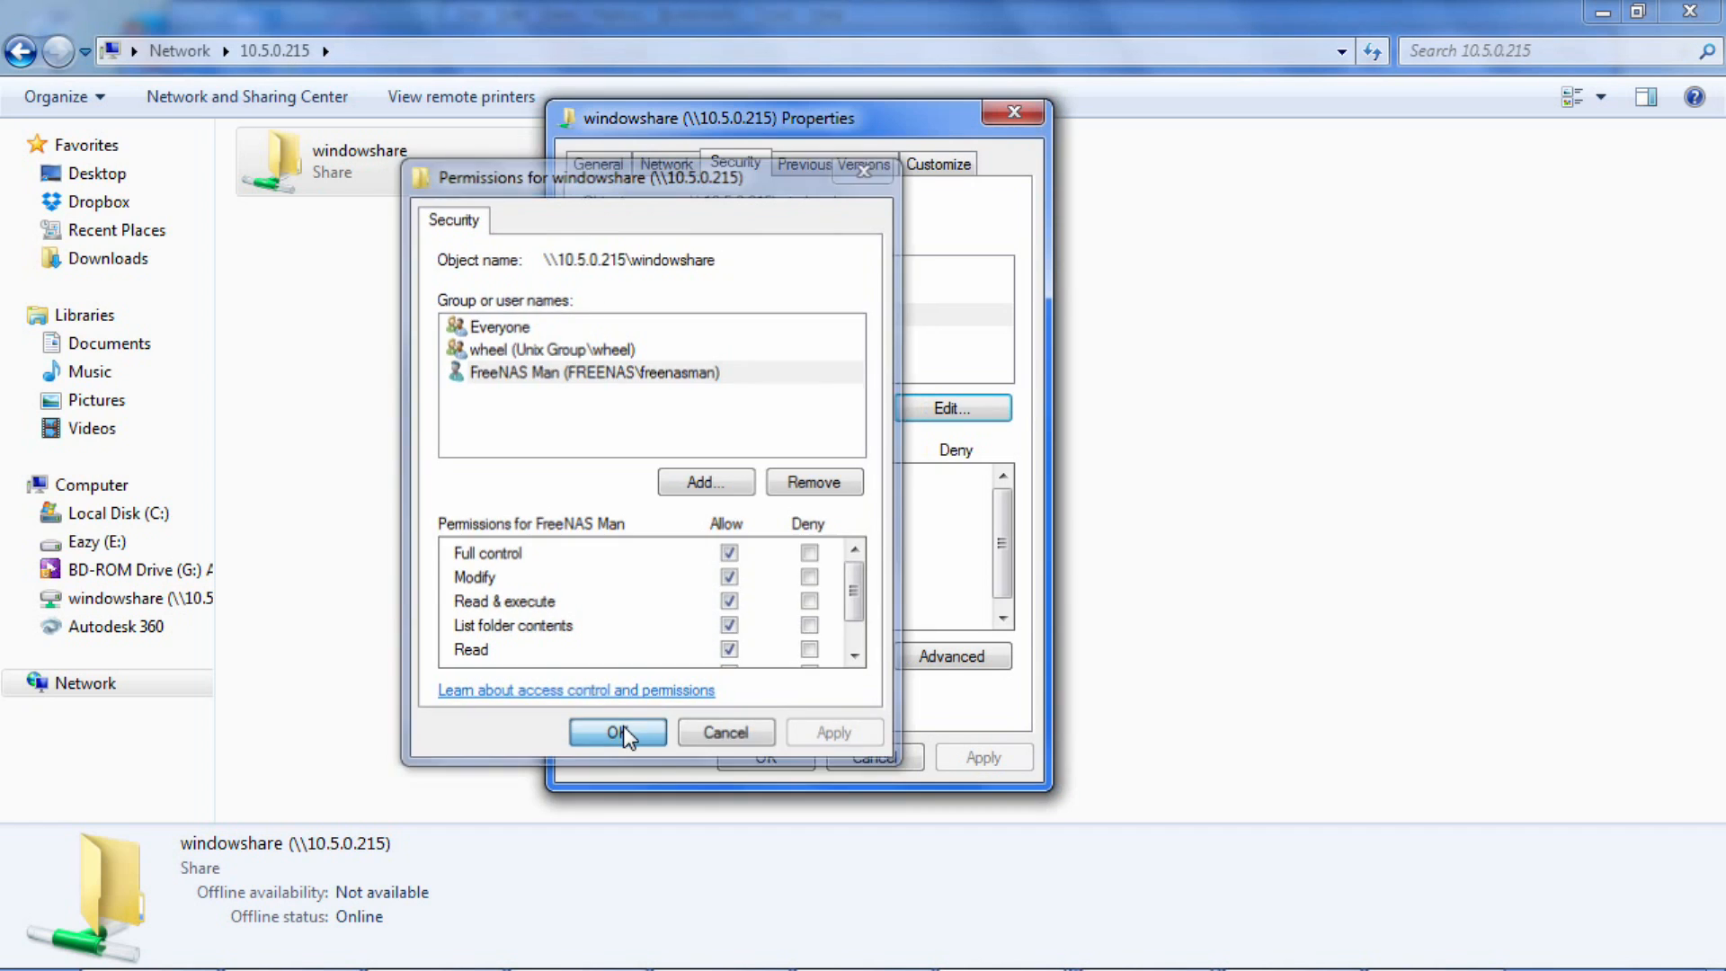
{"action": "left_click", "coordinate": [617, 732]}
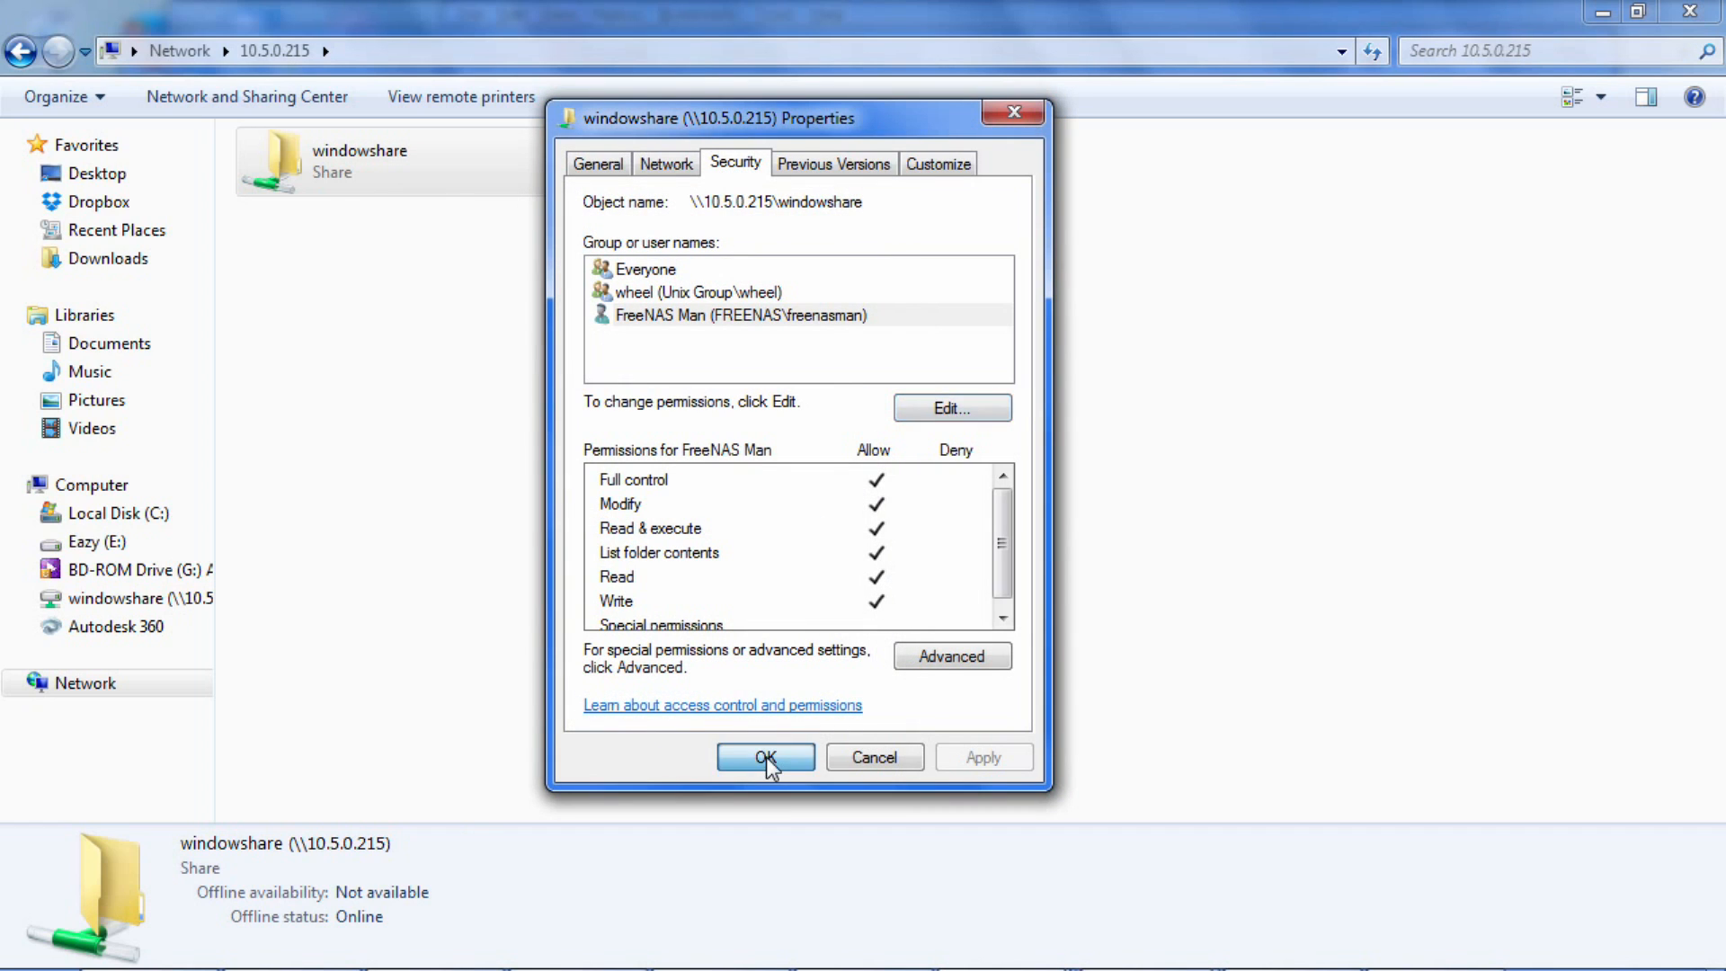
{"action": "left_click", "coordinate": [765, 757]}
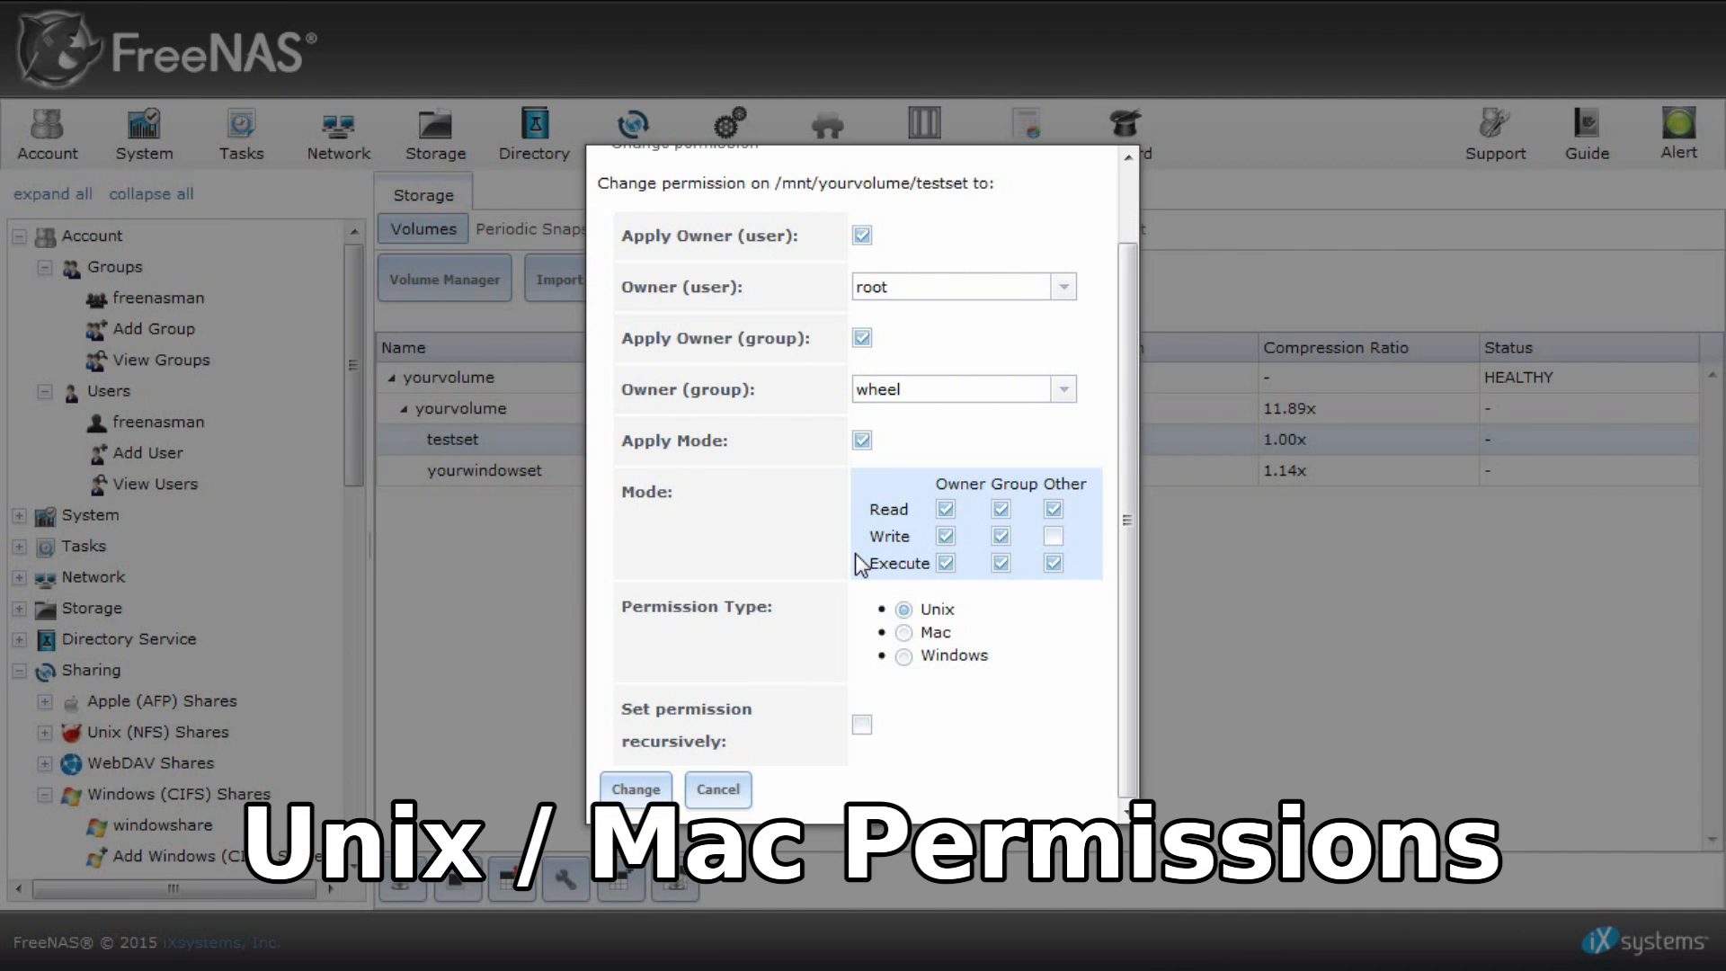
Switch testset's permission type to Mac, then back to Unix.
{"action": "left_click", "coordinate": [903, 631]}
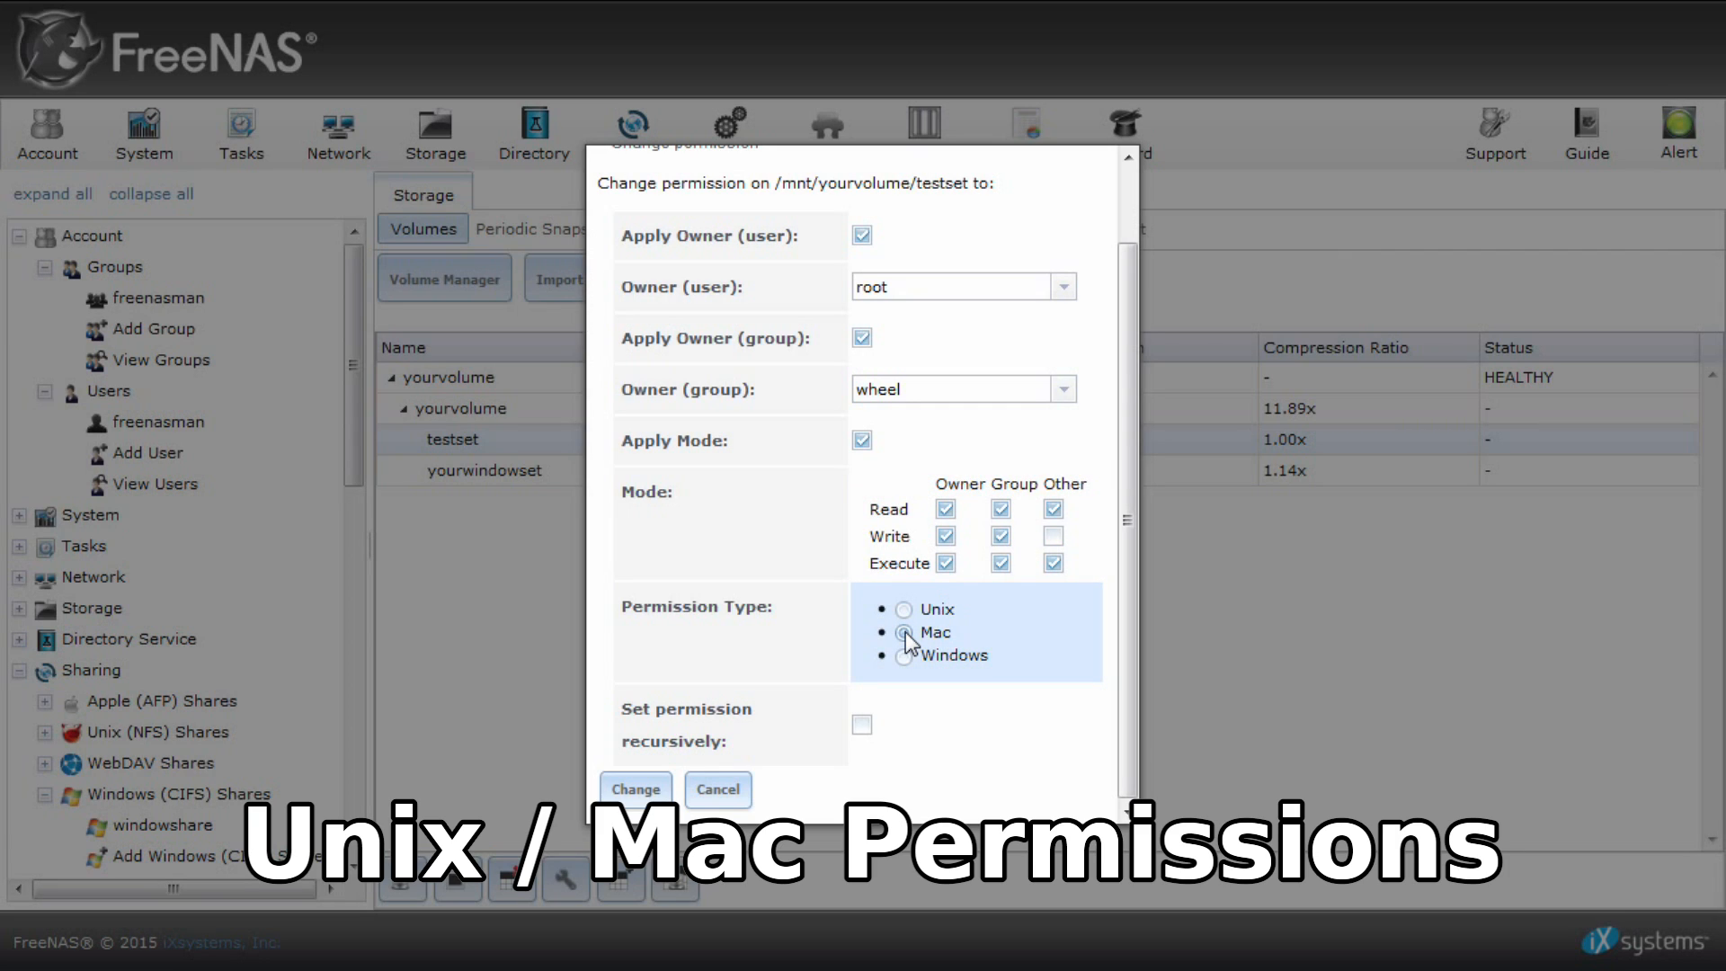
{"action": "left_click", "coordinate": [904, 631]}
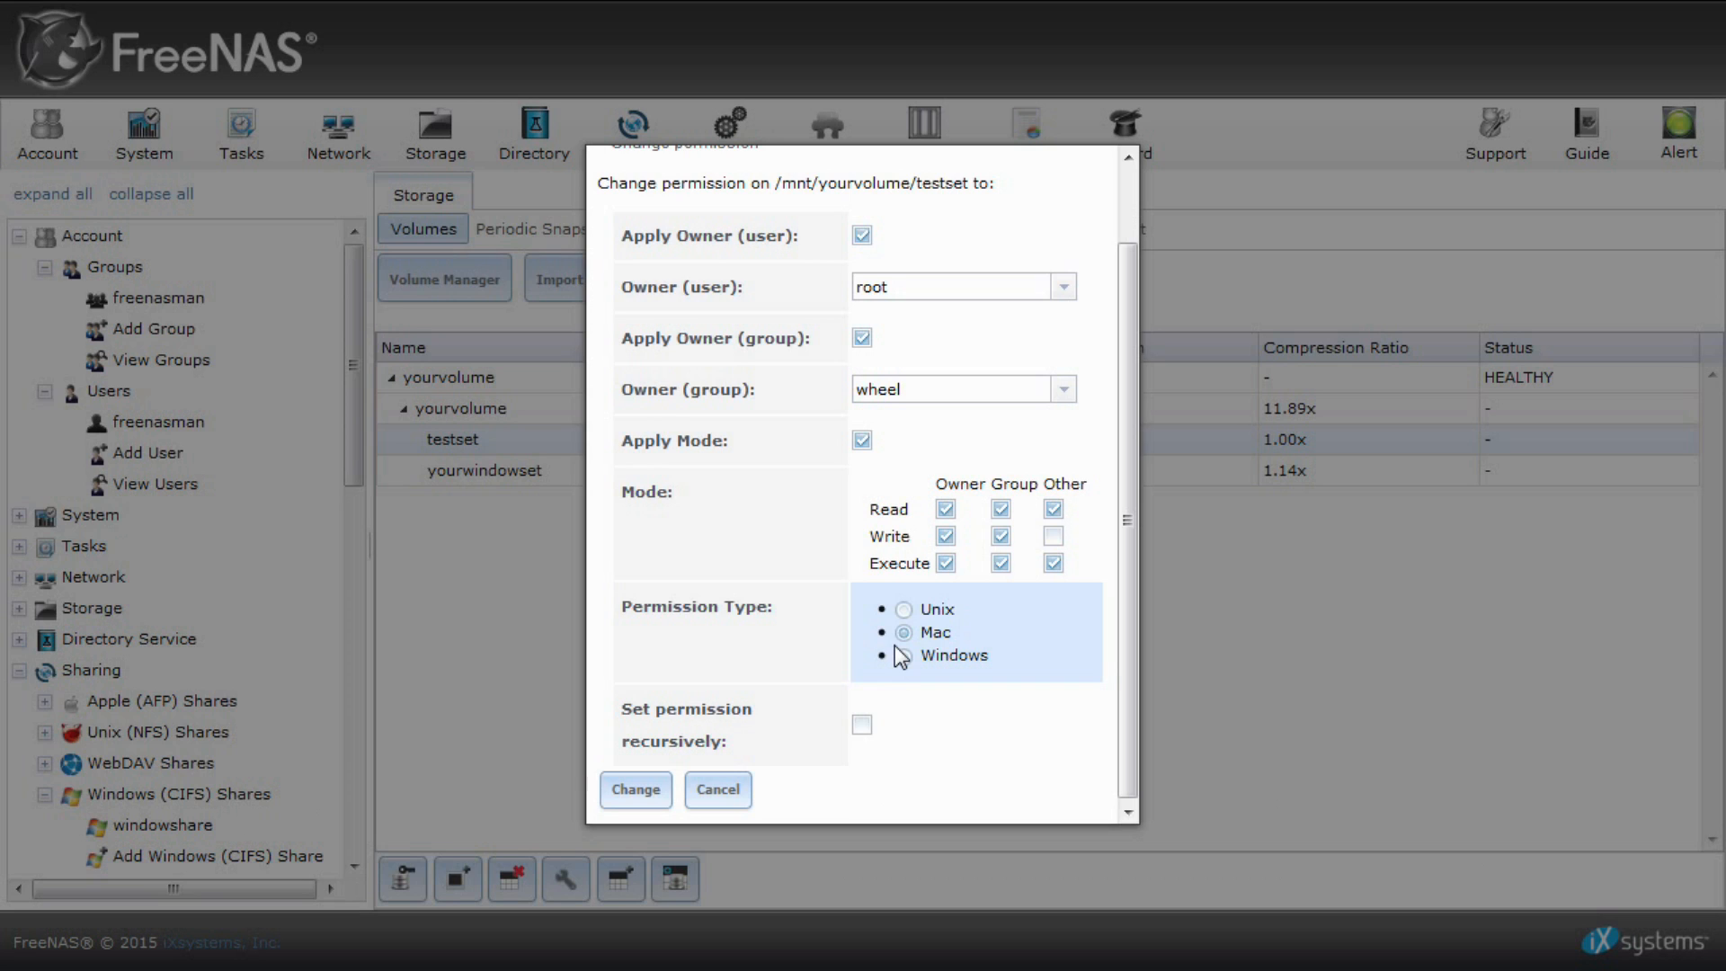
{"action": "left_click", "coordinate": [902, 609]}
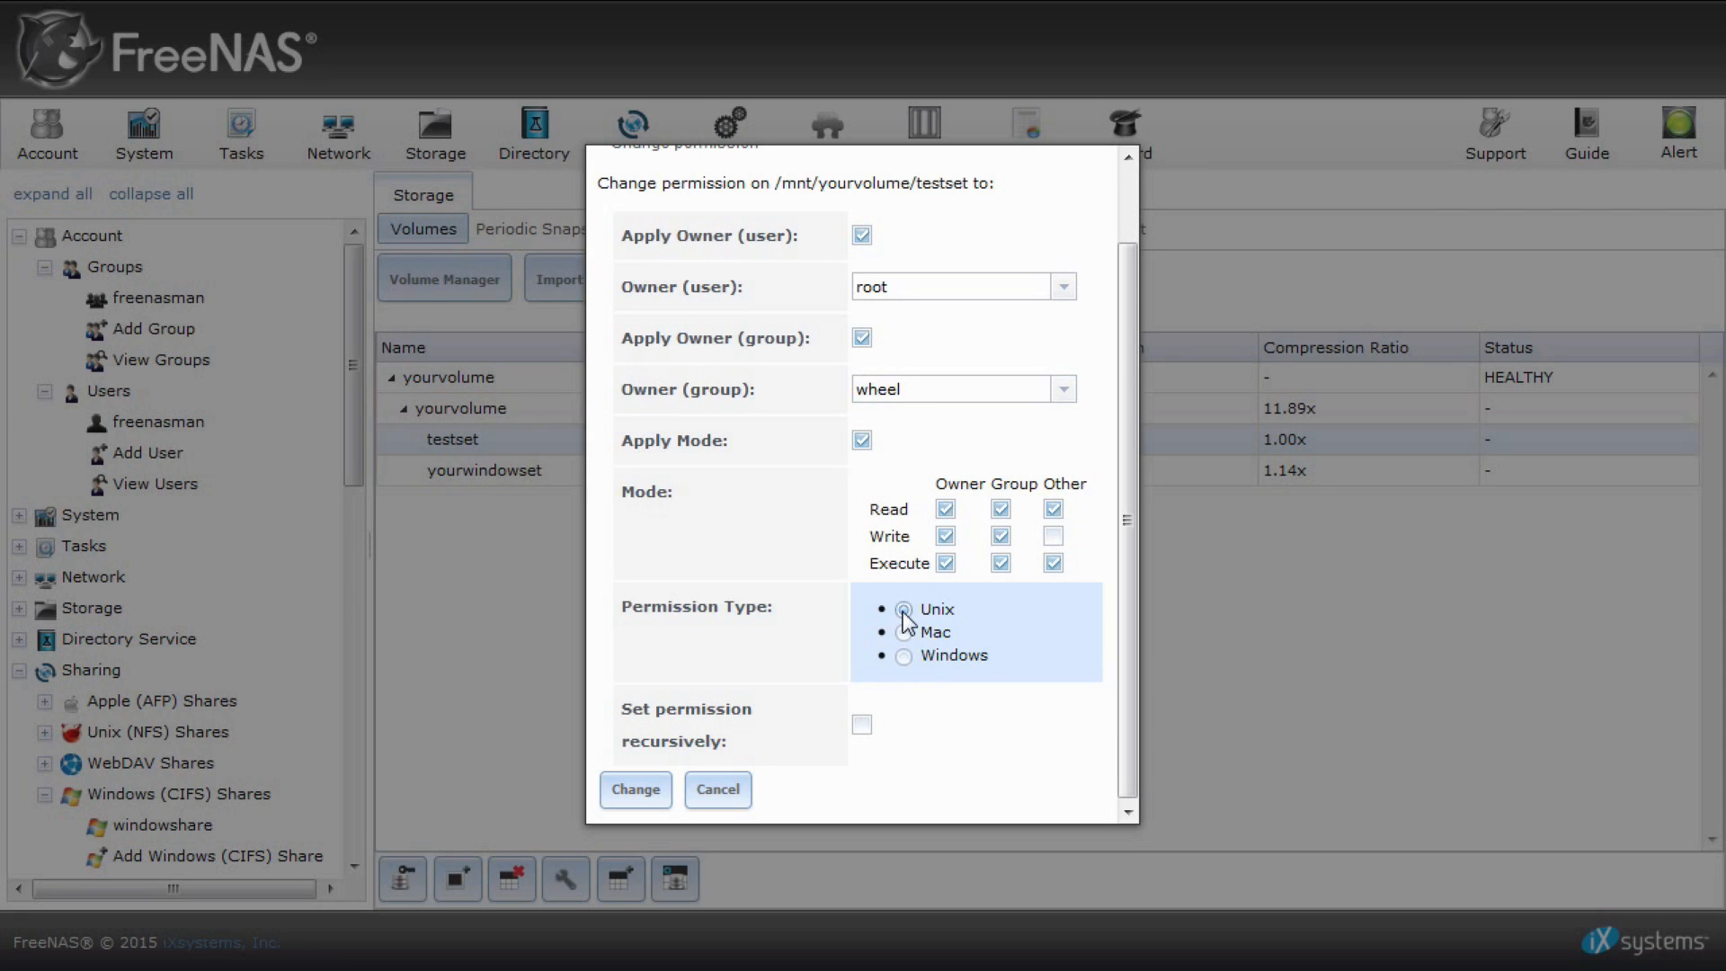